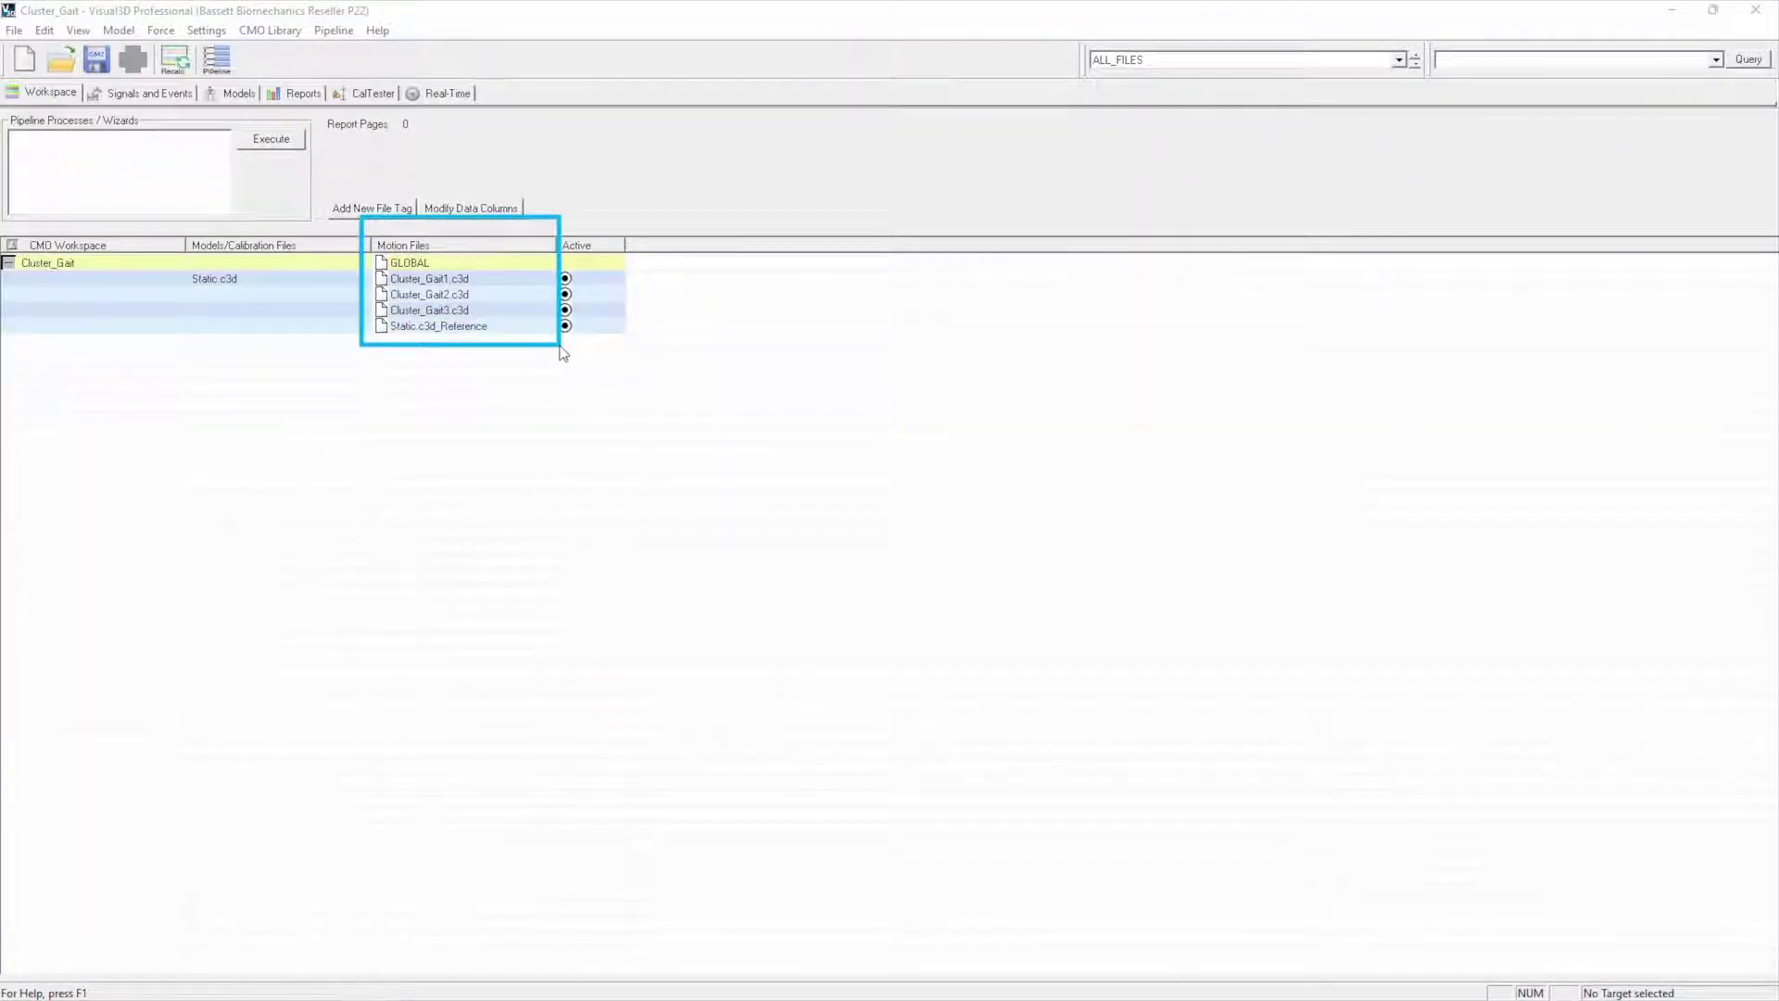
mouse_move(1367, 393)
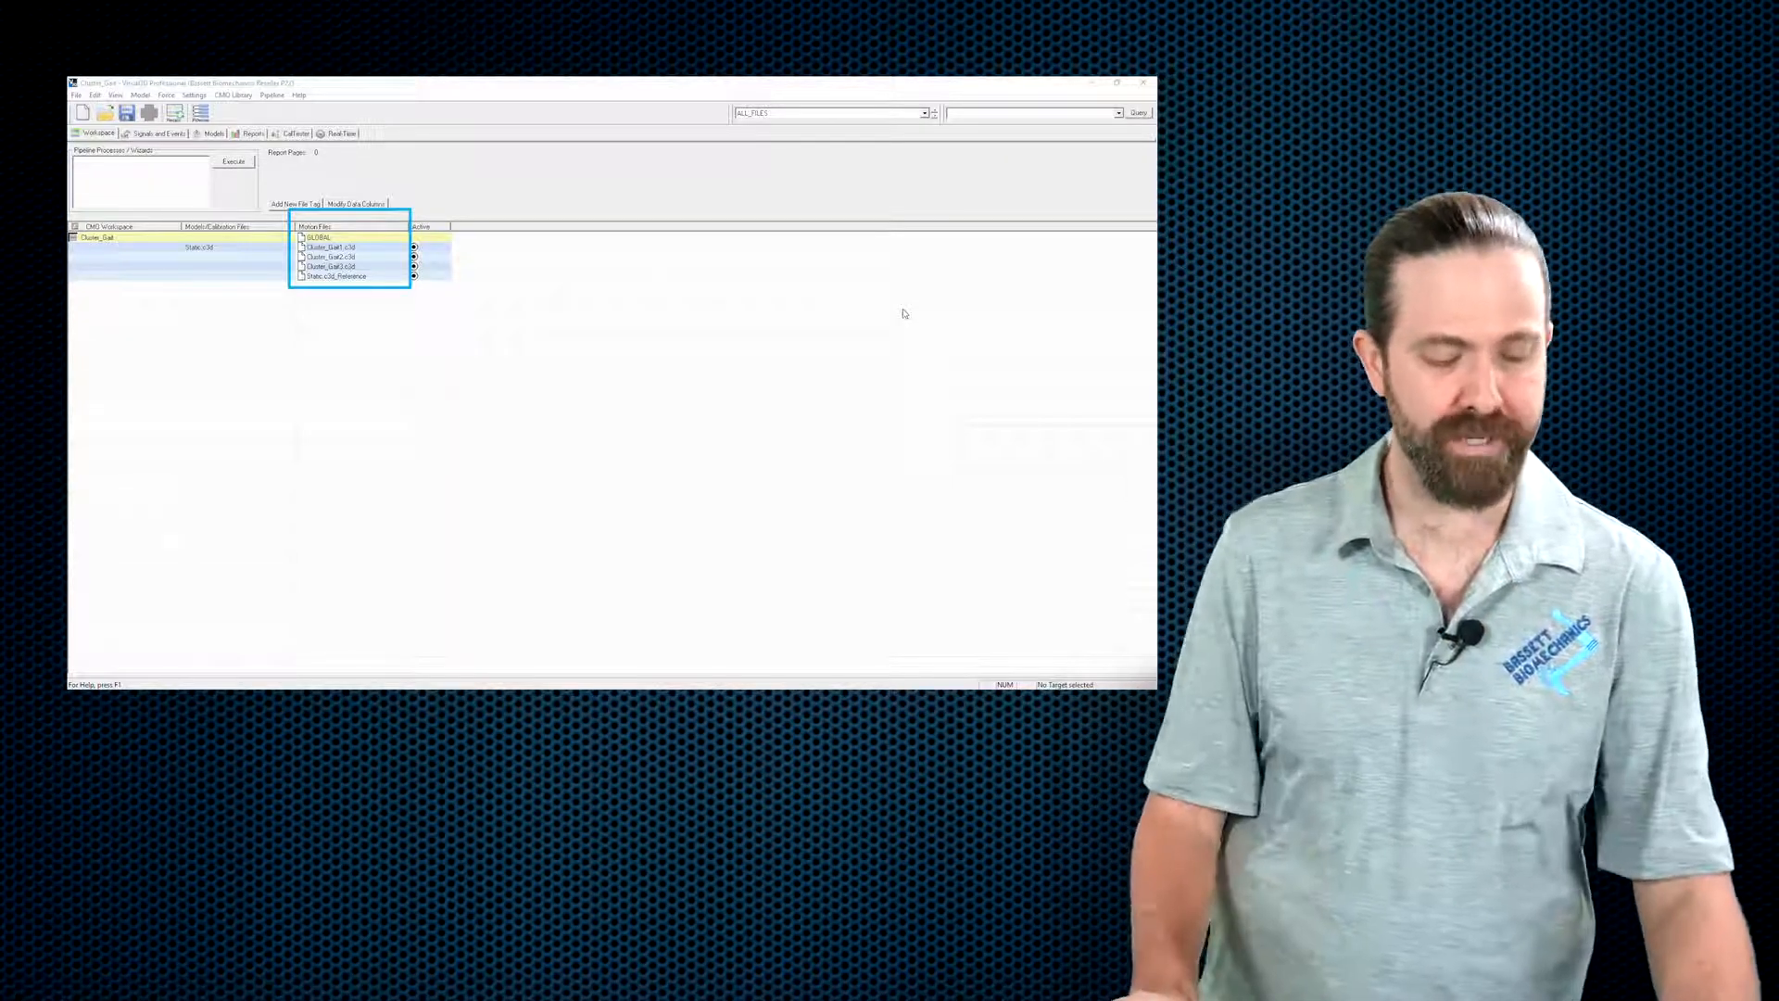
- Show Cluster_Gait1.c3d alone in the signals view and play its walking animation
left_click(1116, 82)
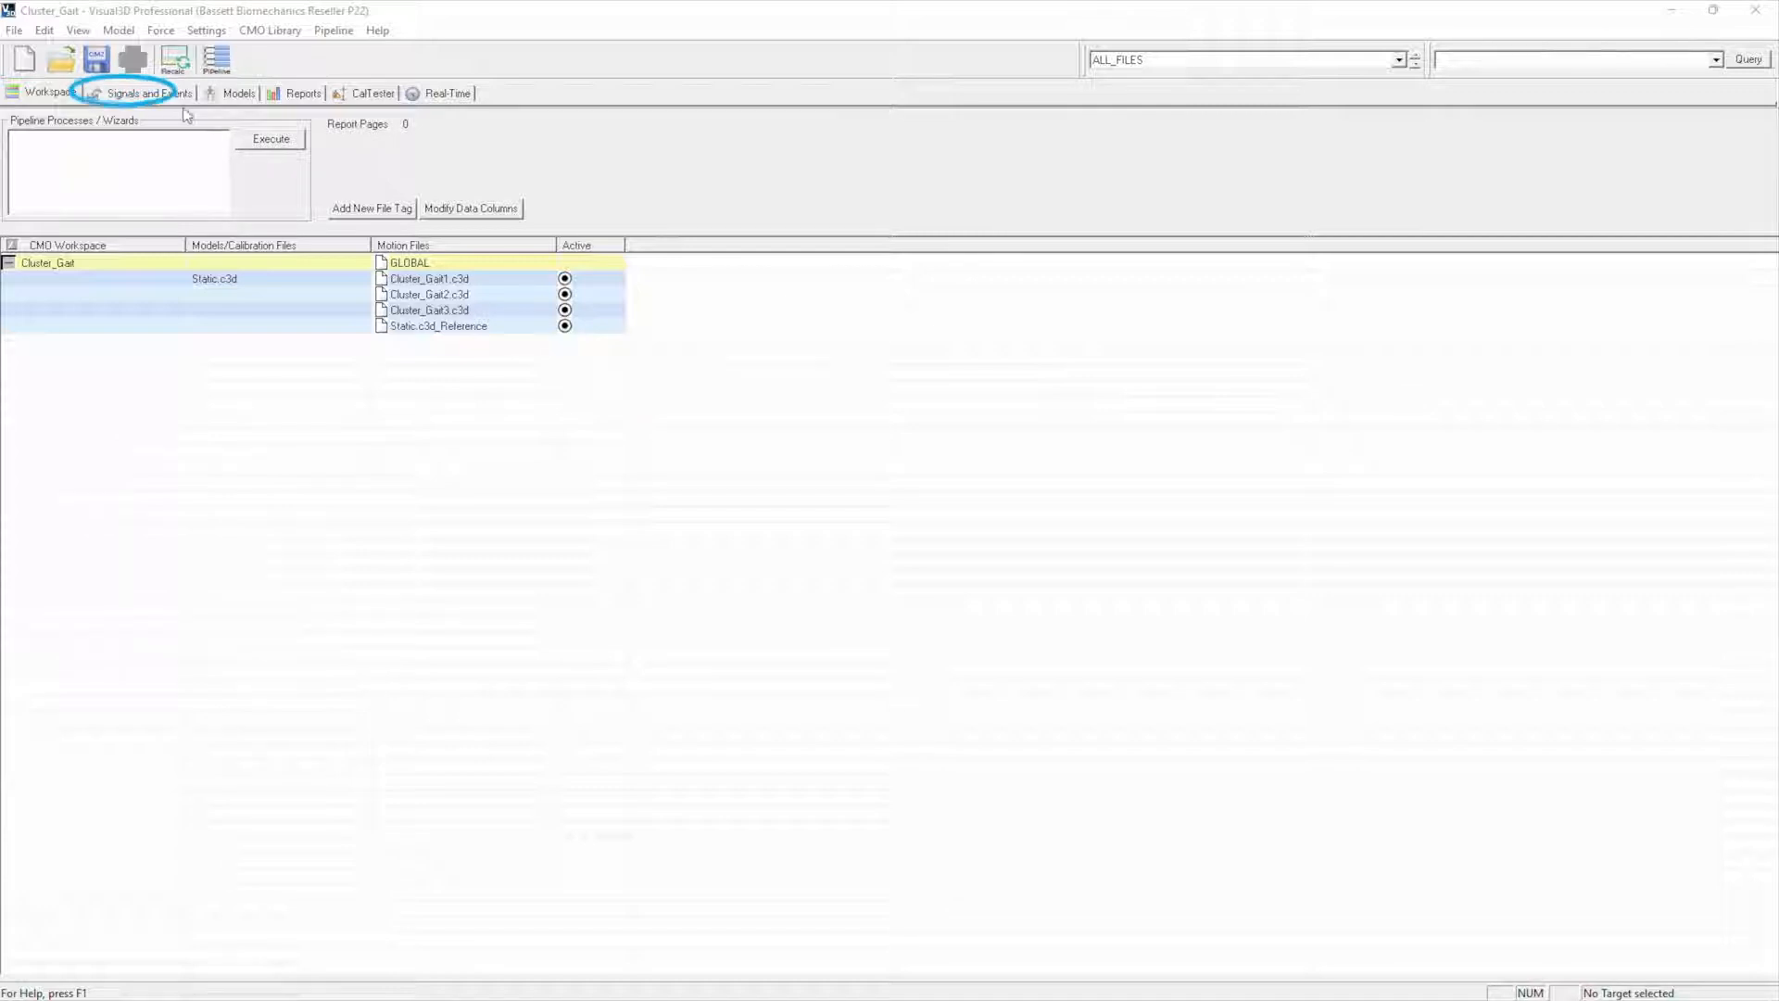
left_click(145, 93)
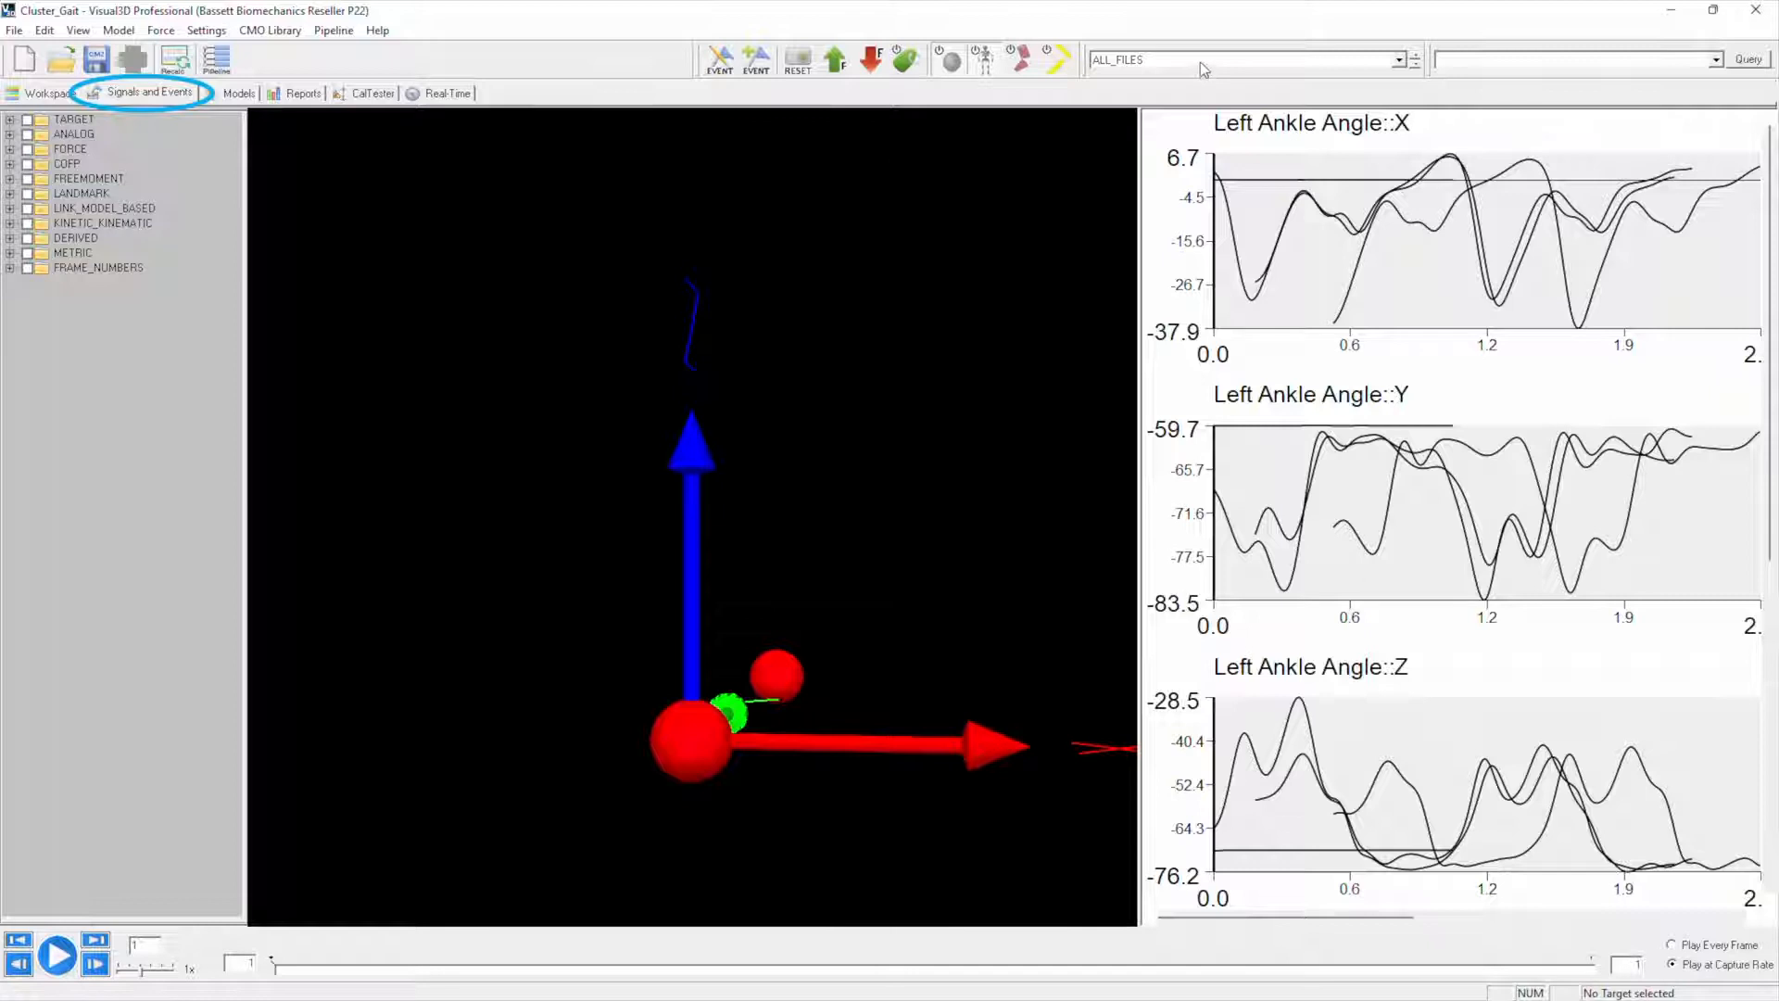
left_click(1404, 59)
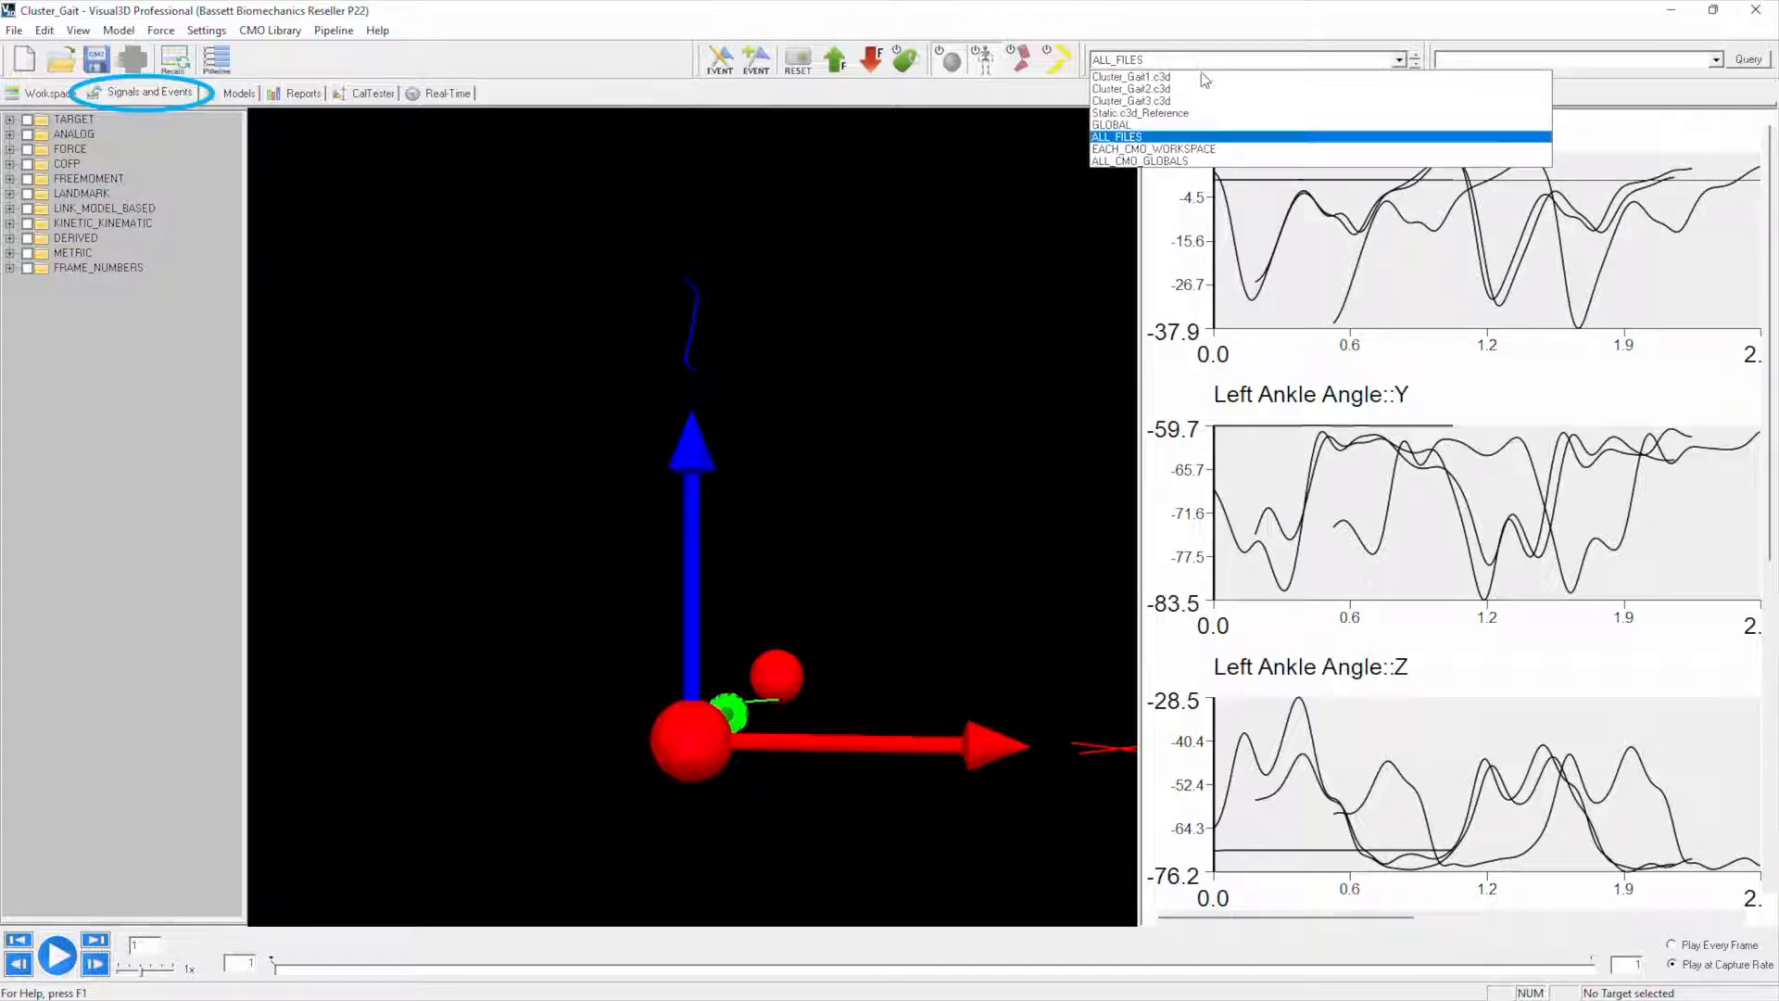
left_click(1130, 78)
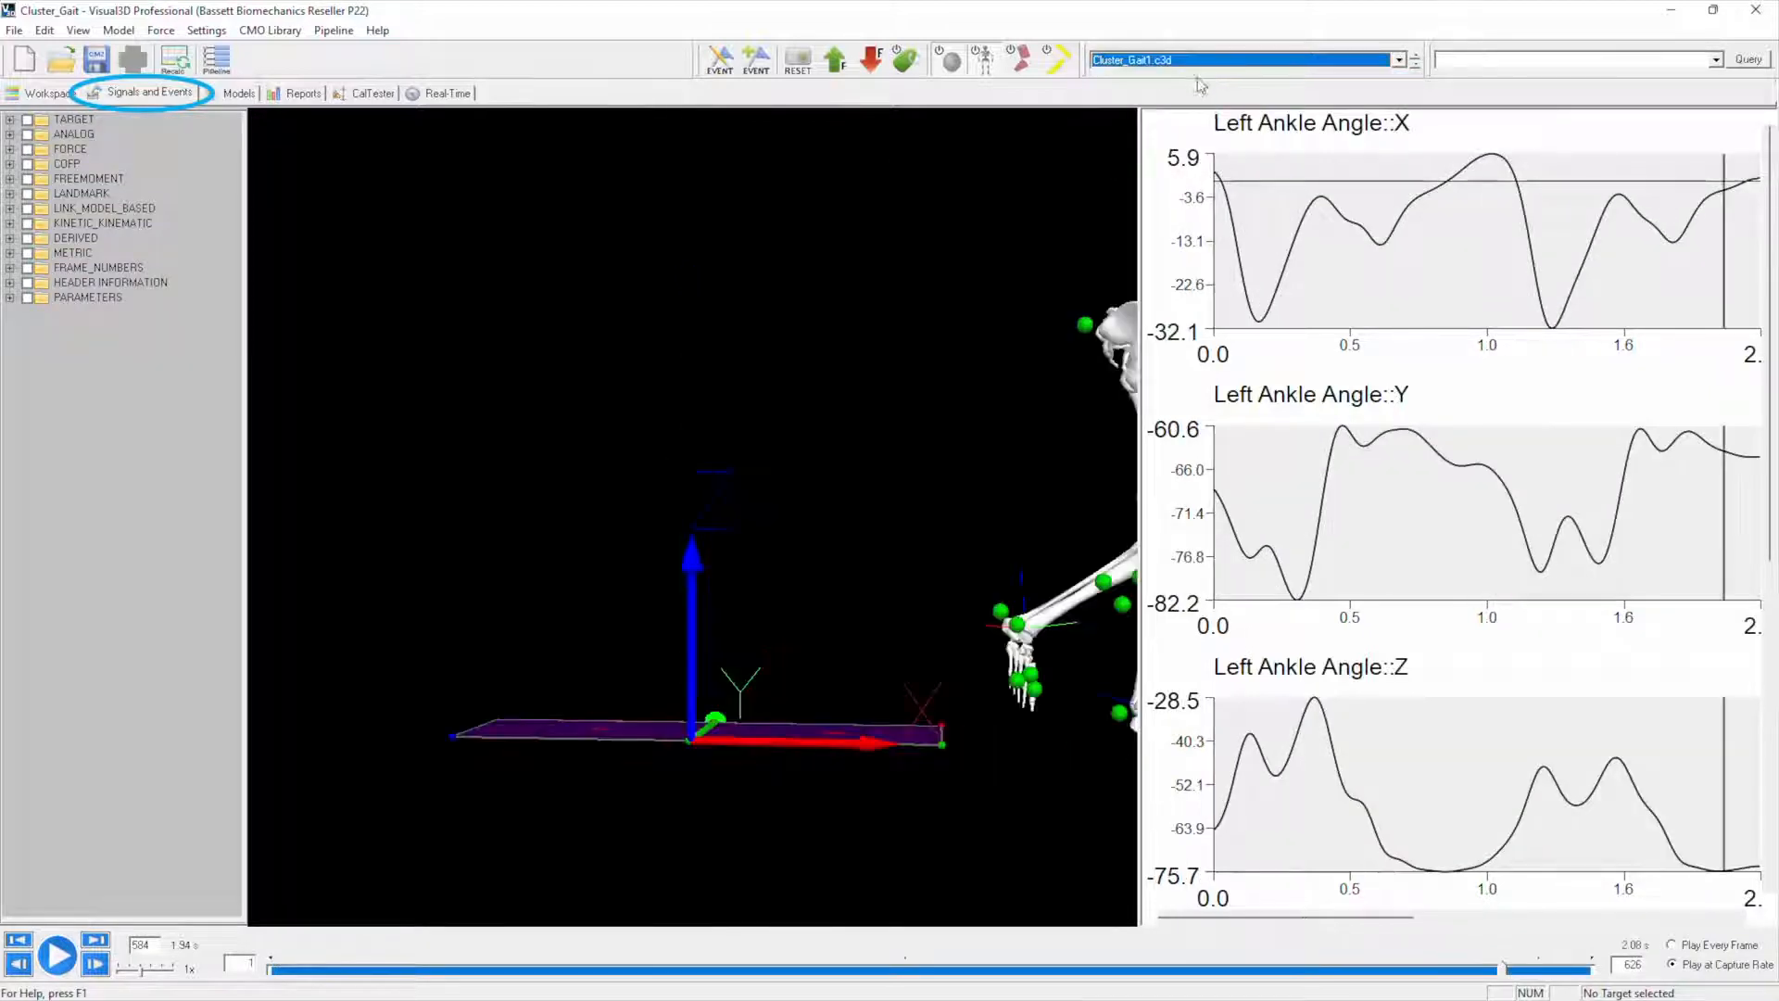
left_click(58, 954)
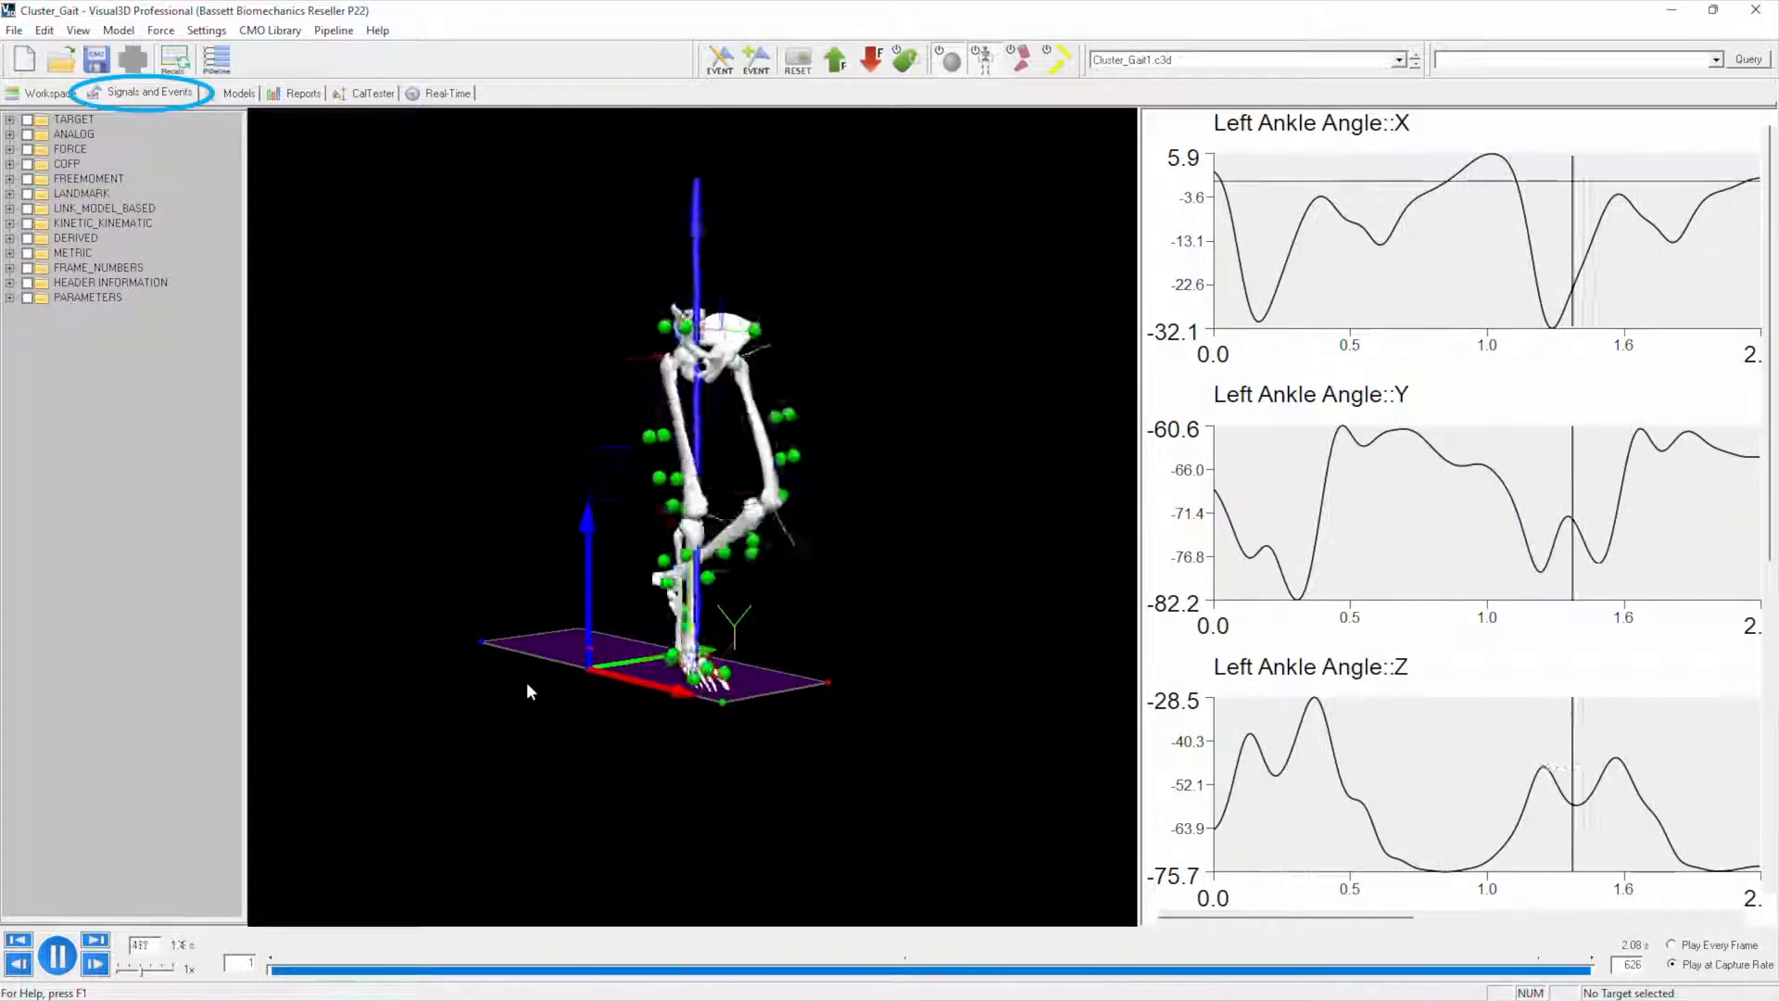
left_click(56, 957)
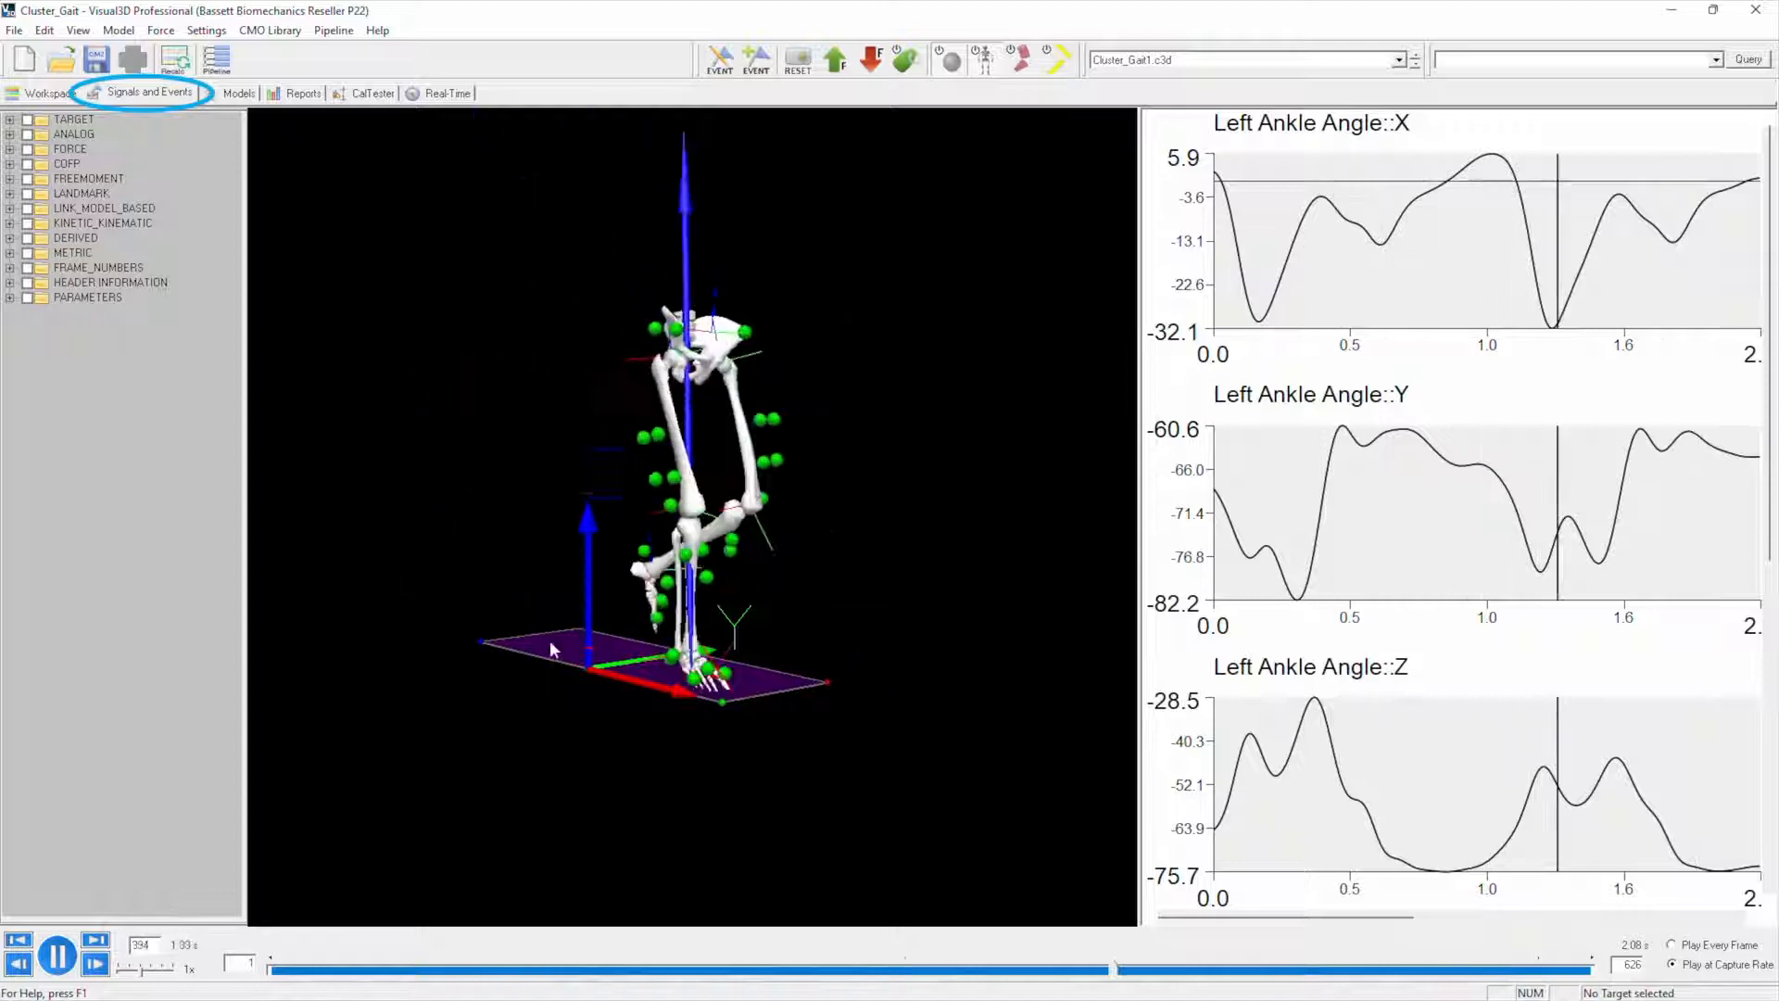
- Play Cluster_Gait3.c3d alone, then switch the display to Cluster_Gait2.c3d only
left_click(1412, 60)
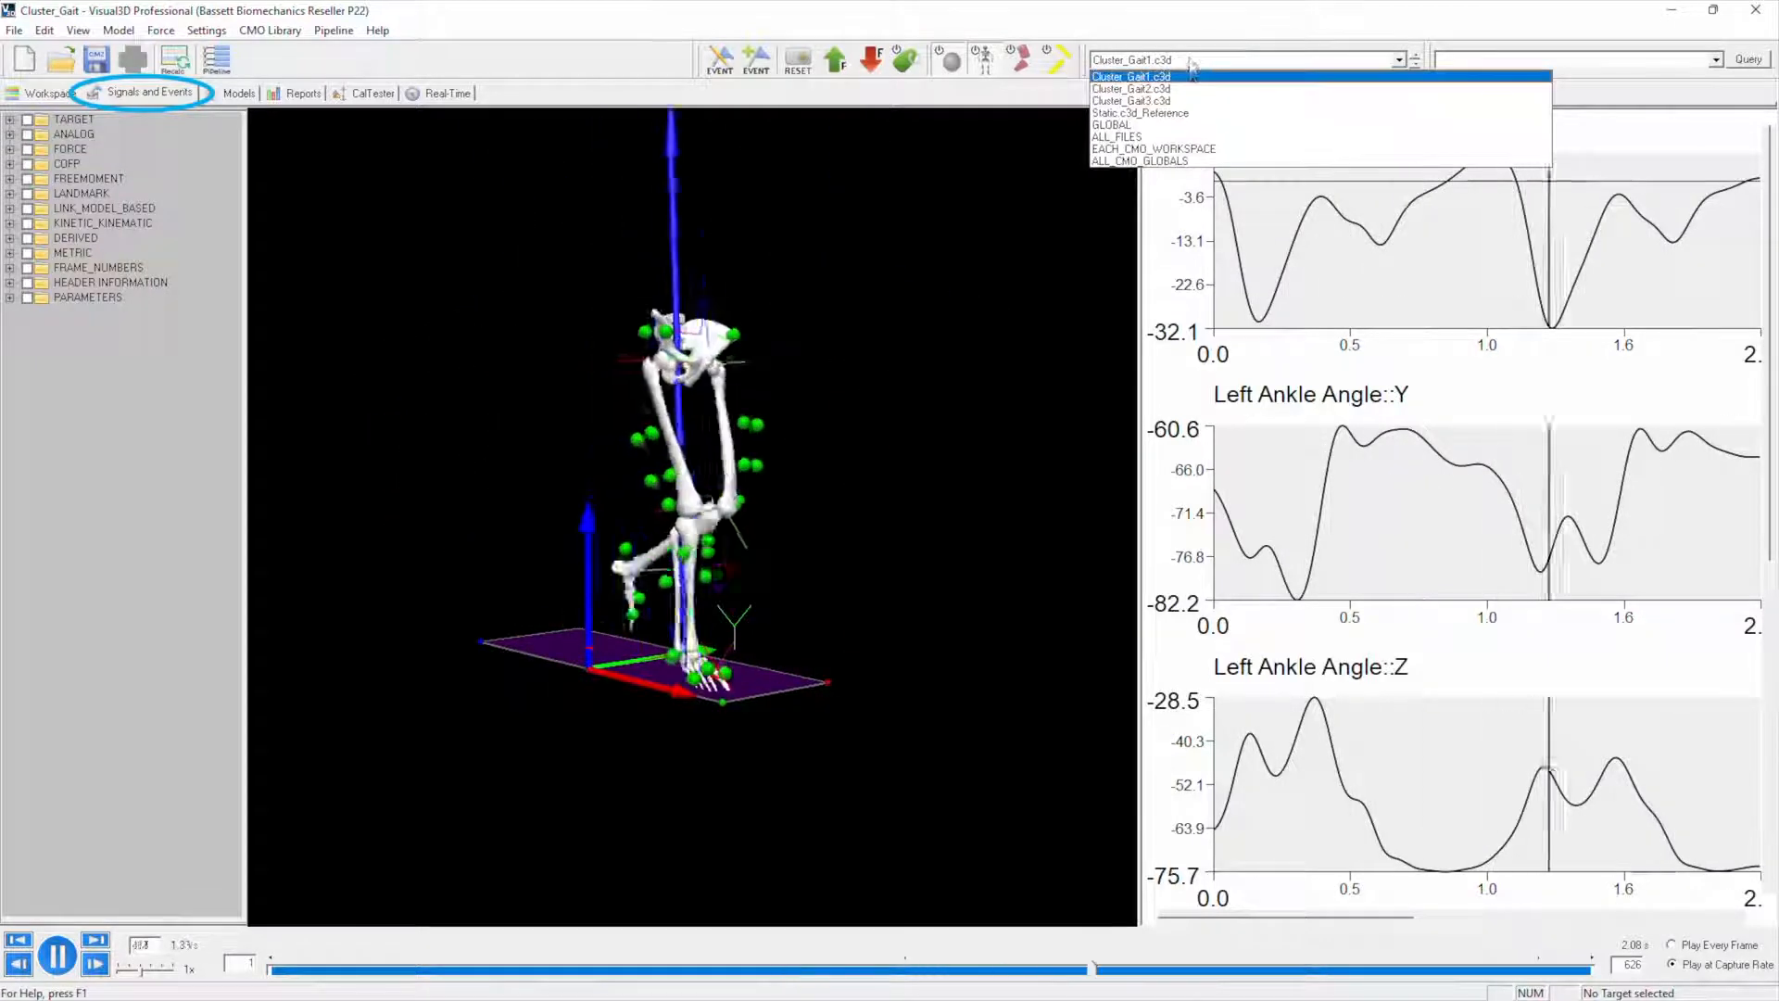
left_click(1130, 100)
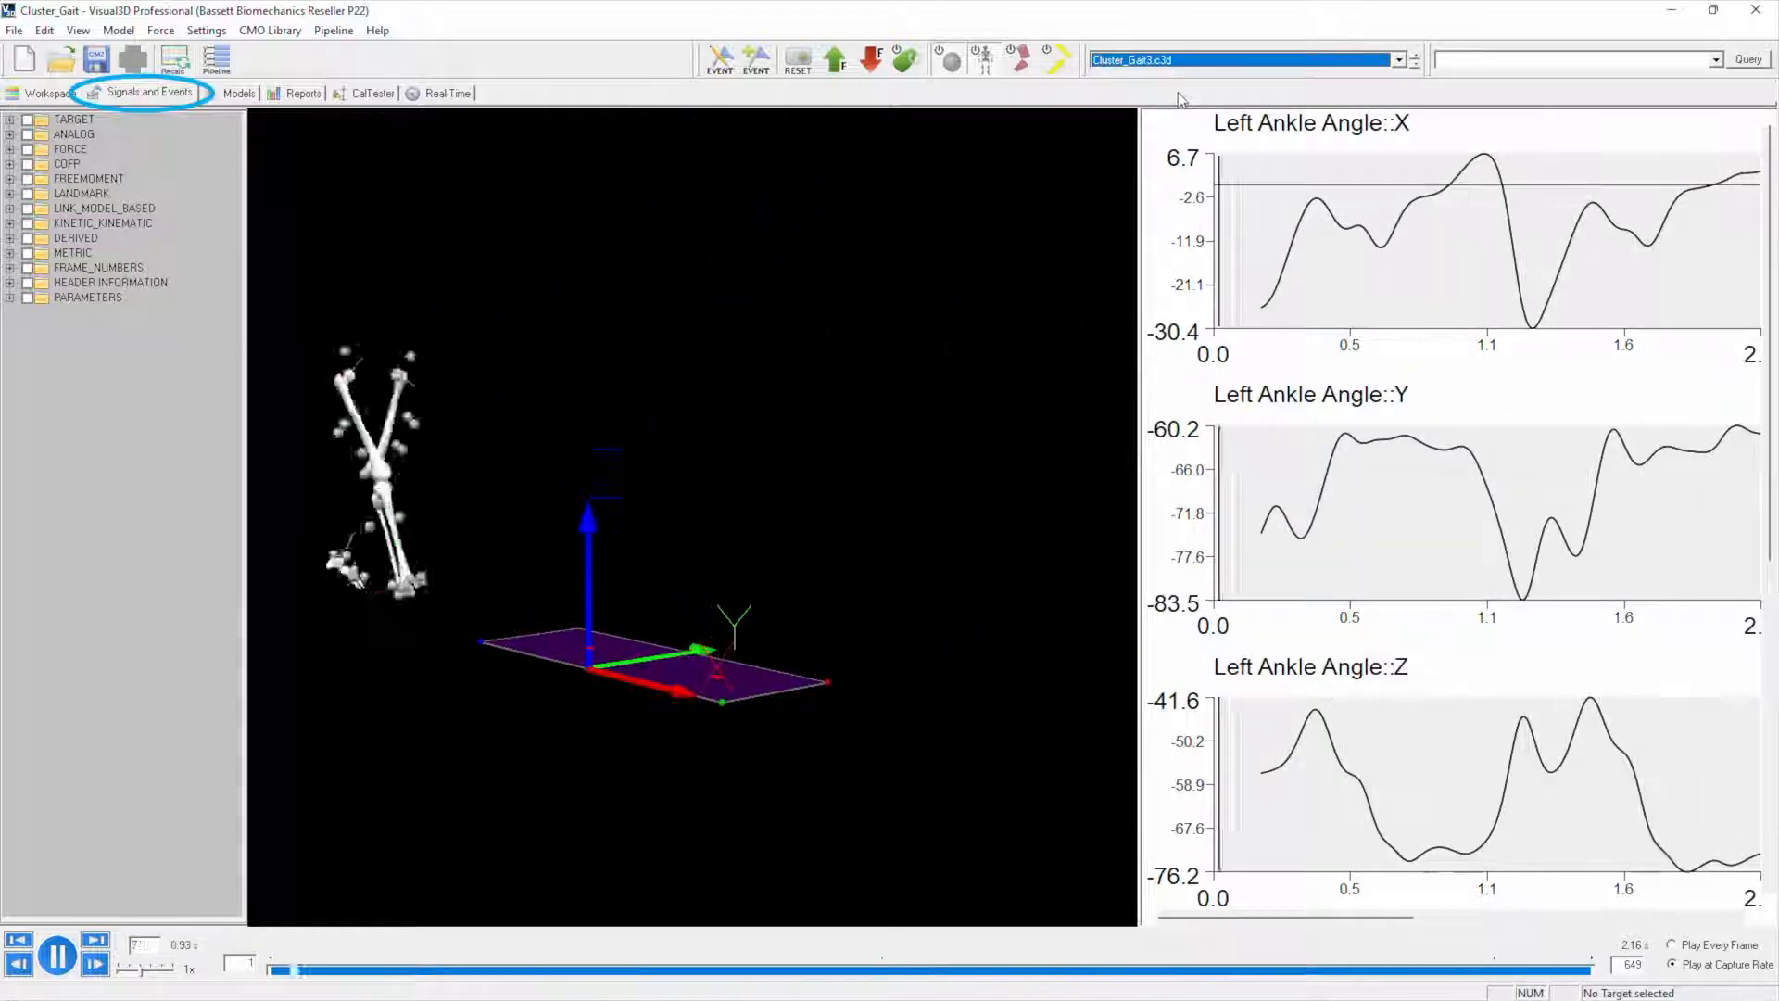
left_click(57, 952)
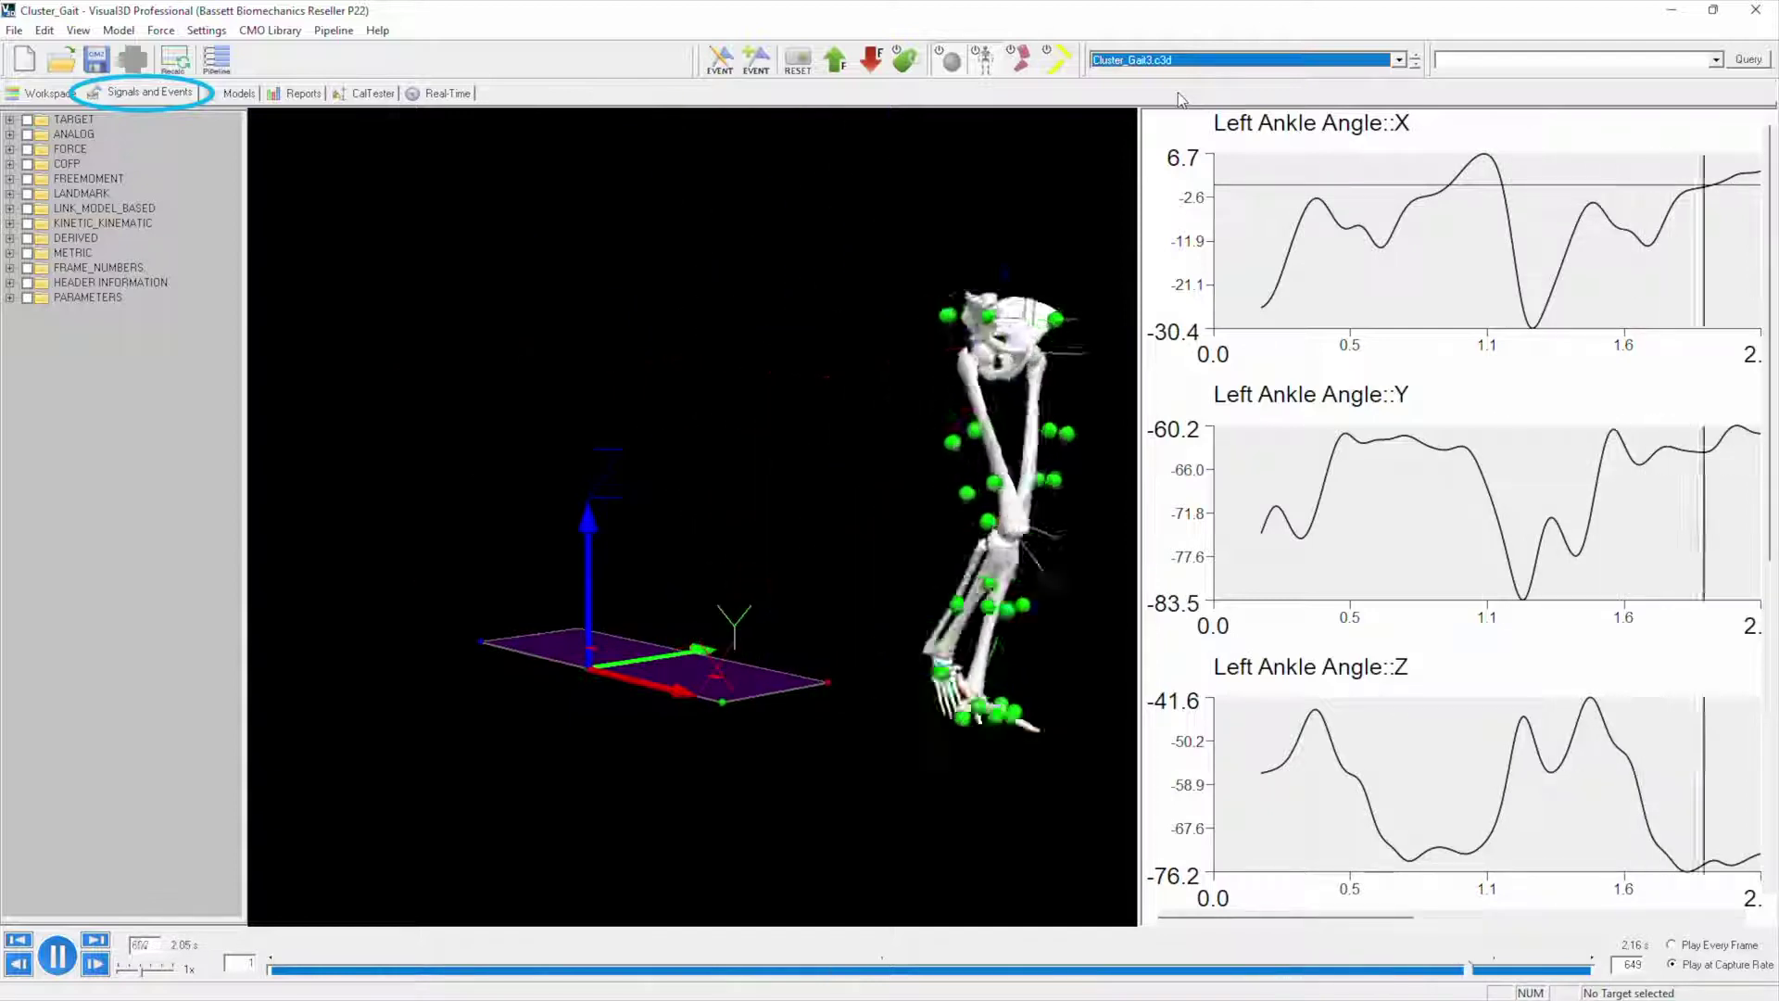
left_click(1401, 60)
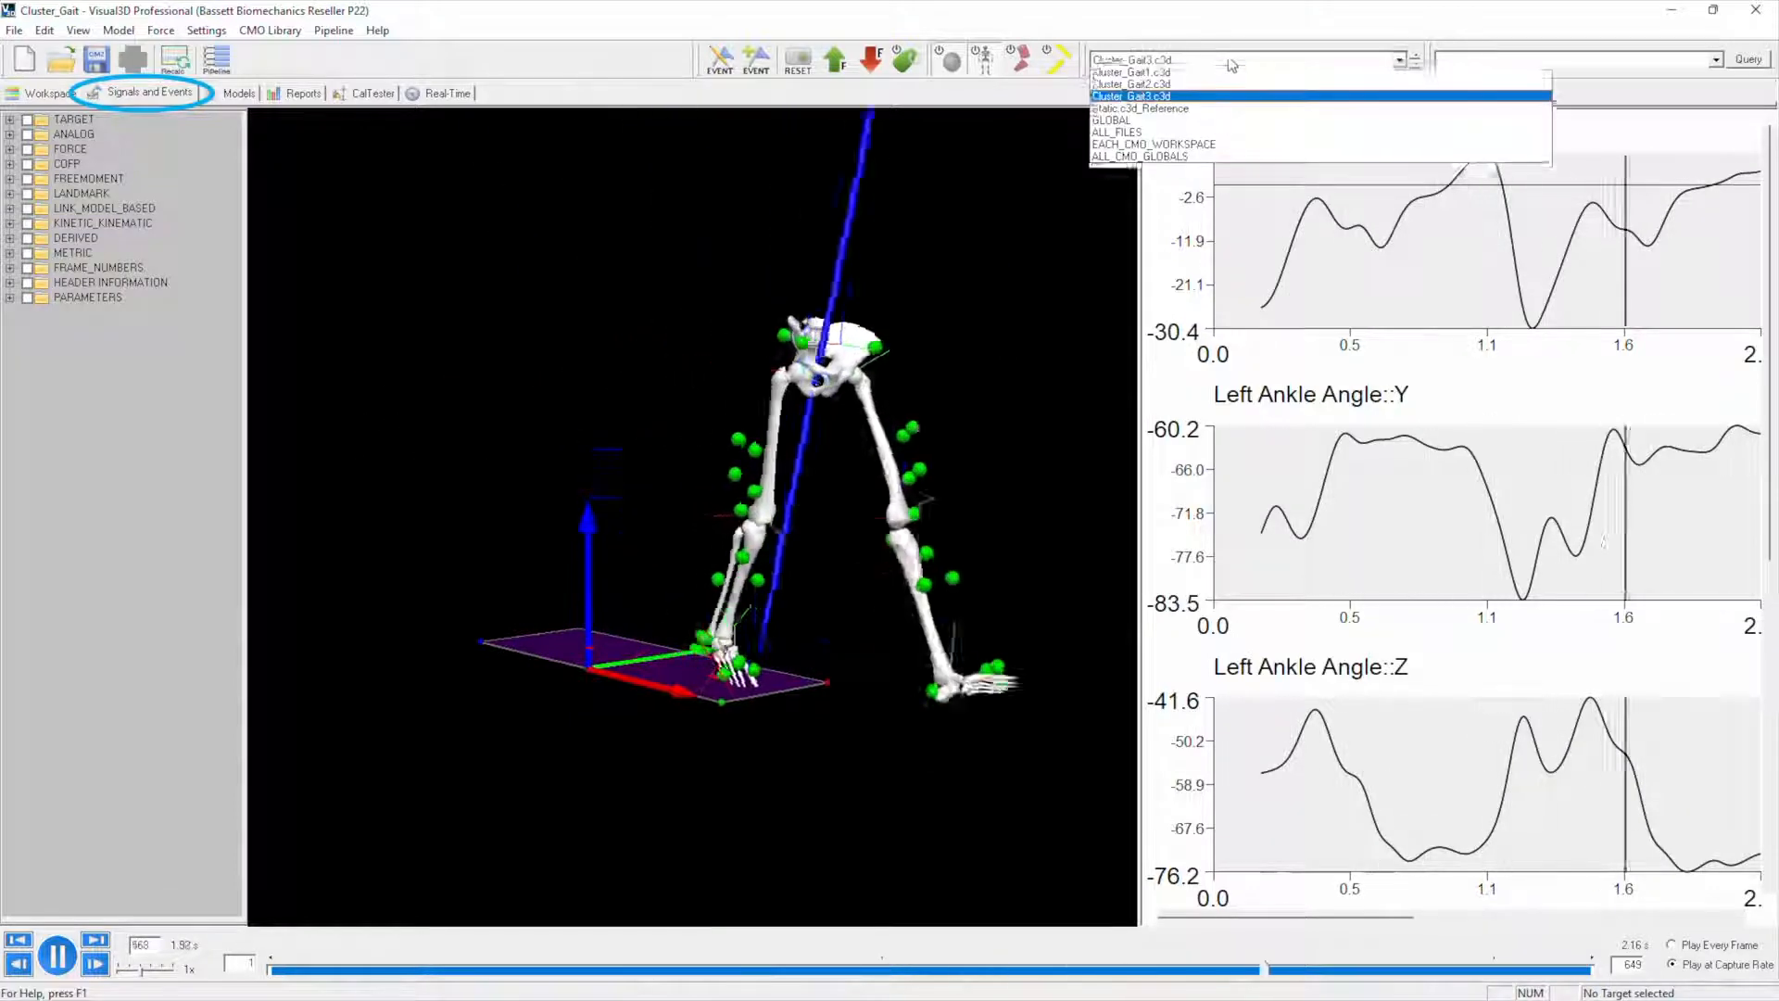
left_click(1134, 84)
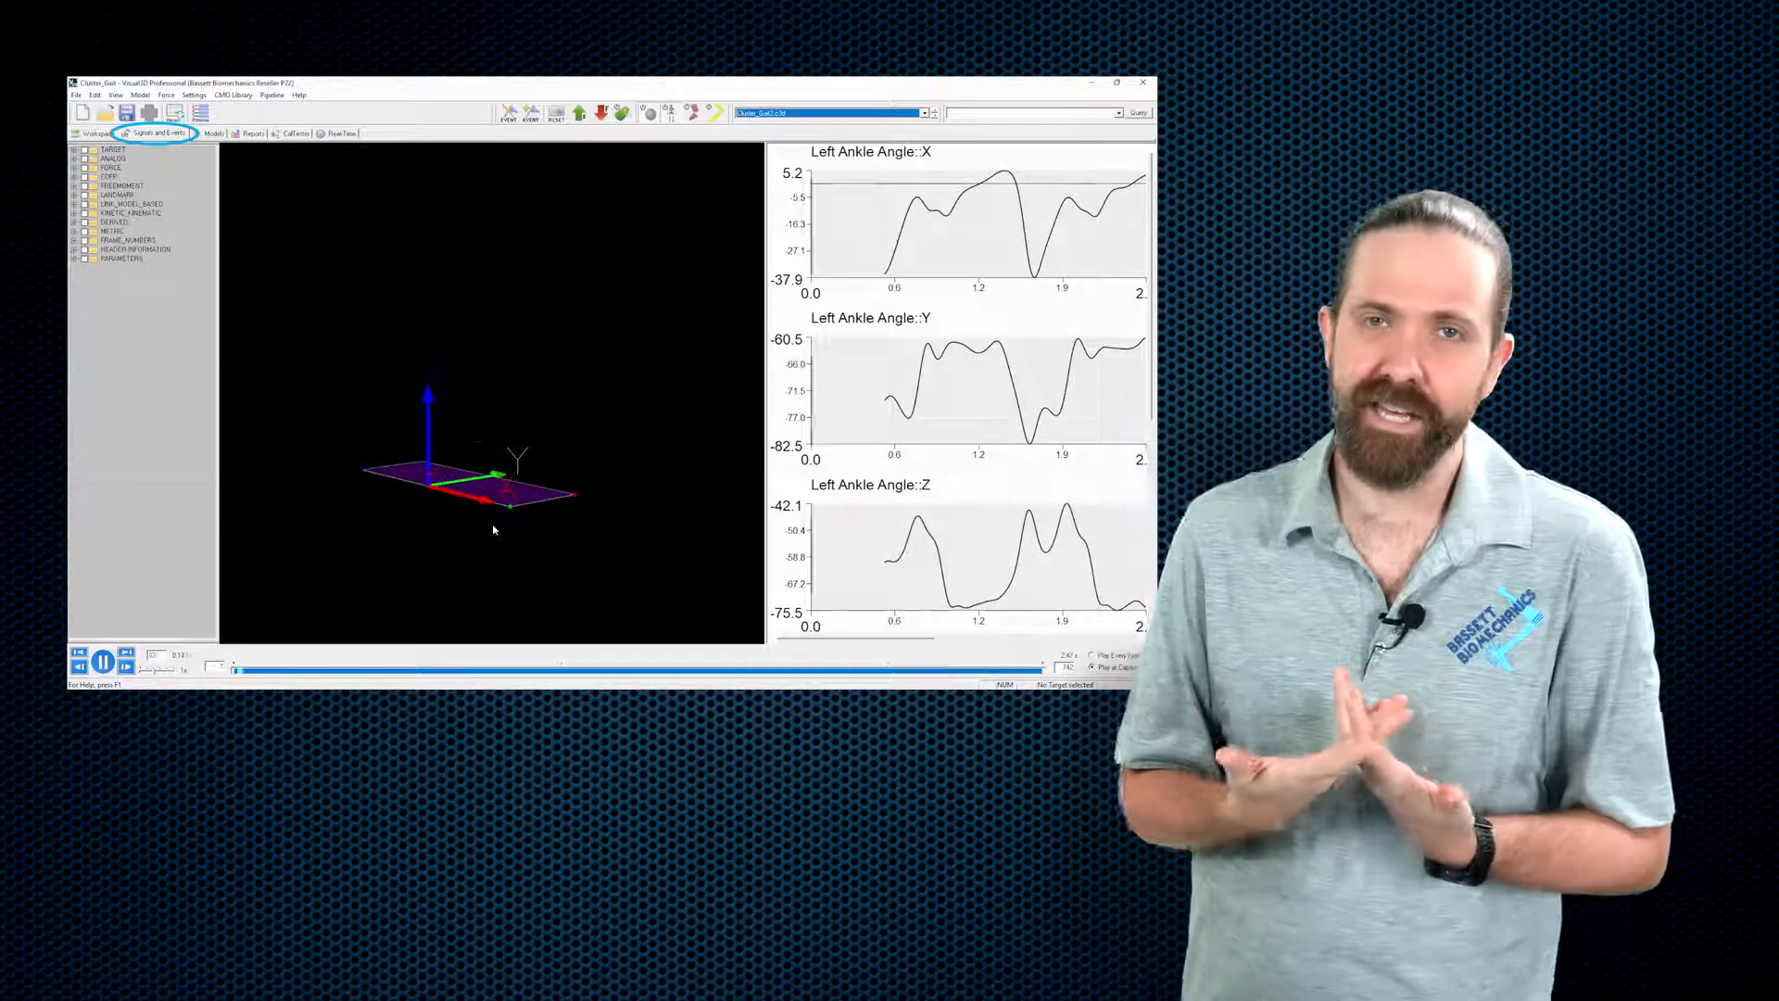
left_click(102, 662)
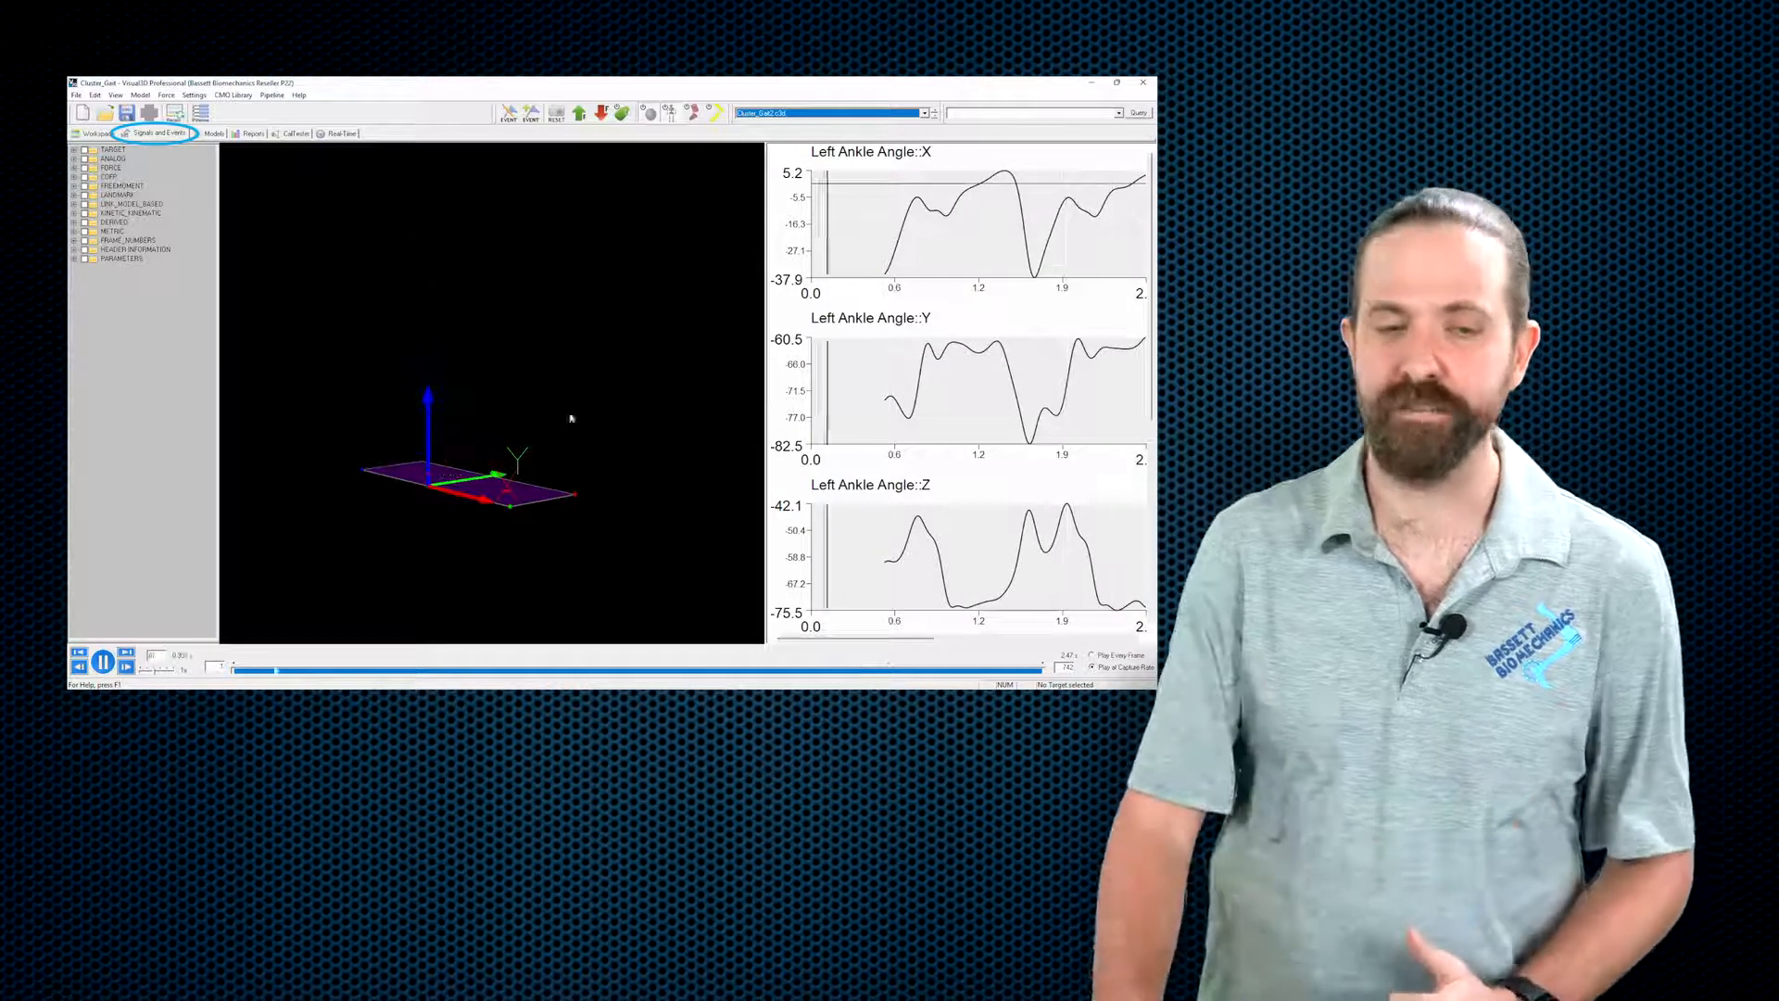
left_click(1115, 82)
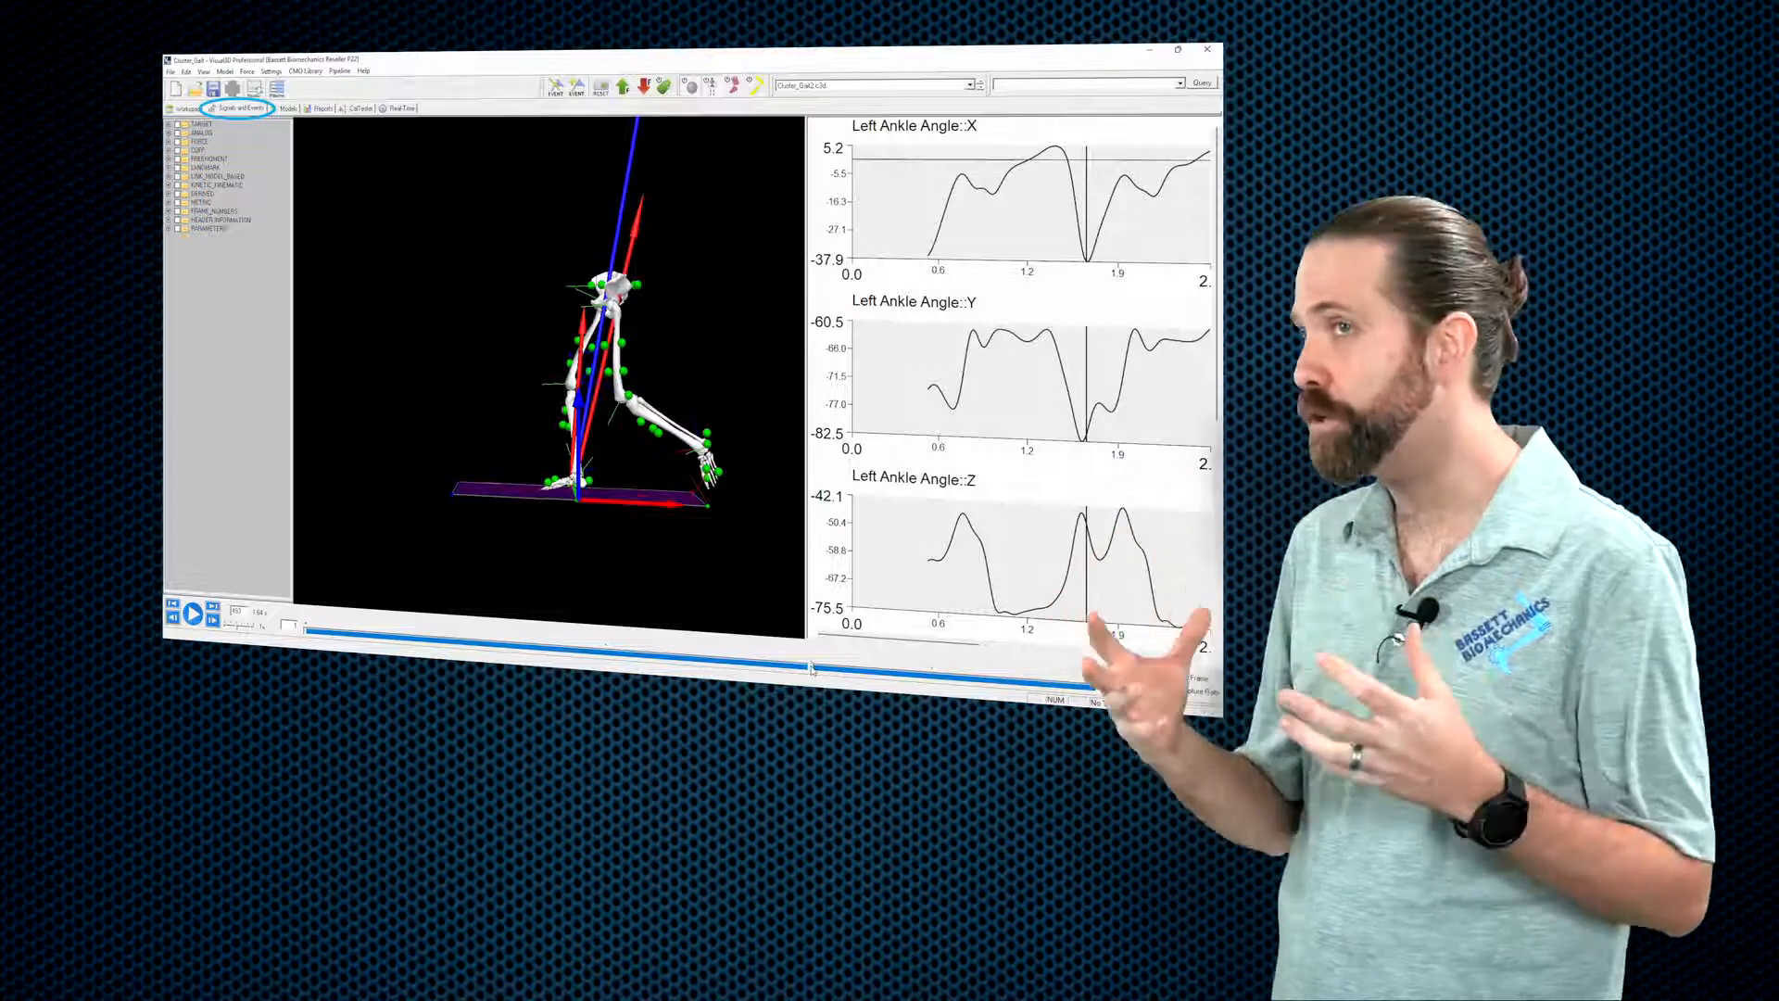
left_click(1180, 48)
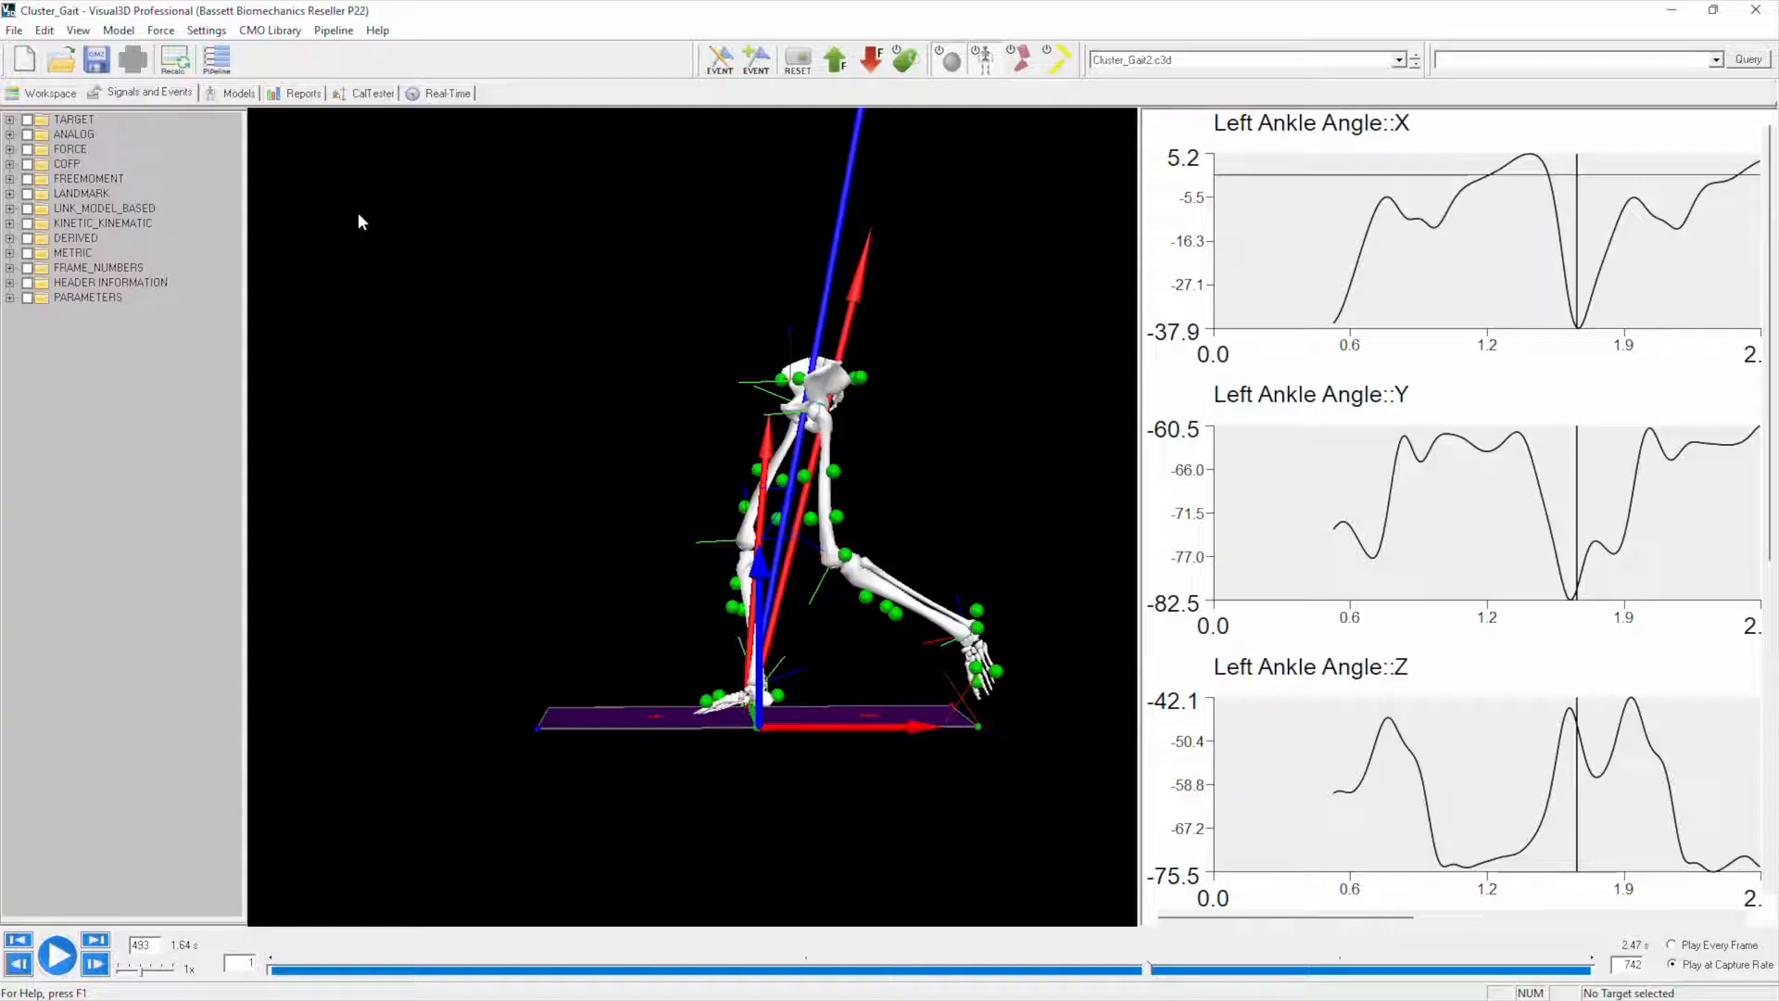
mouse_move(302, 167)
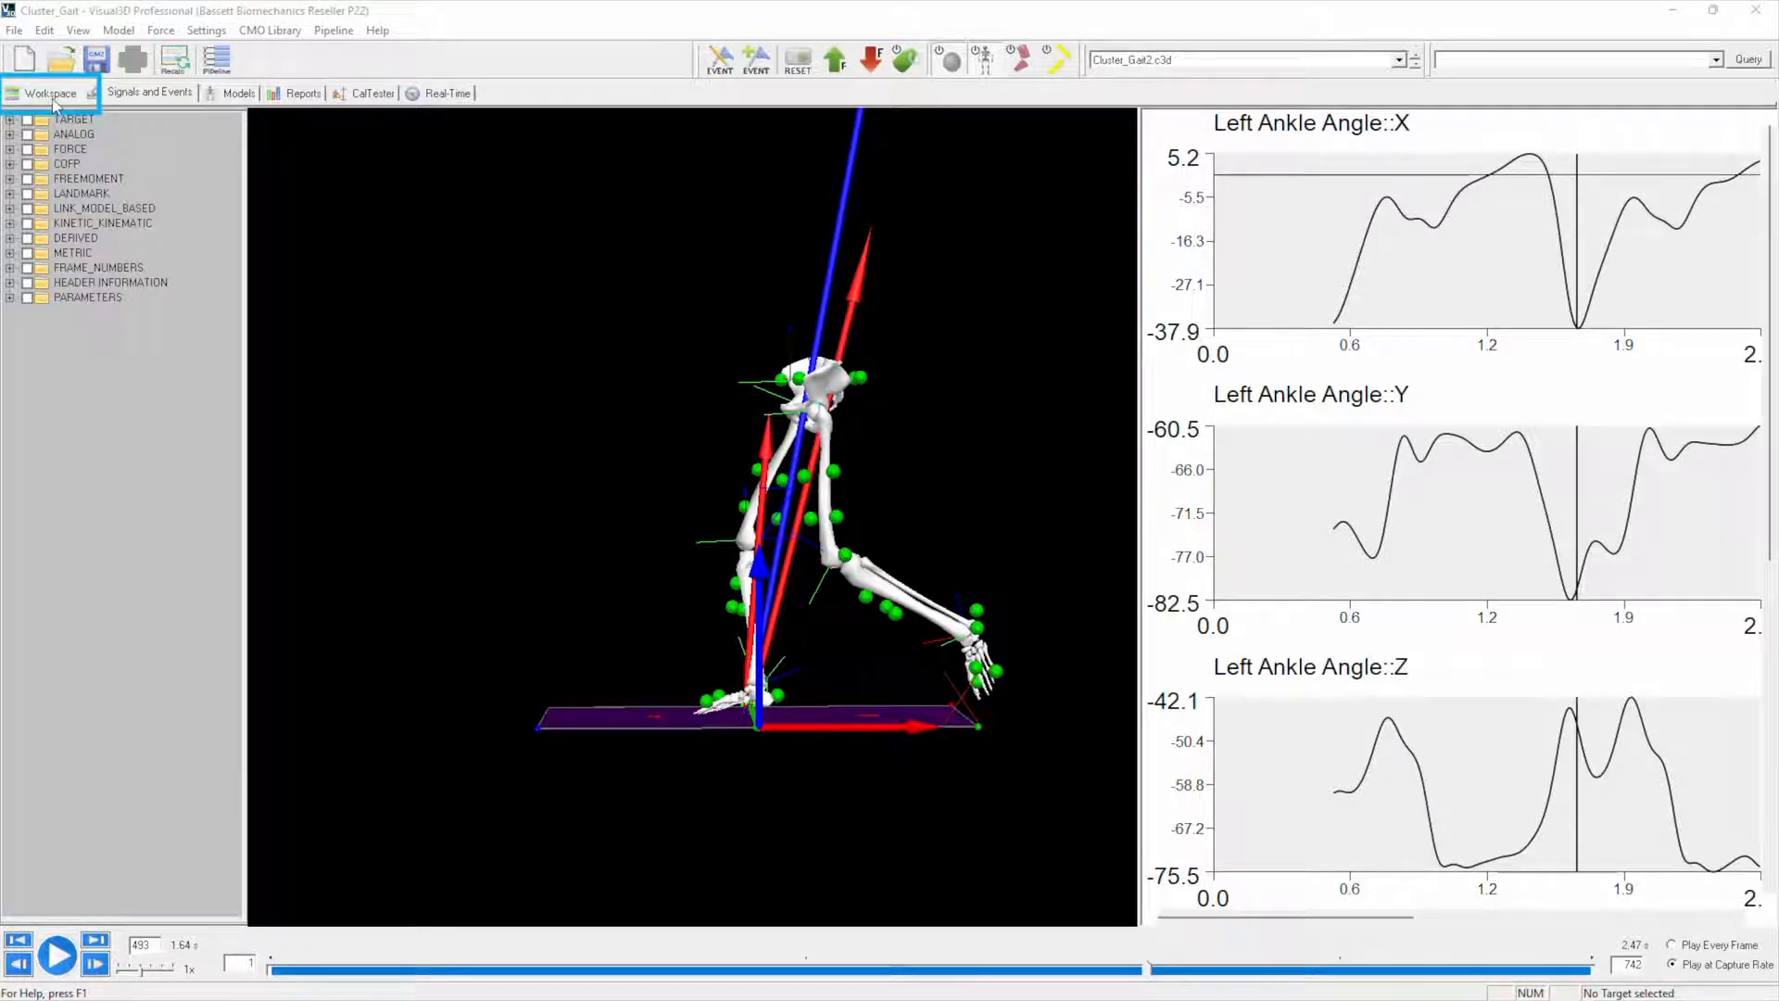
- Return to the Workspace file list showing the calibration and gait trials
left_click(49, 93)
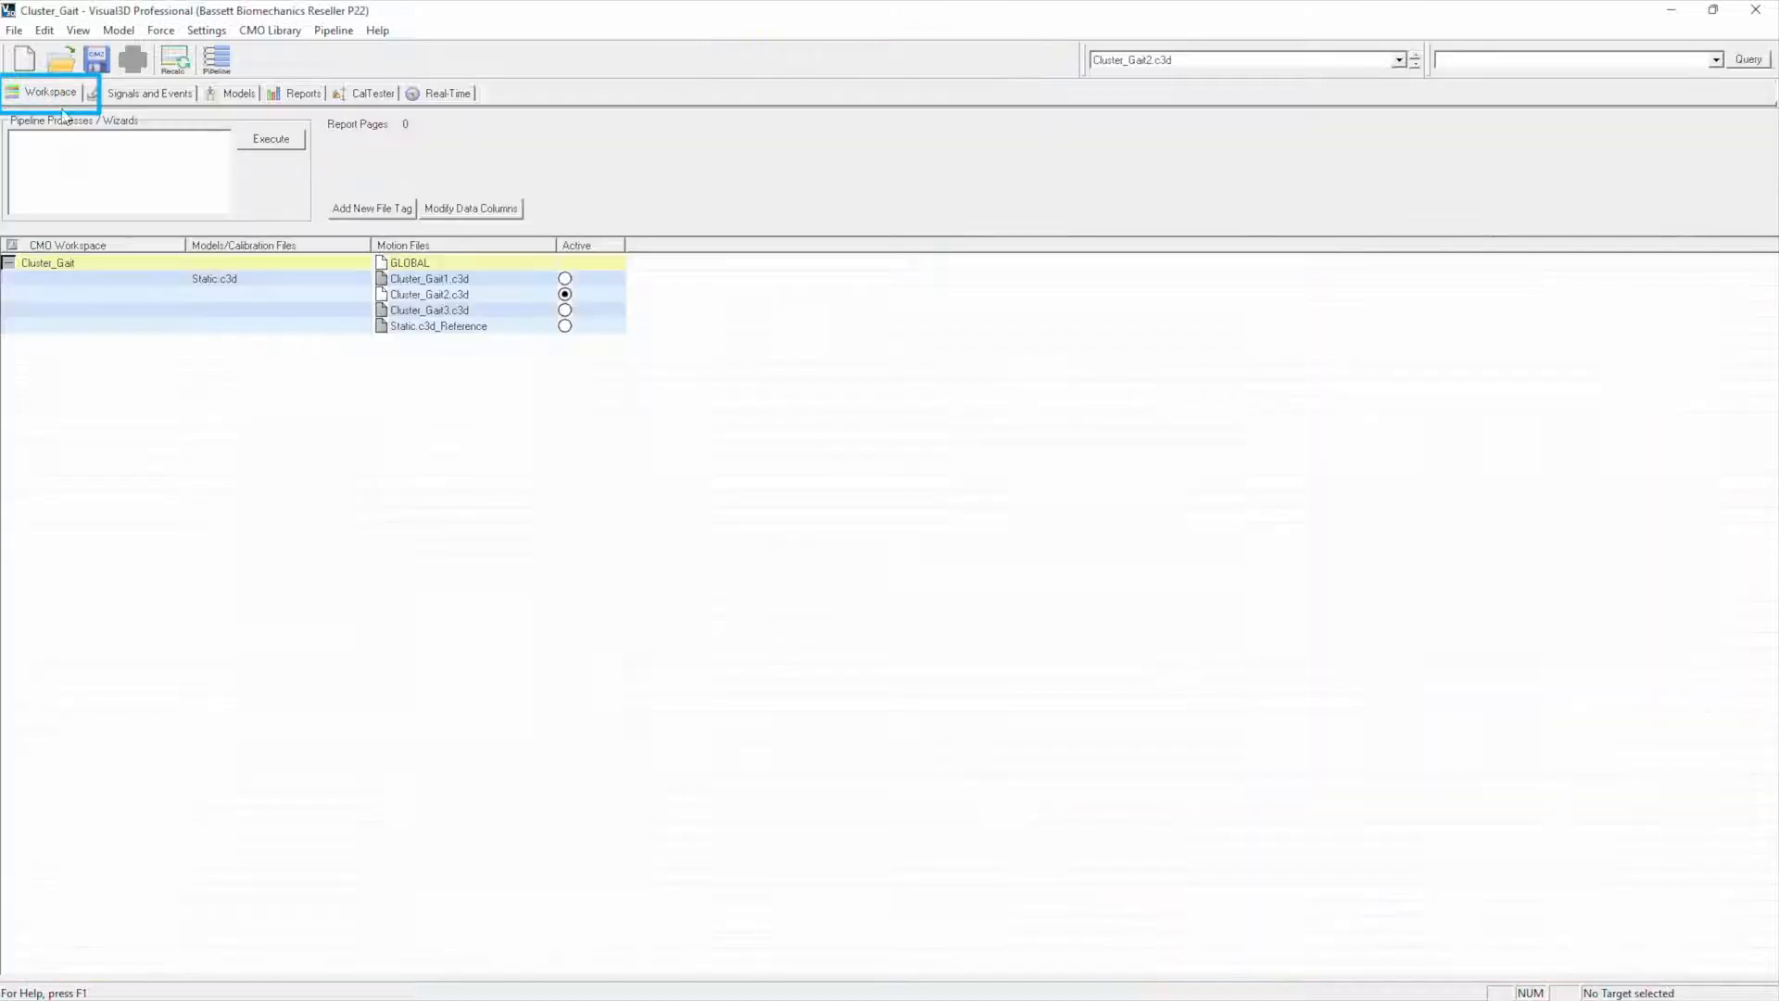
mouse_move(462, 461)
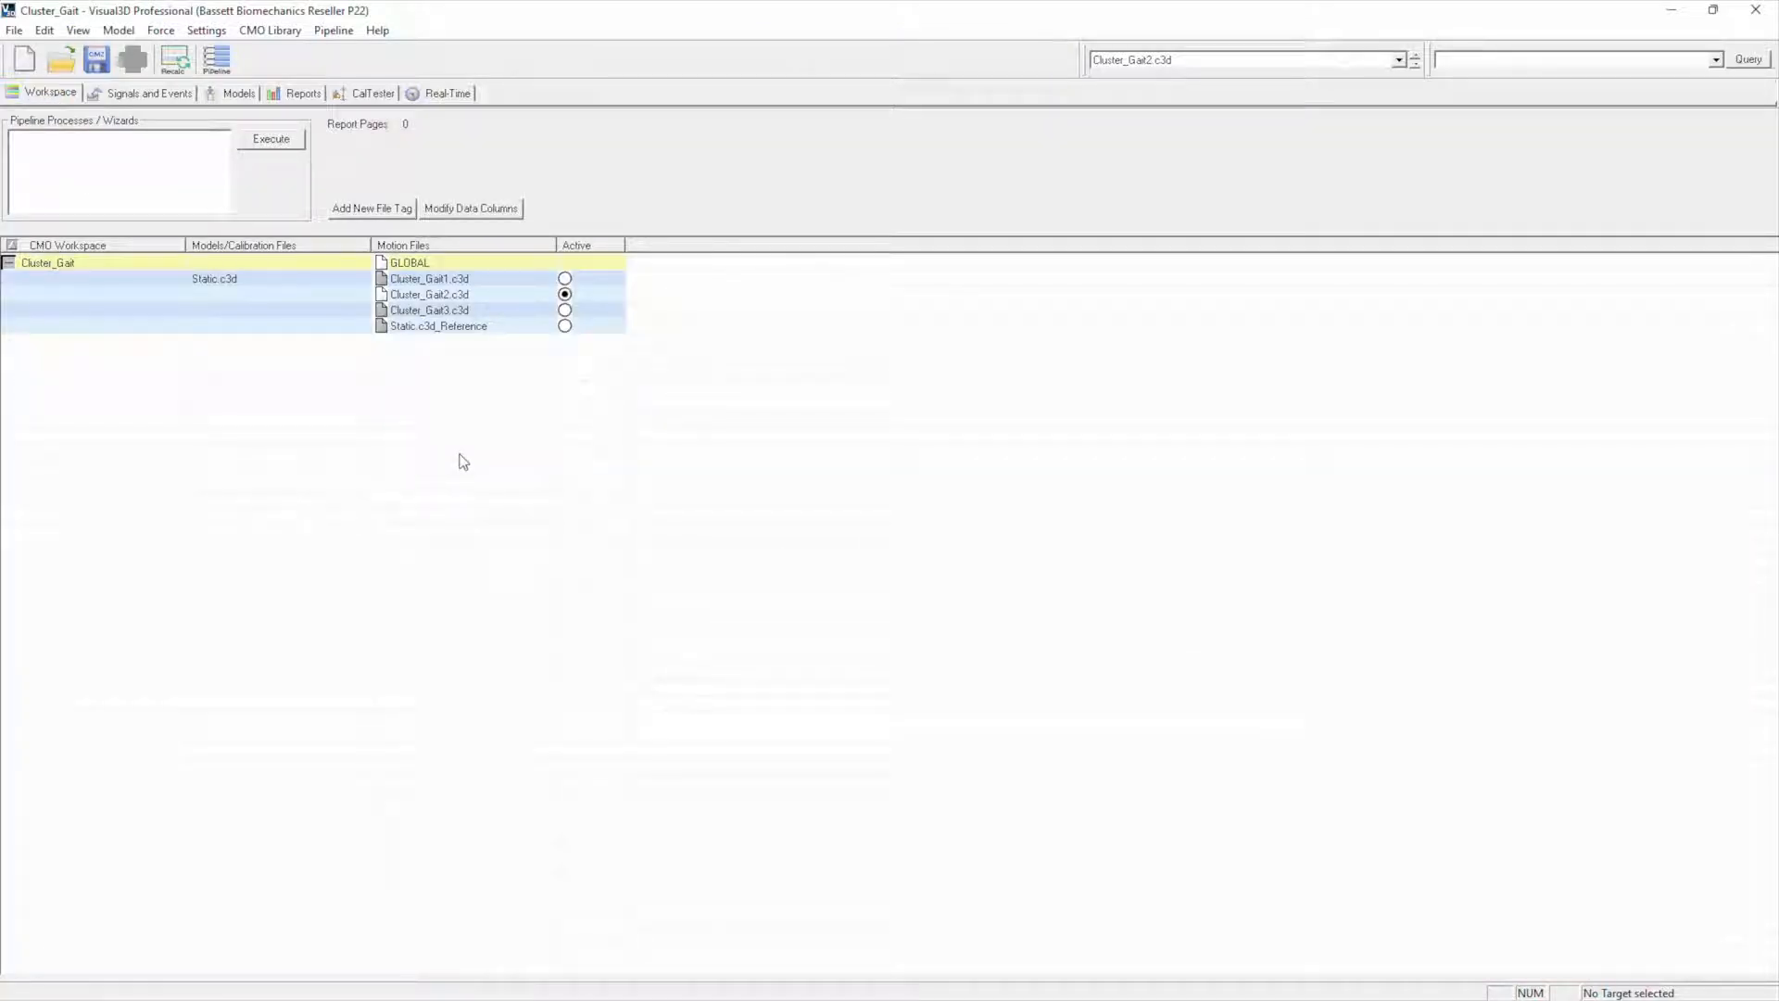
mouse_move(539, 470)
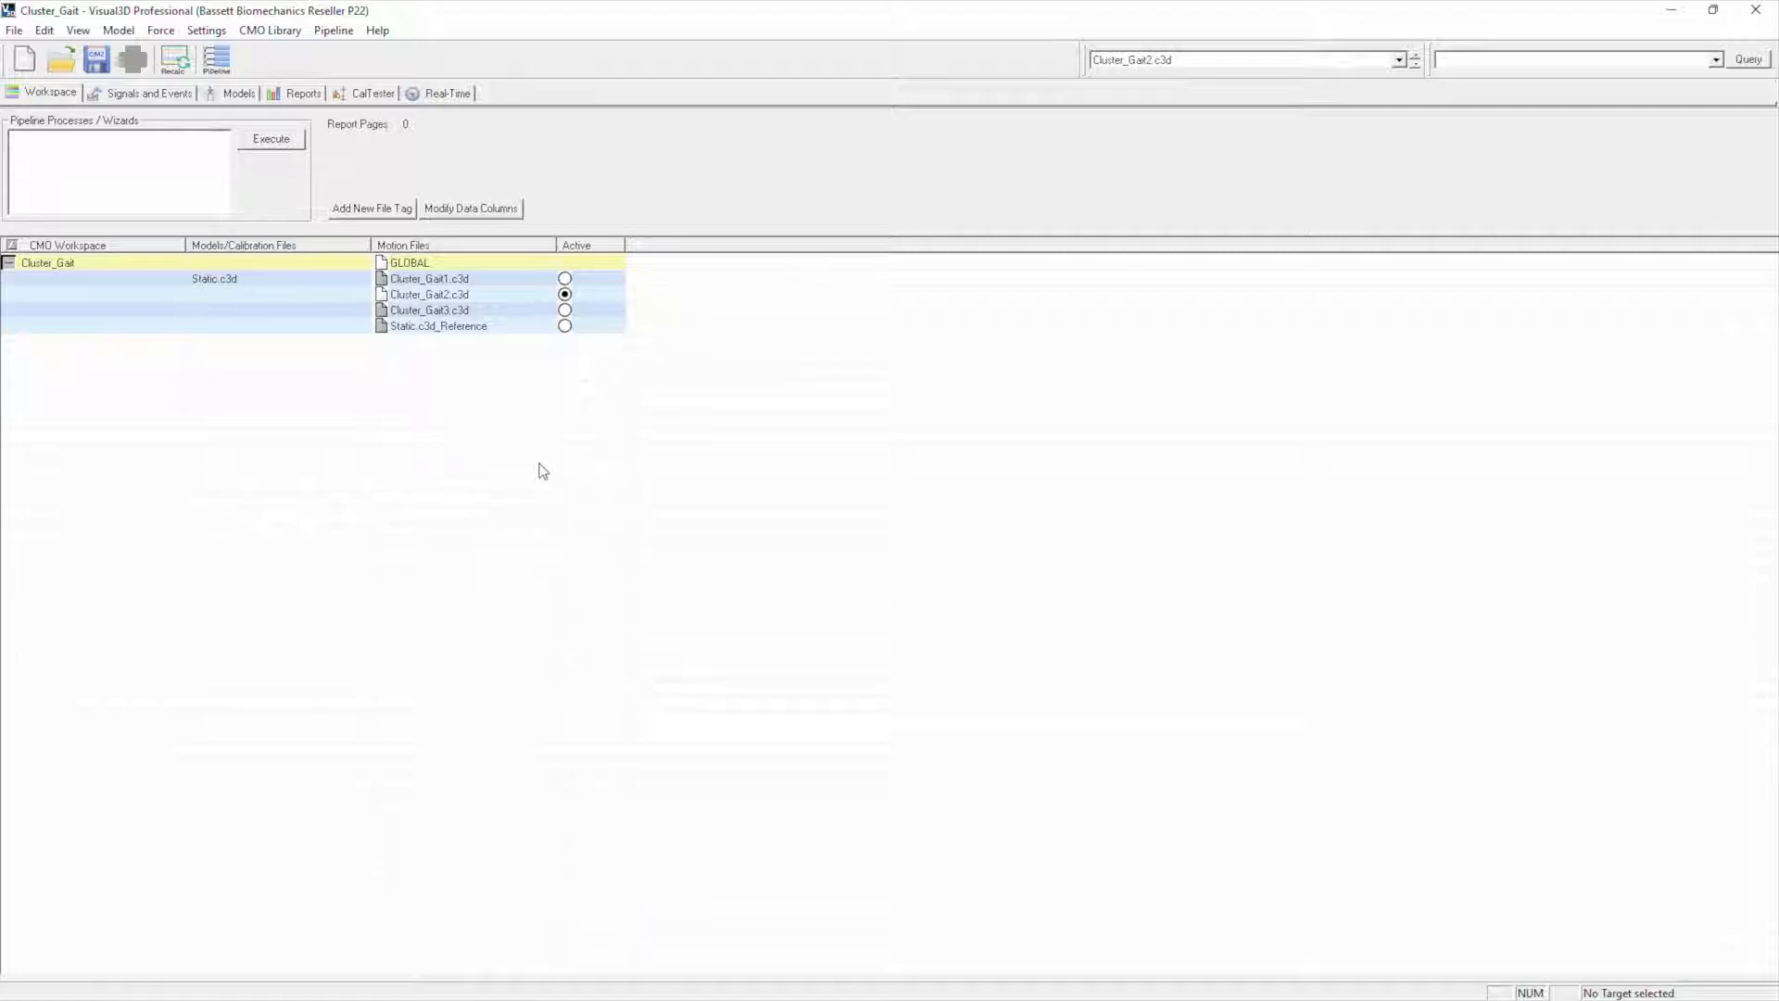
mouse_move(858, 588)
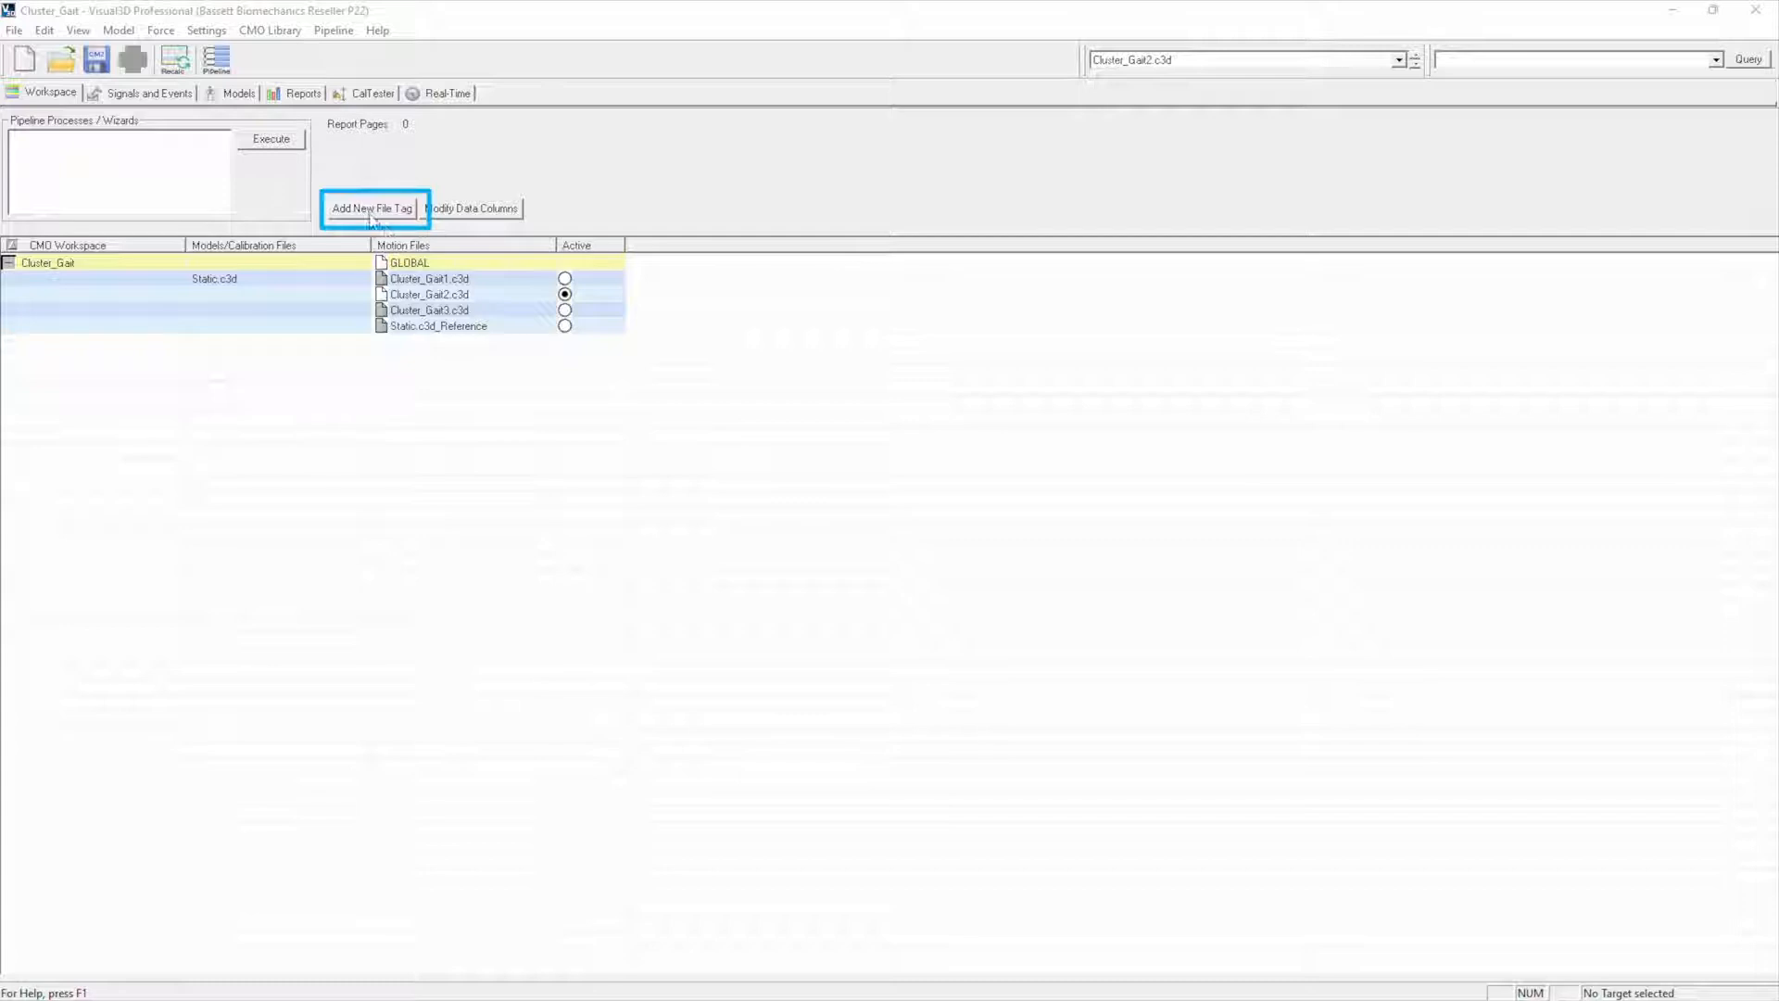
- Create a Kinematic file tag and tick it for the Cluster_Gait trials
left_click(373, 209)
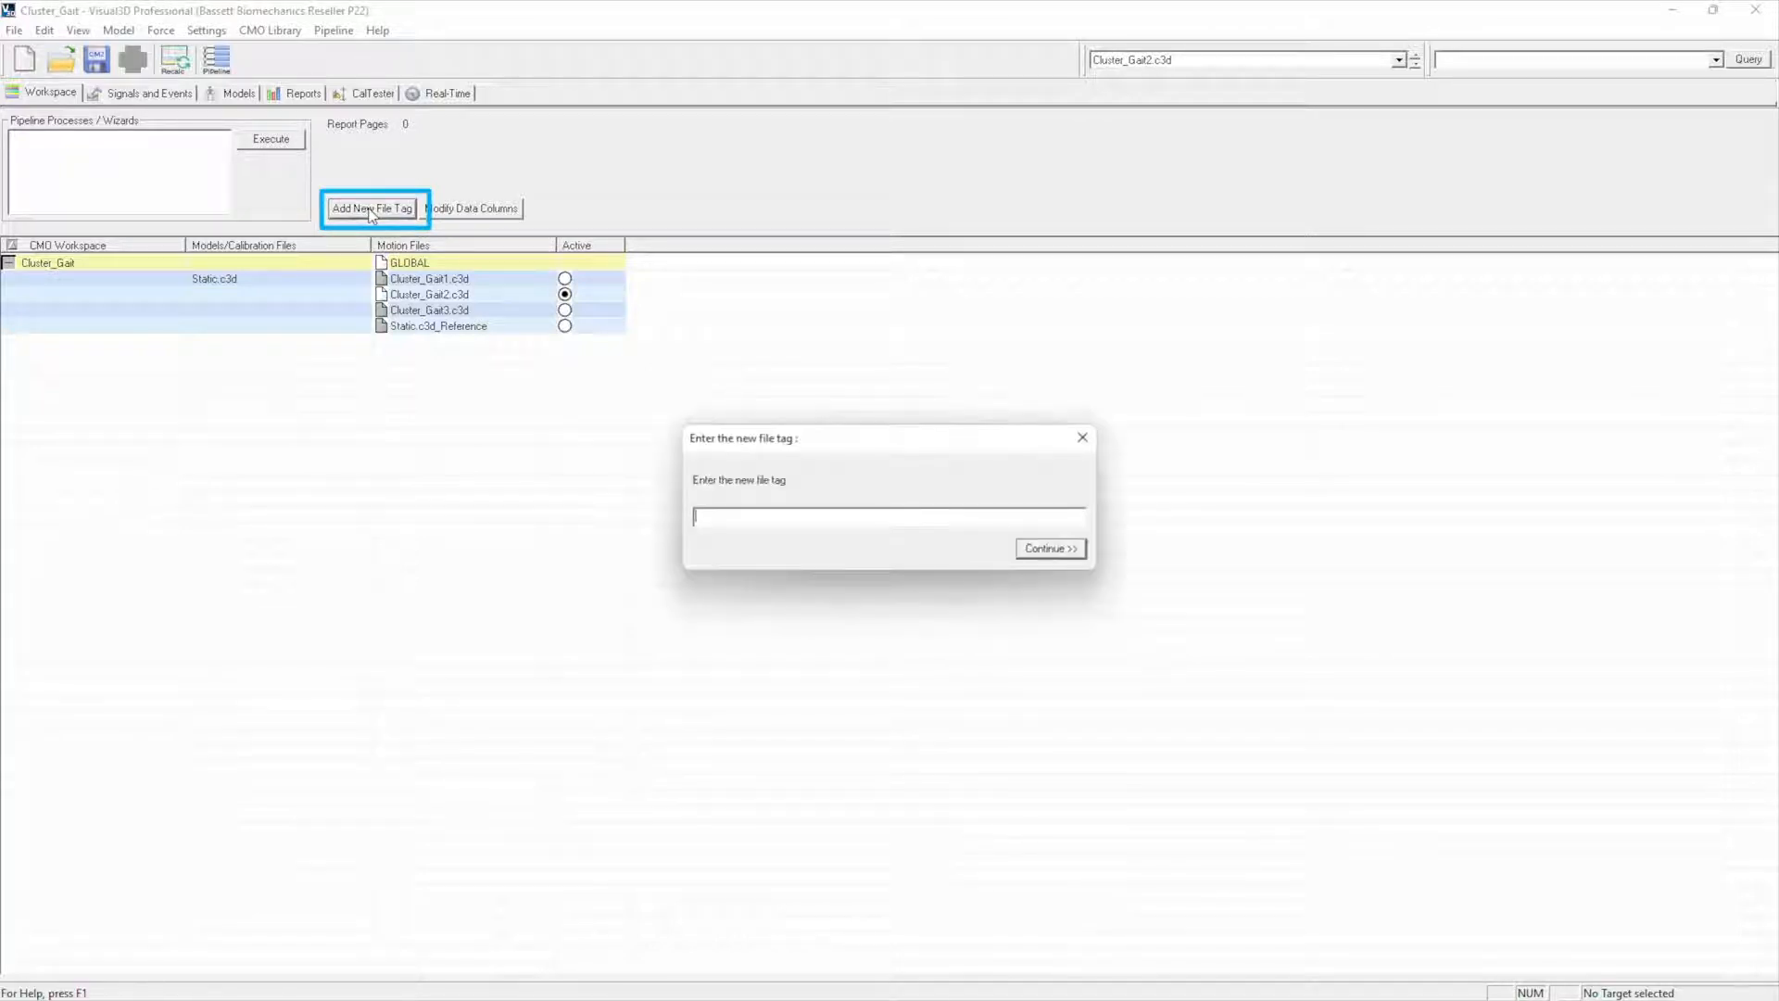
type("Kinem")
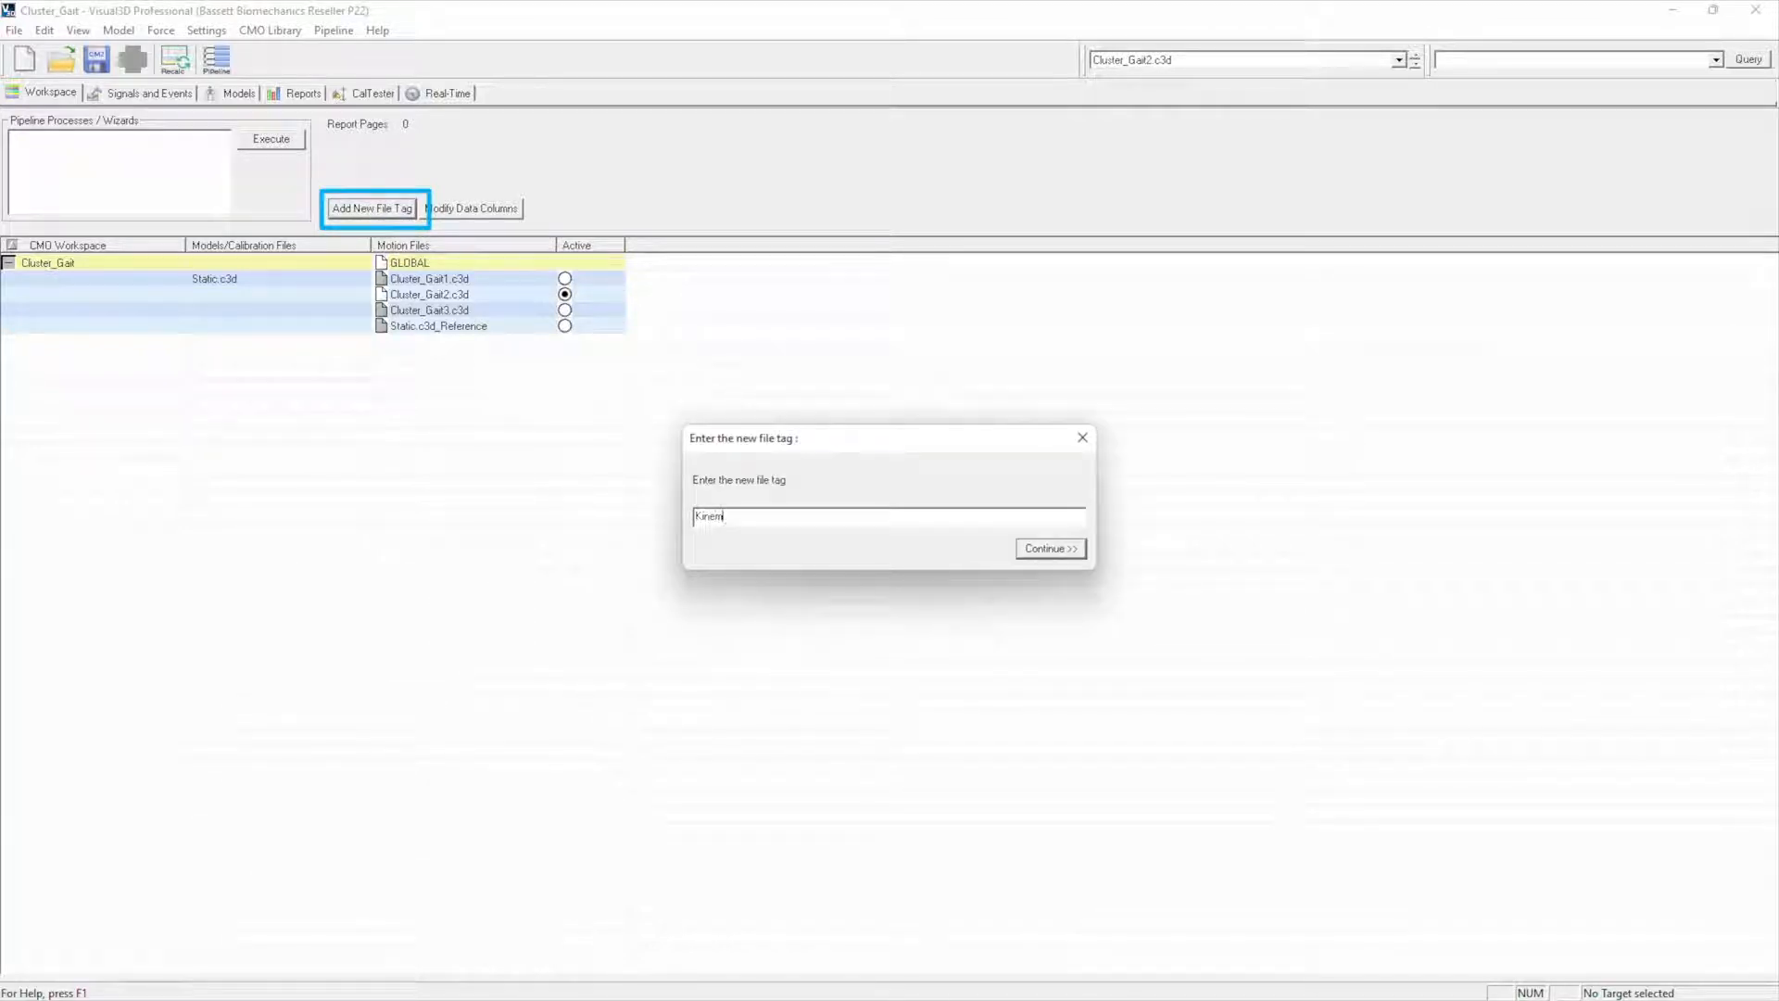
type("atic")
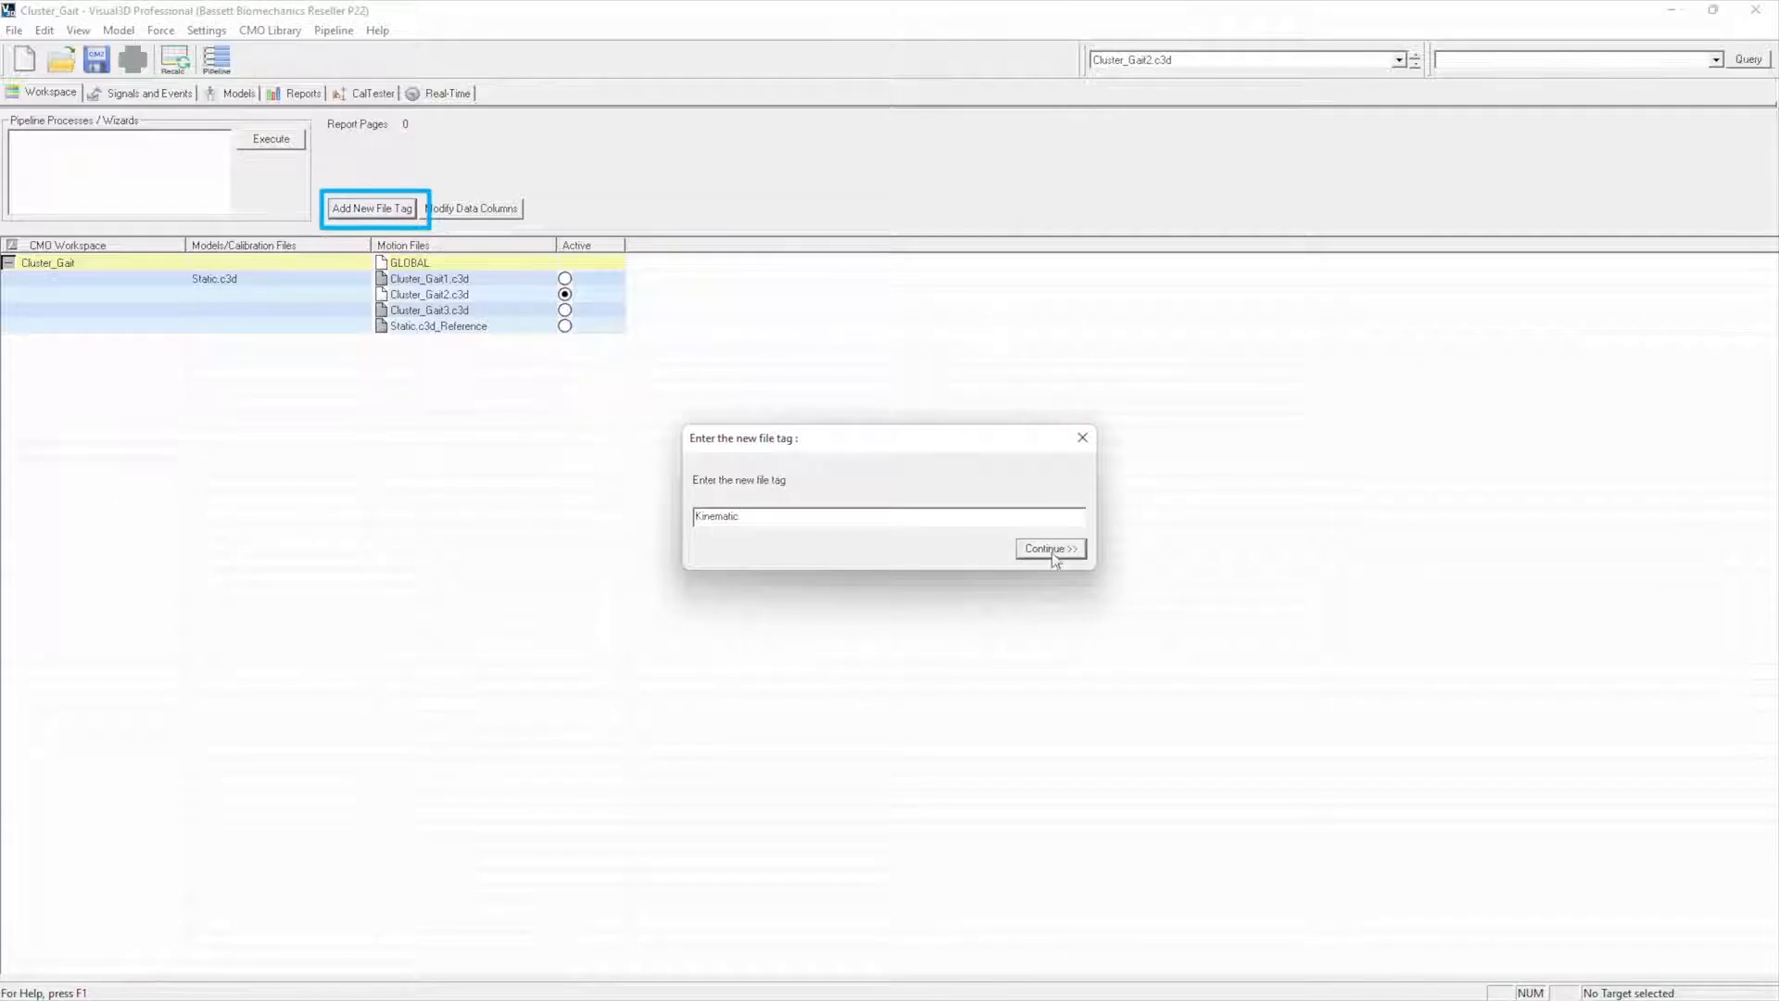
left_click(1047, 548)
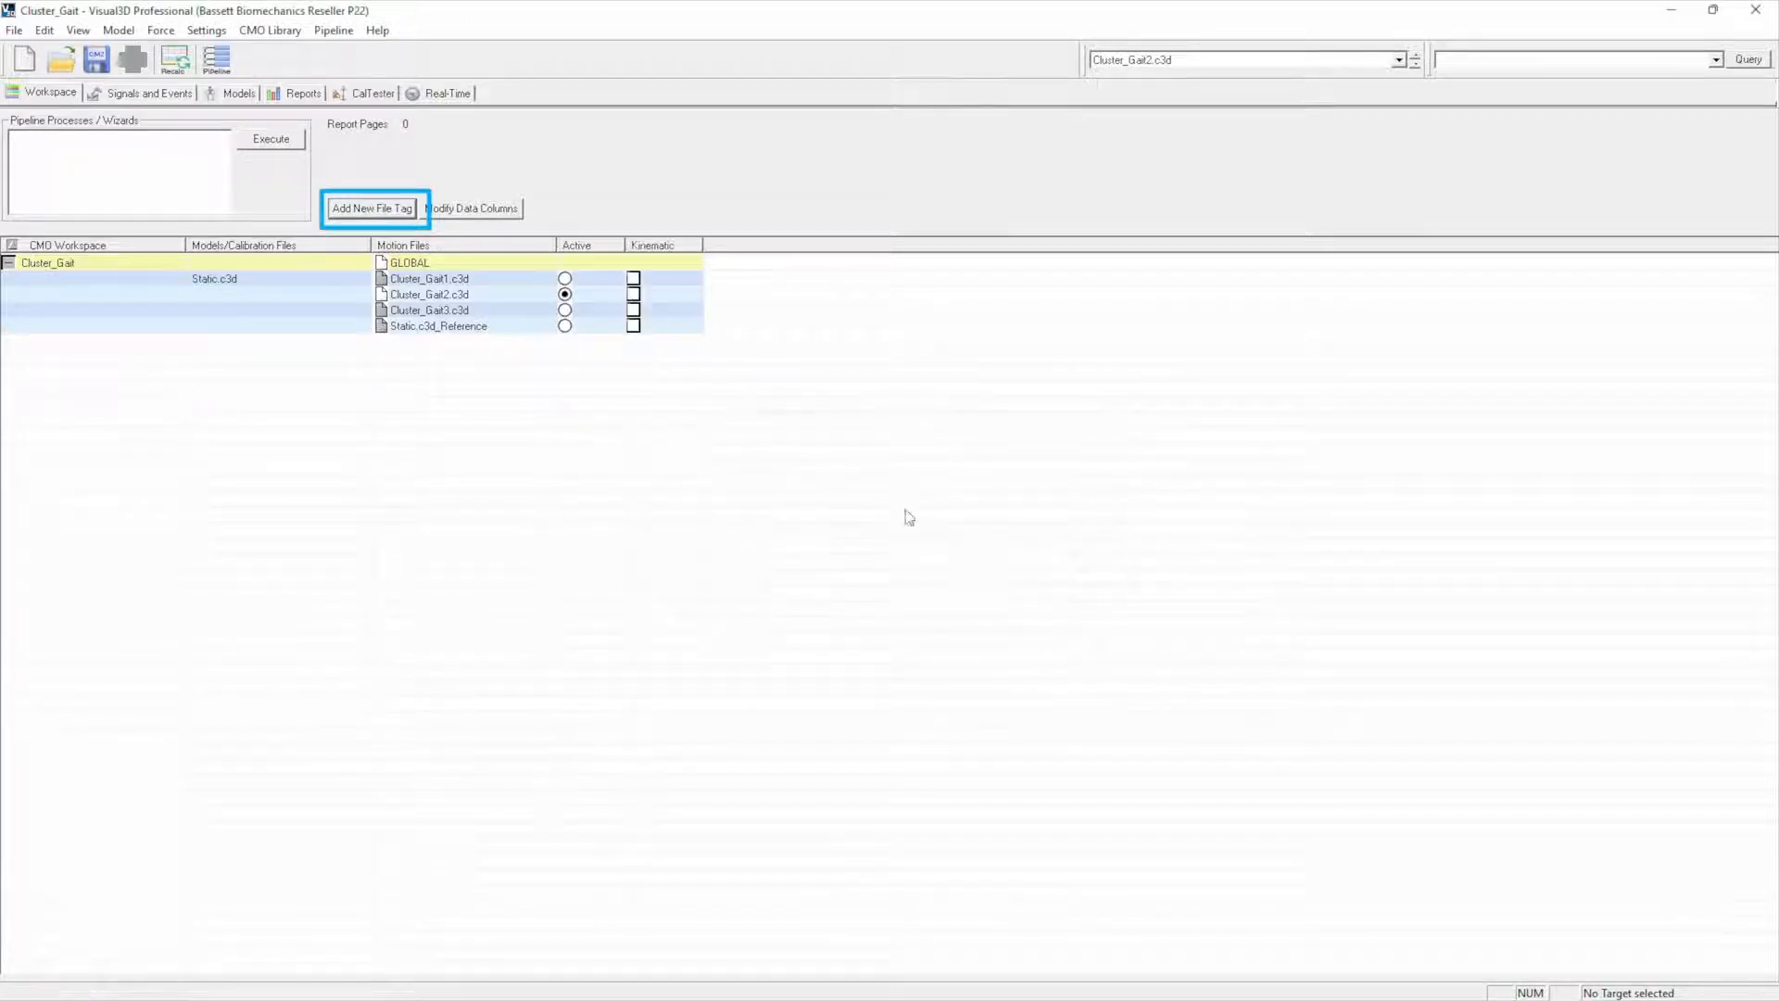
left_click(634, 280)
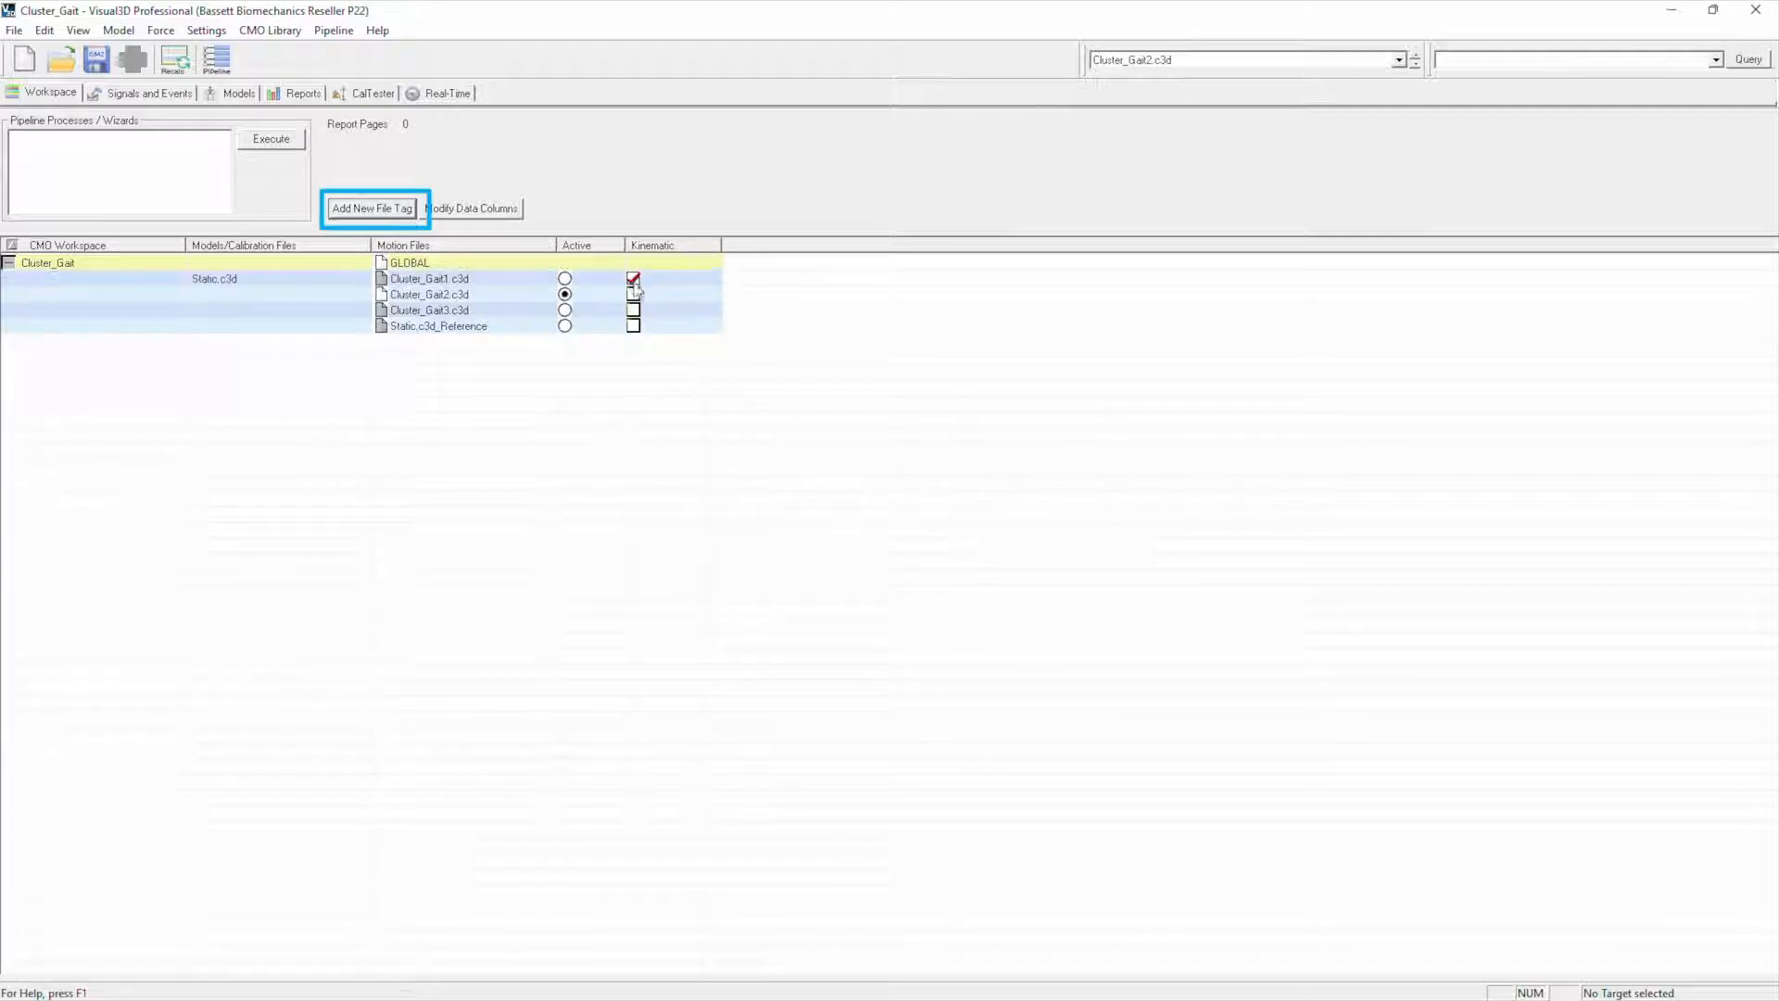
left_click(634, 309)
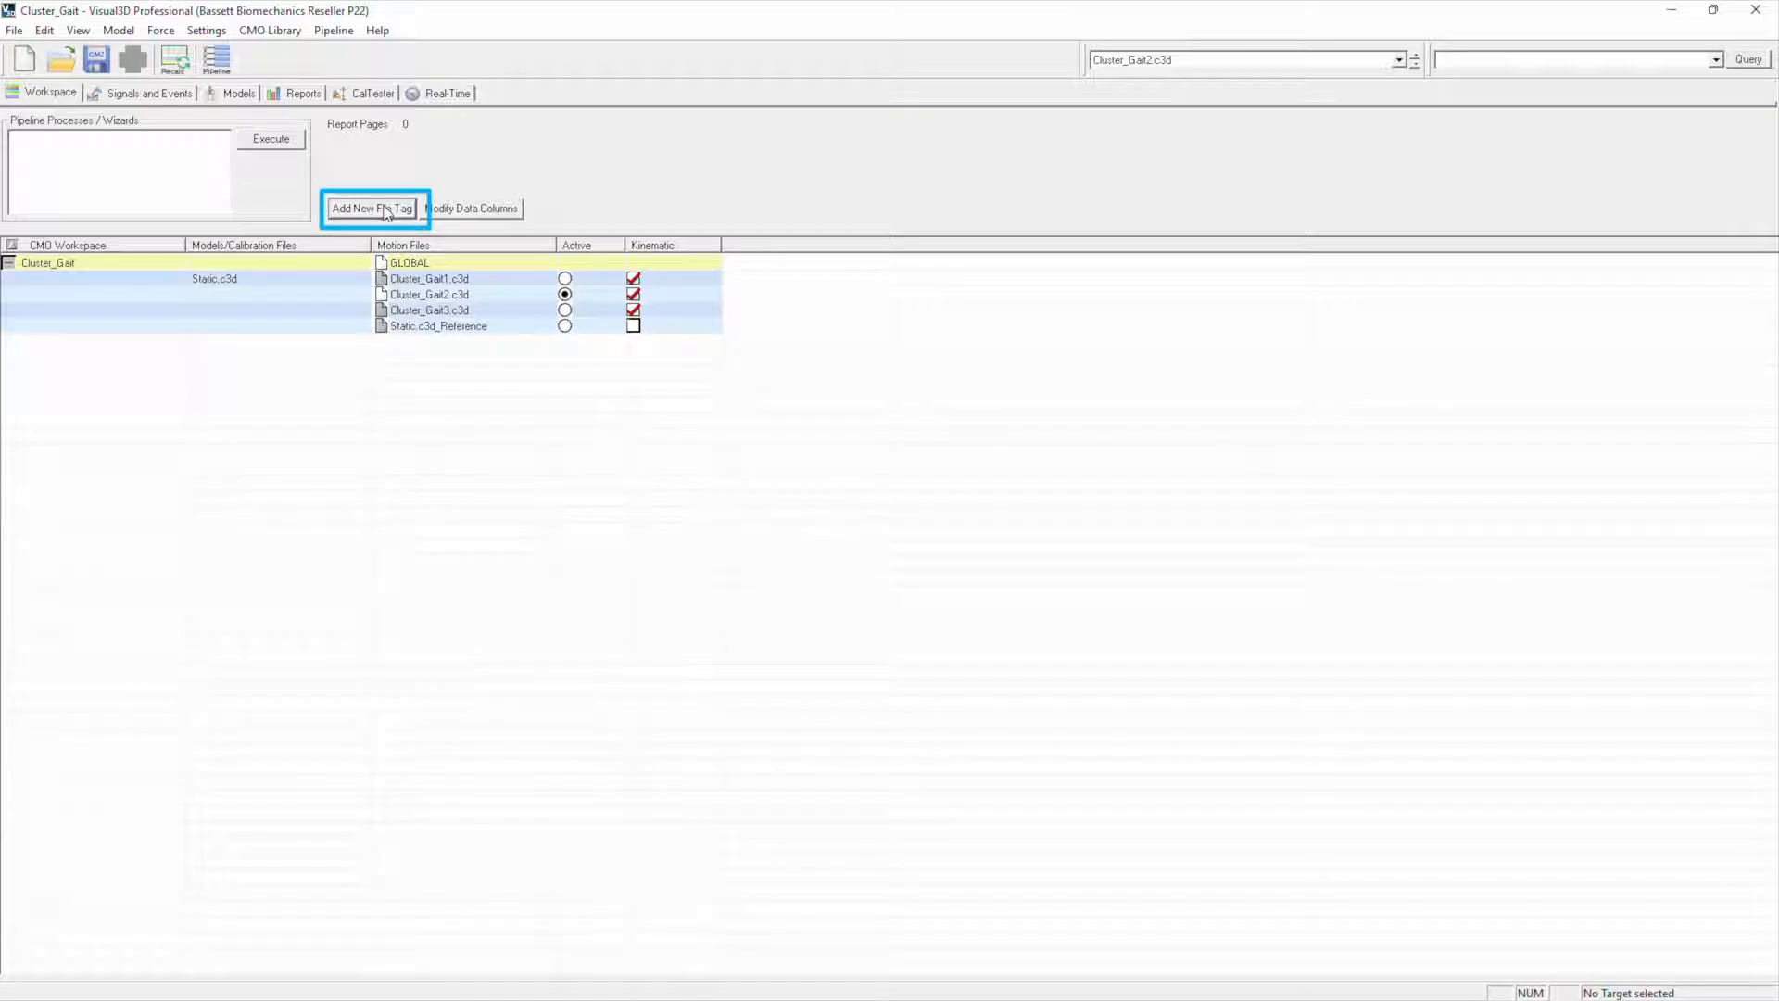
- Create a Kinetic file tag and tick it for Cluster_Gait1 and Cluster_Gait3
left_click(372, 207)
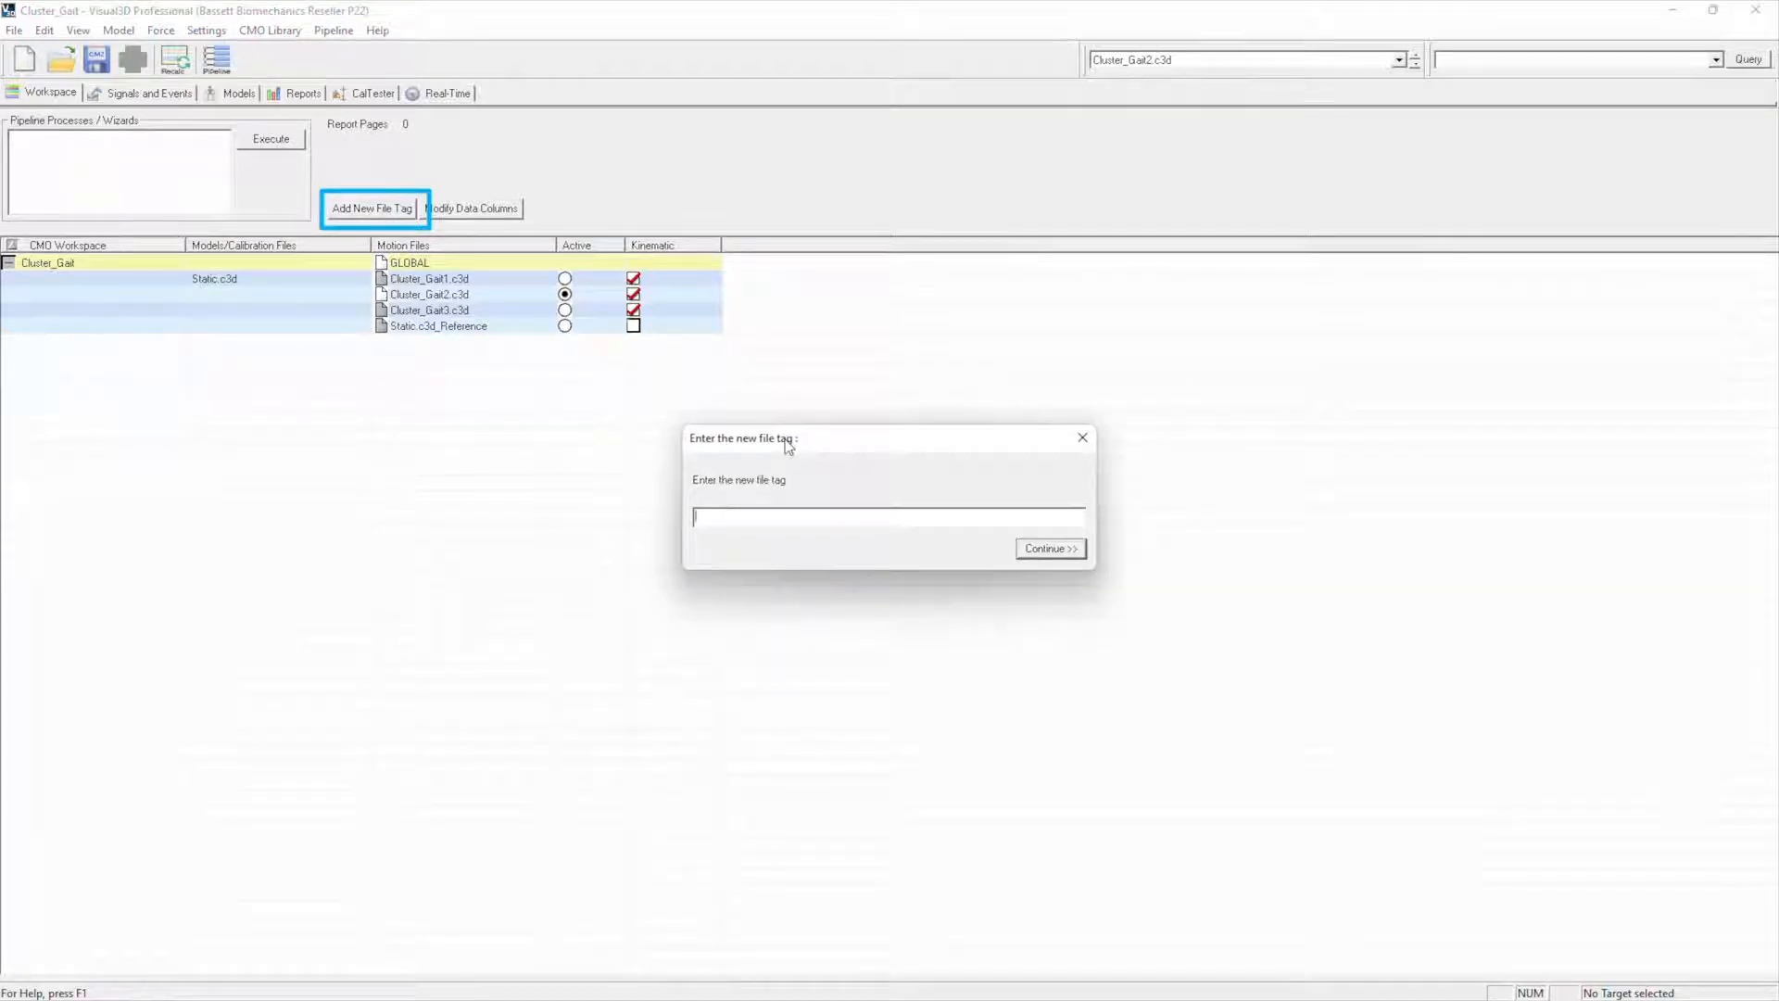
type("Kineti")
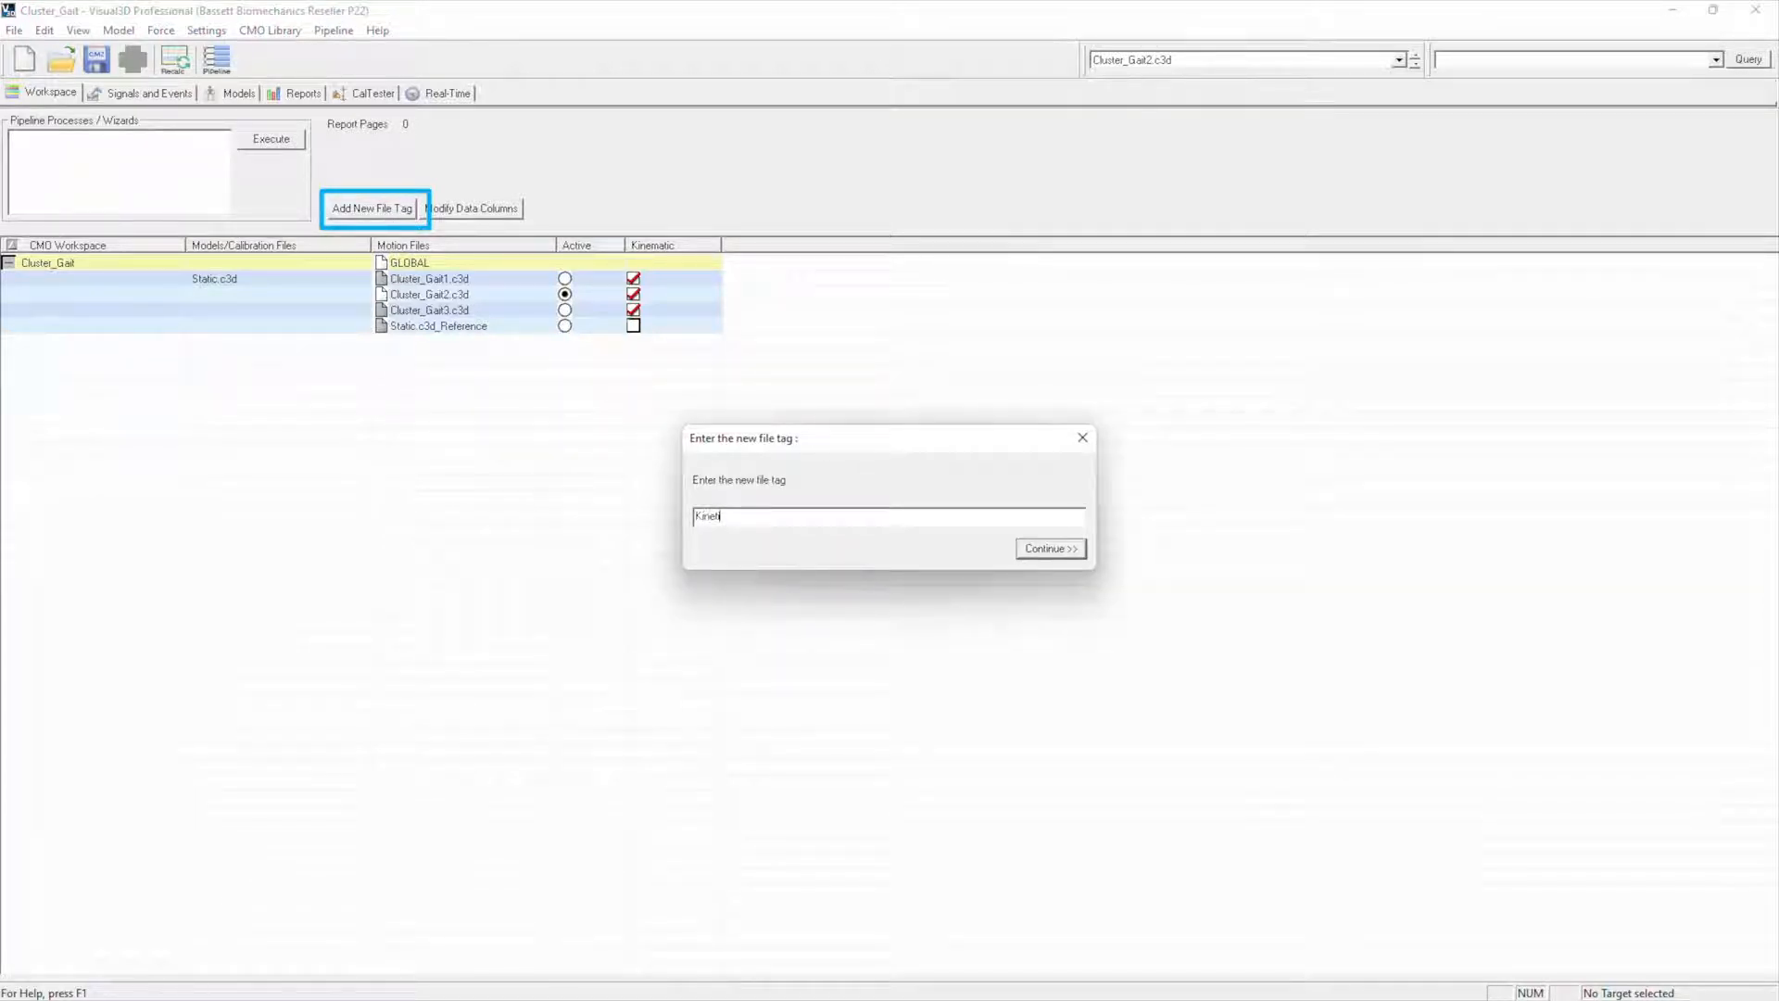
type("c")
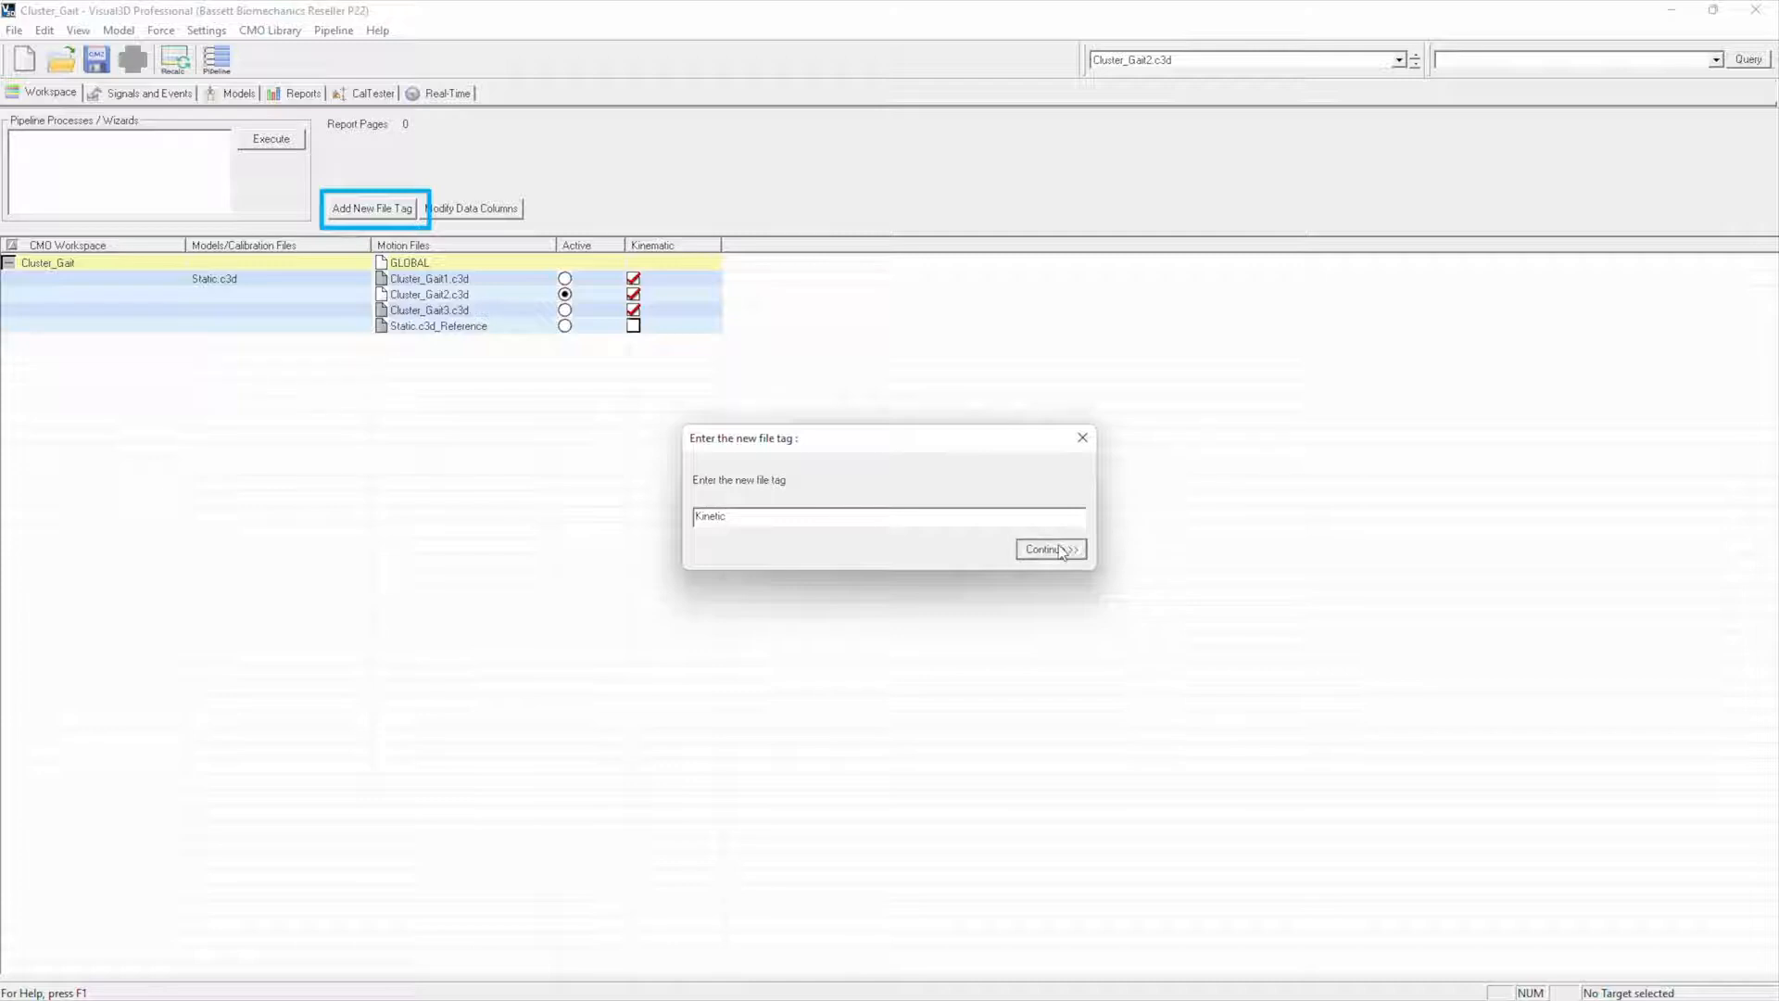
left_click(1043, 548)
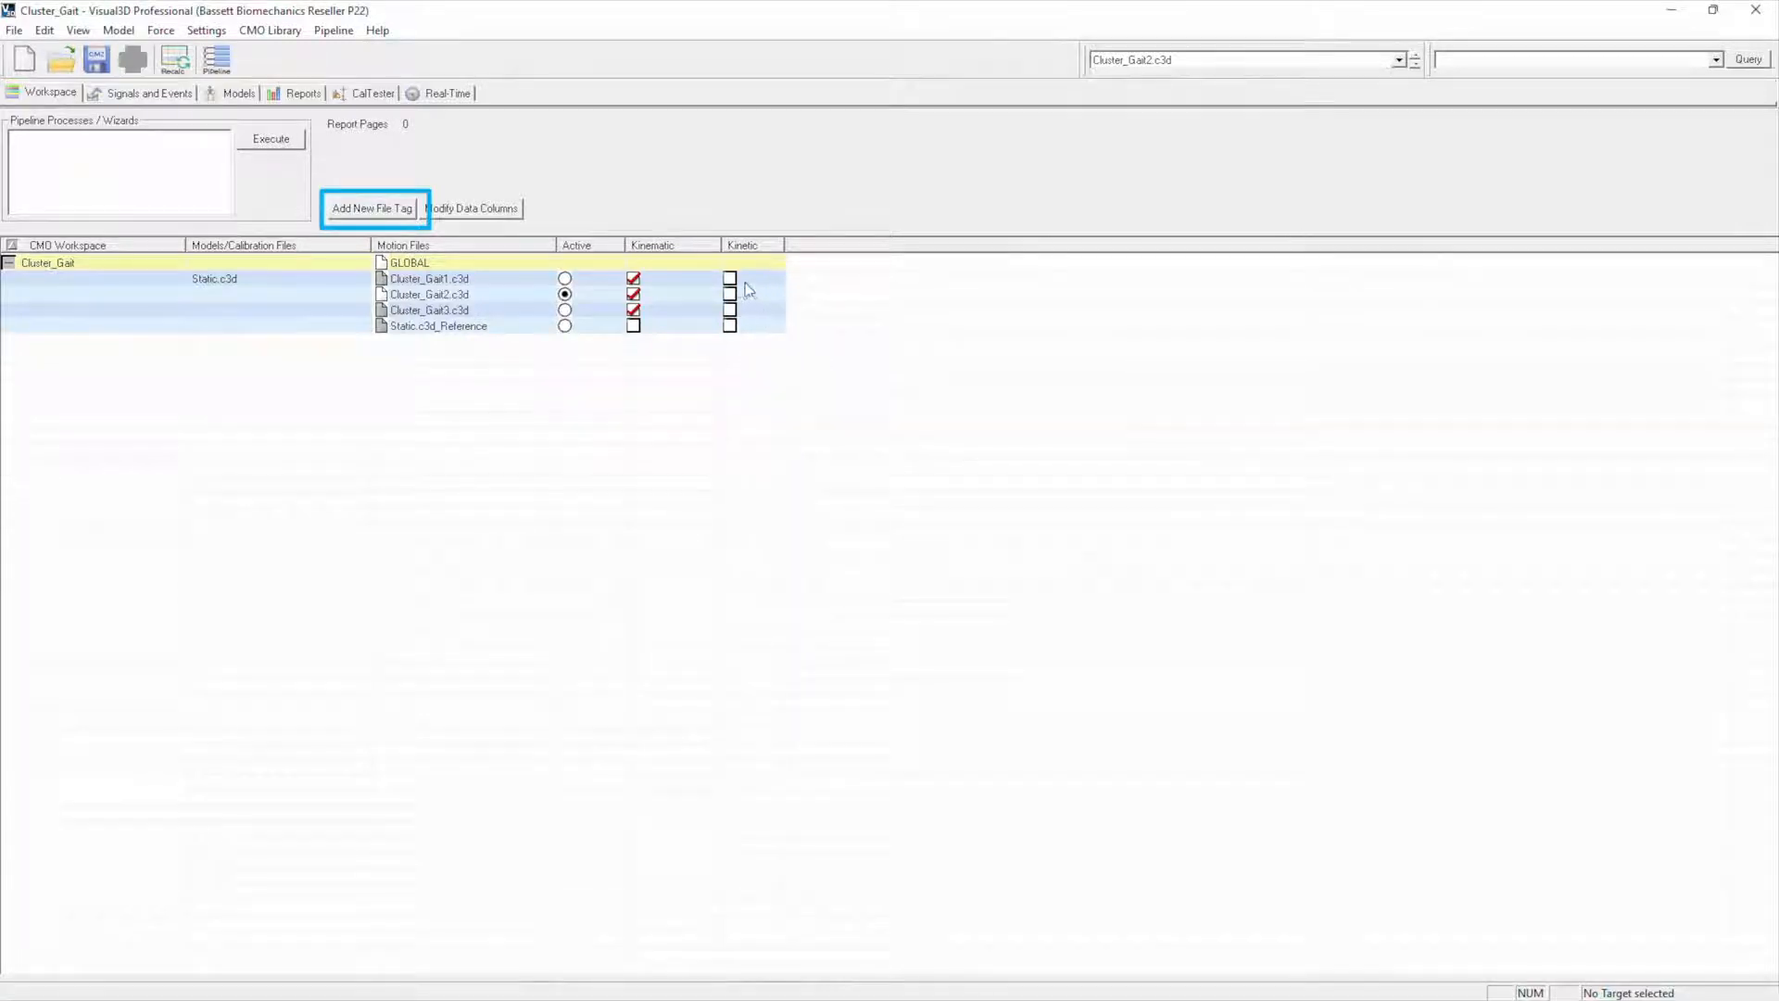
left_click(730, 278)
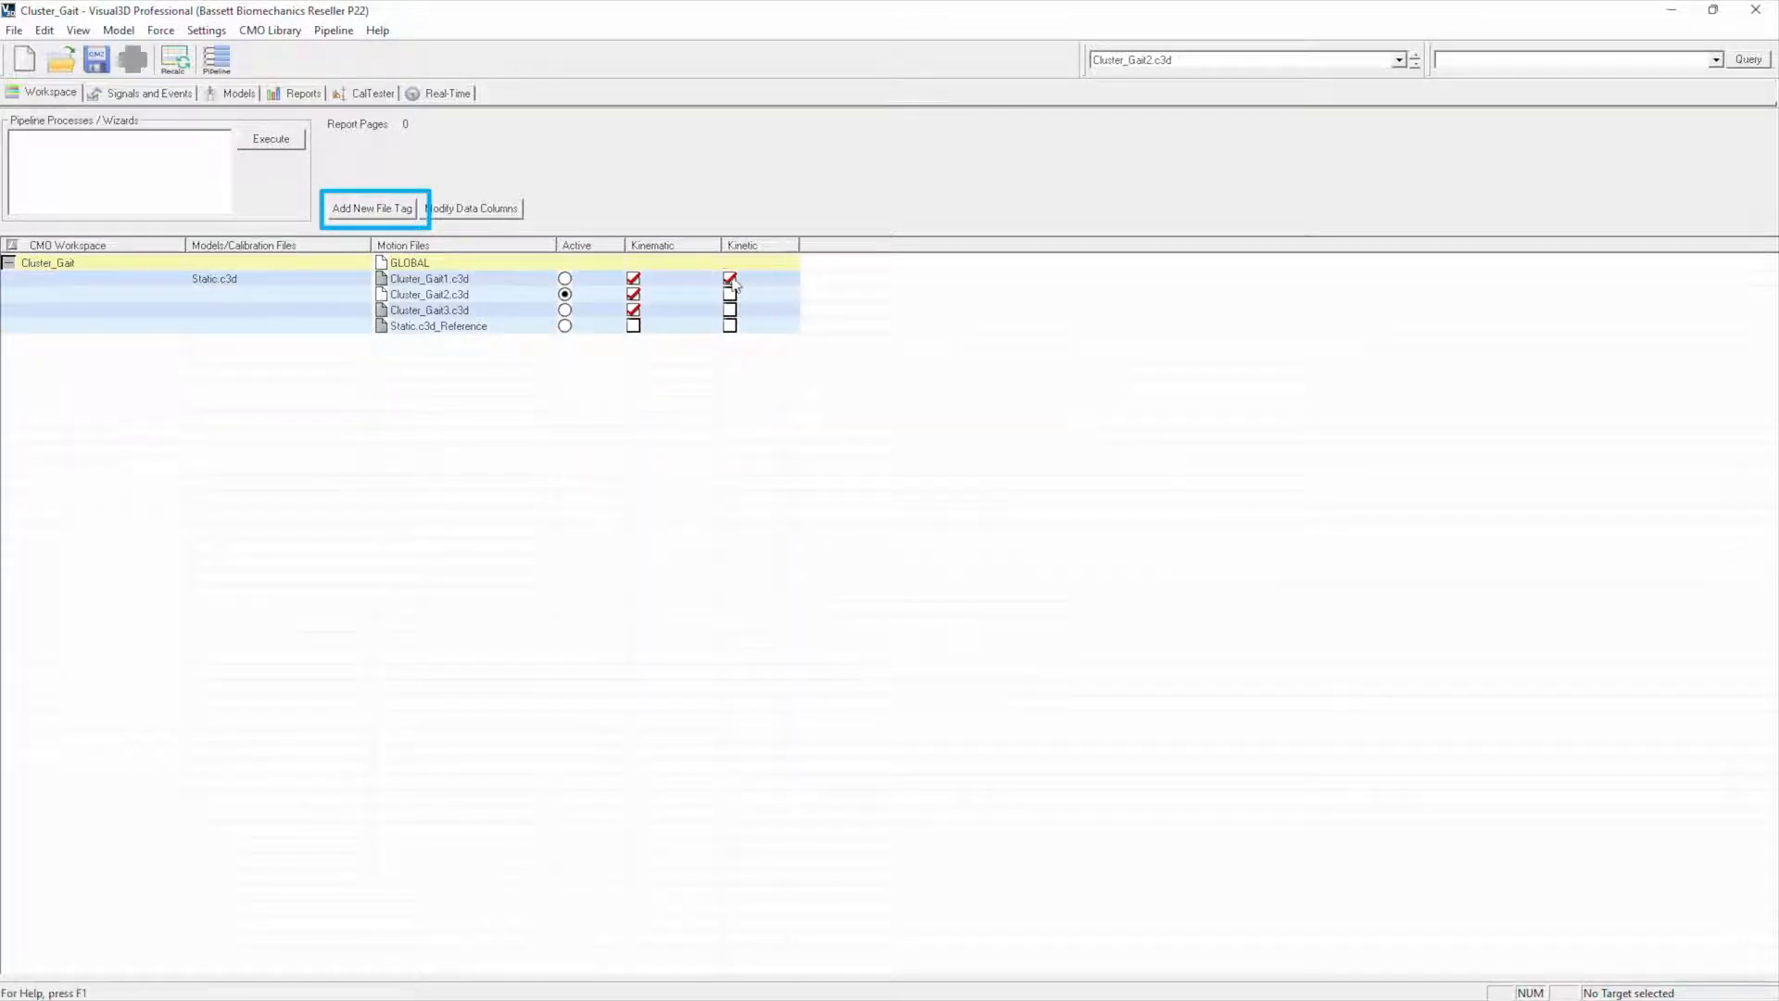
left_click(730, 279)
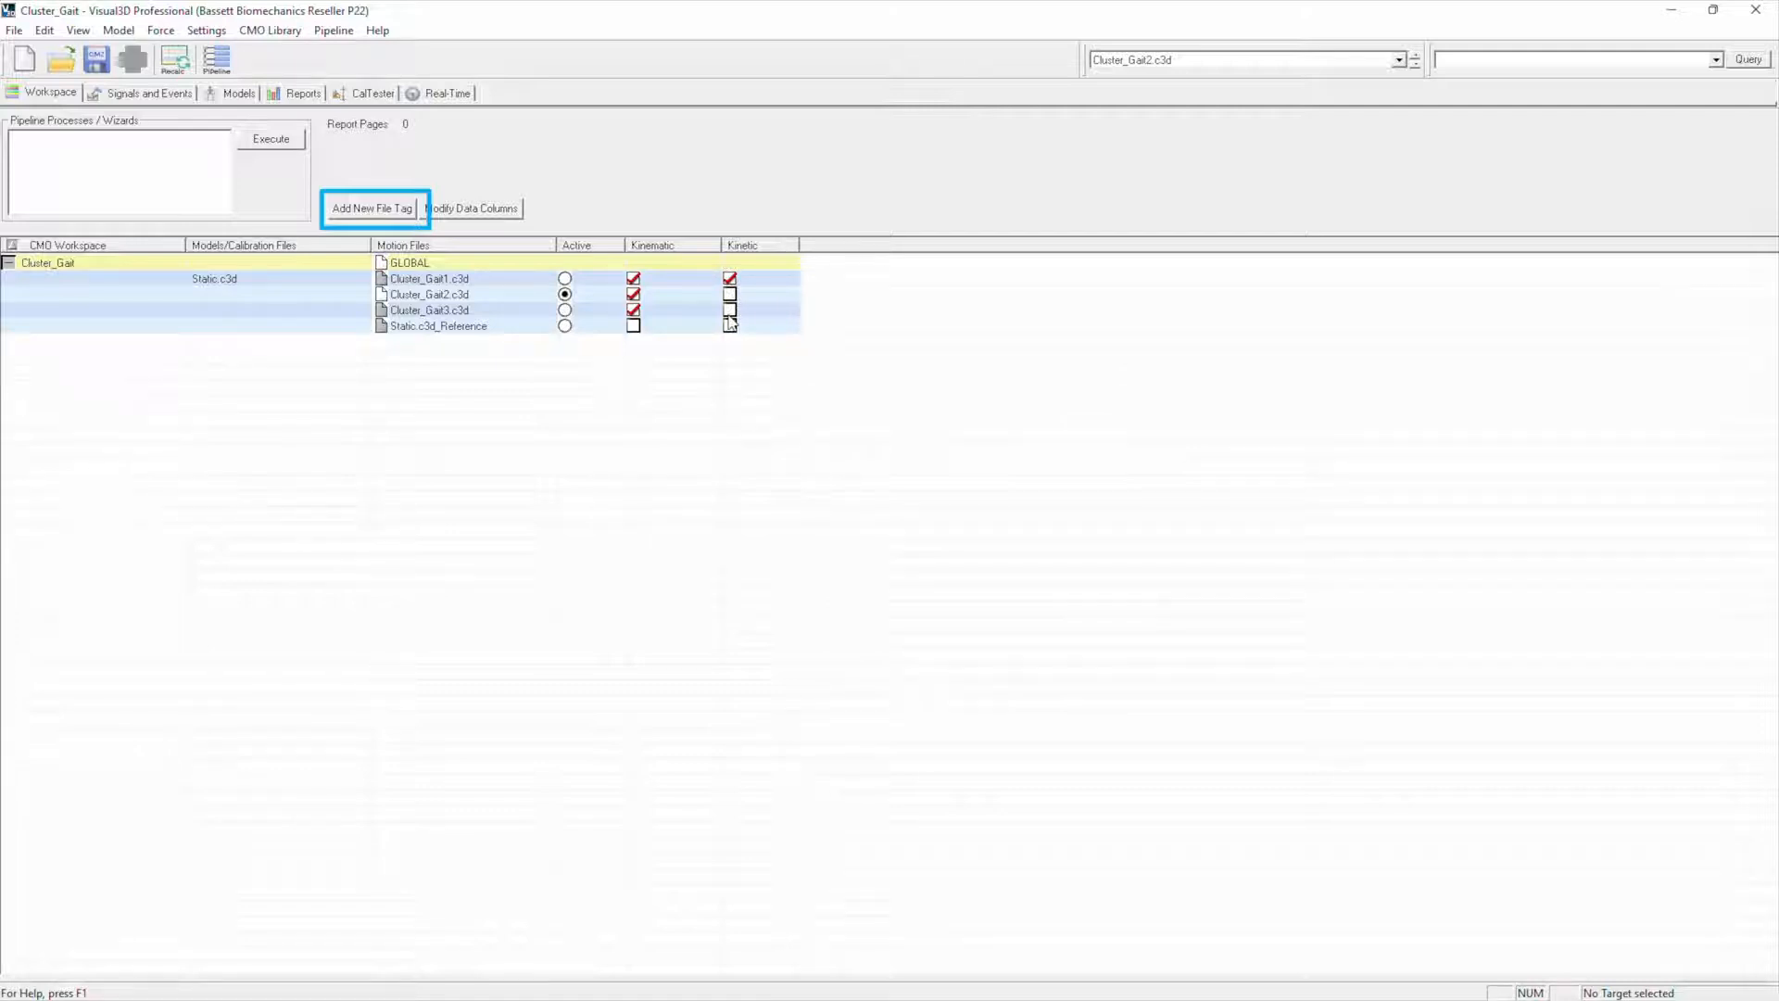
left_click(730, 309)
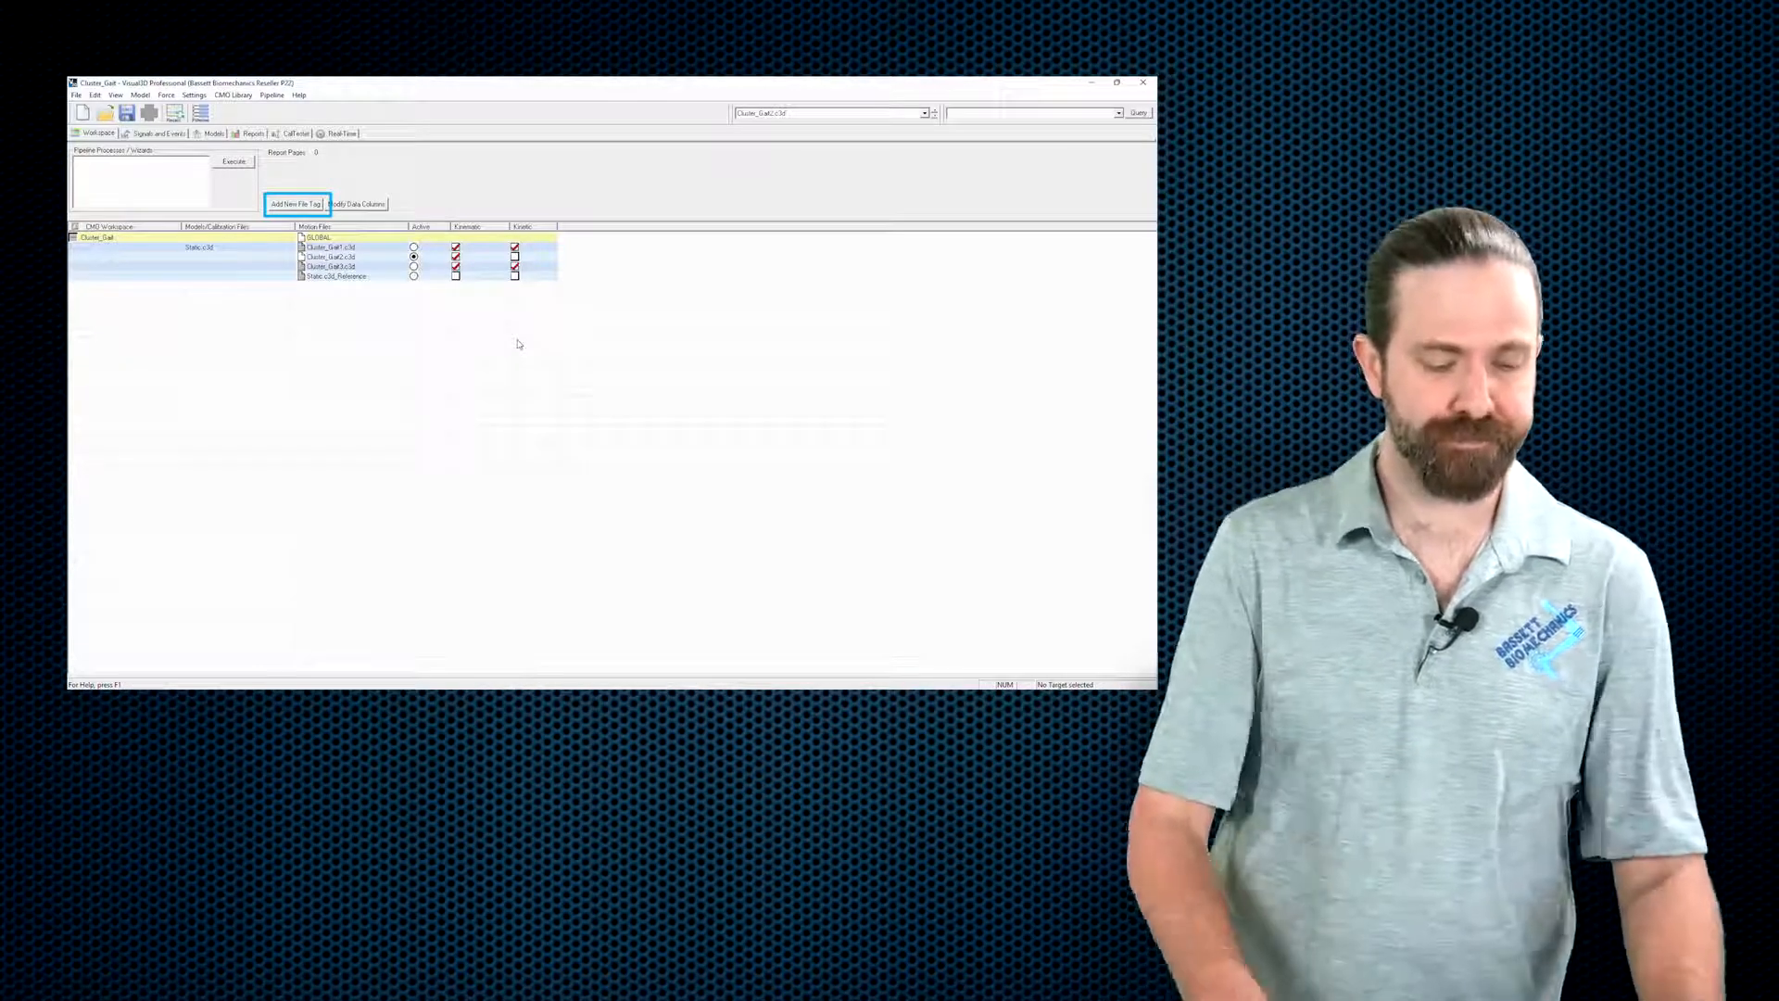
- Switch to the Signals and Events view showing gait trial 2's skeleton and left ankle curves
left_click(1116, 81)
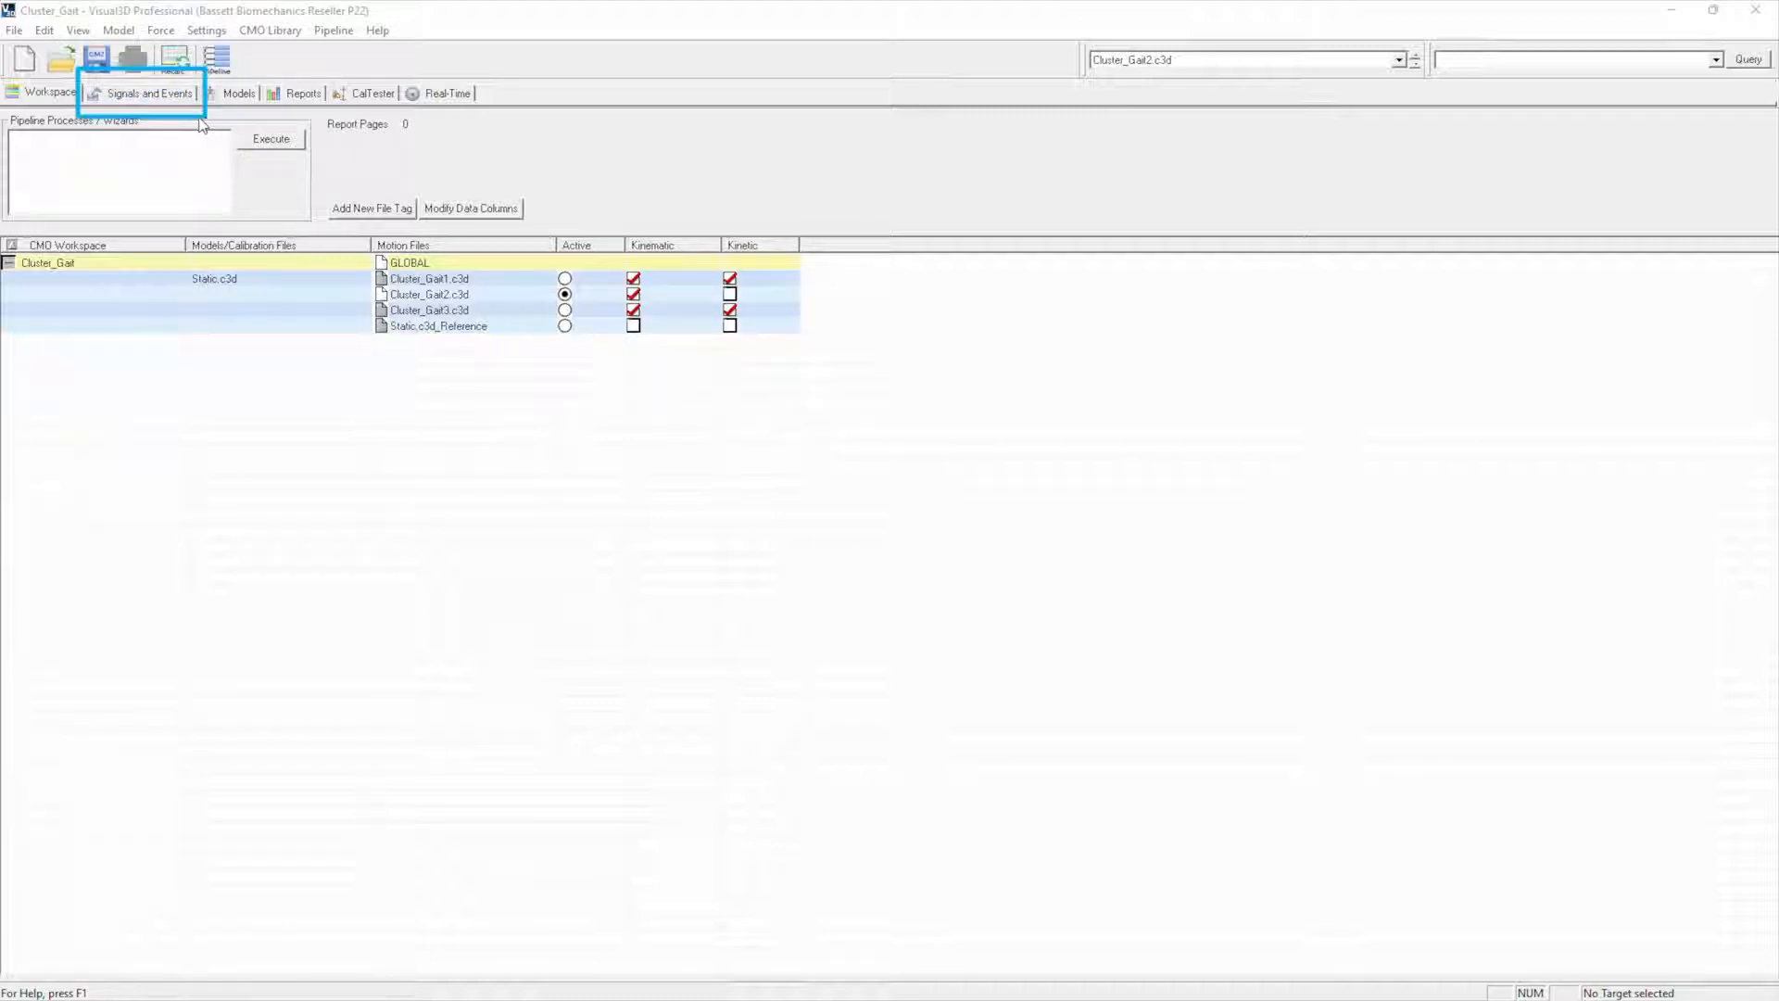
left_click(145, 92)
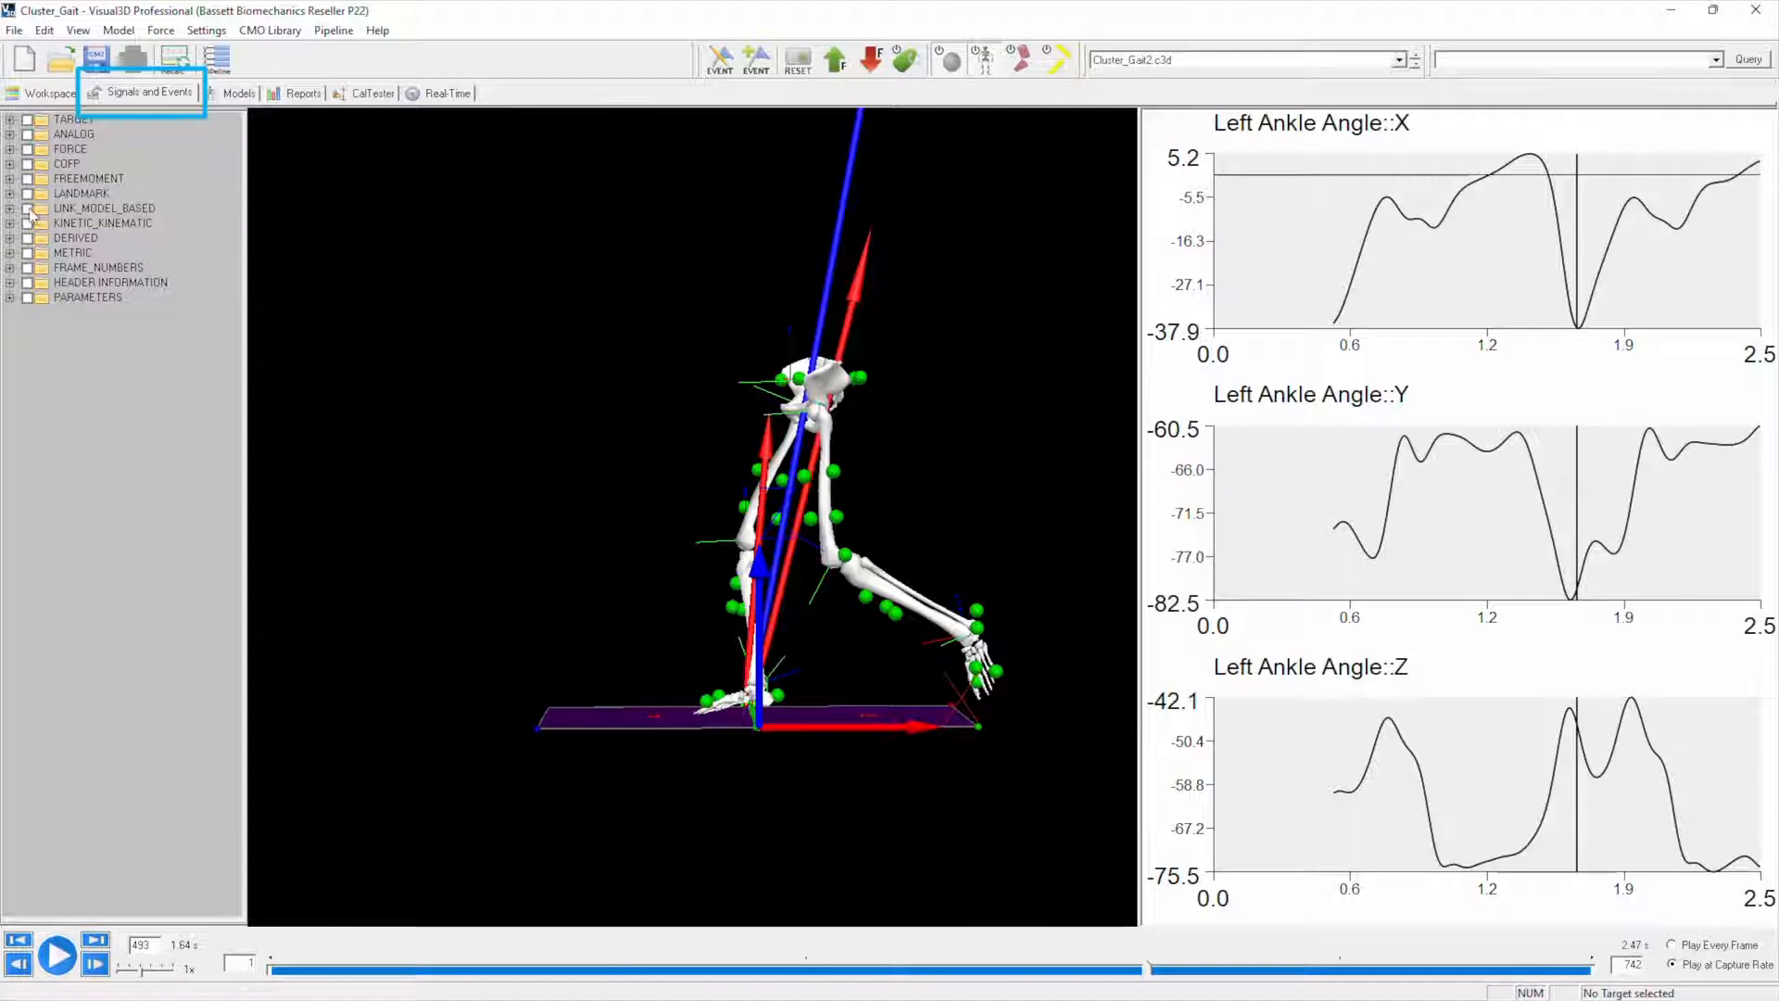
- Expand LINK_MODEL_BASED and its PROCESSED folder to list the joint angle and moment signals
left_click(11, 208)
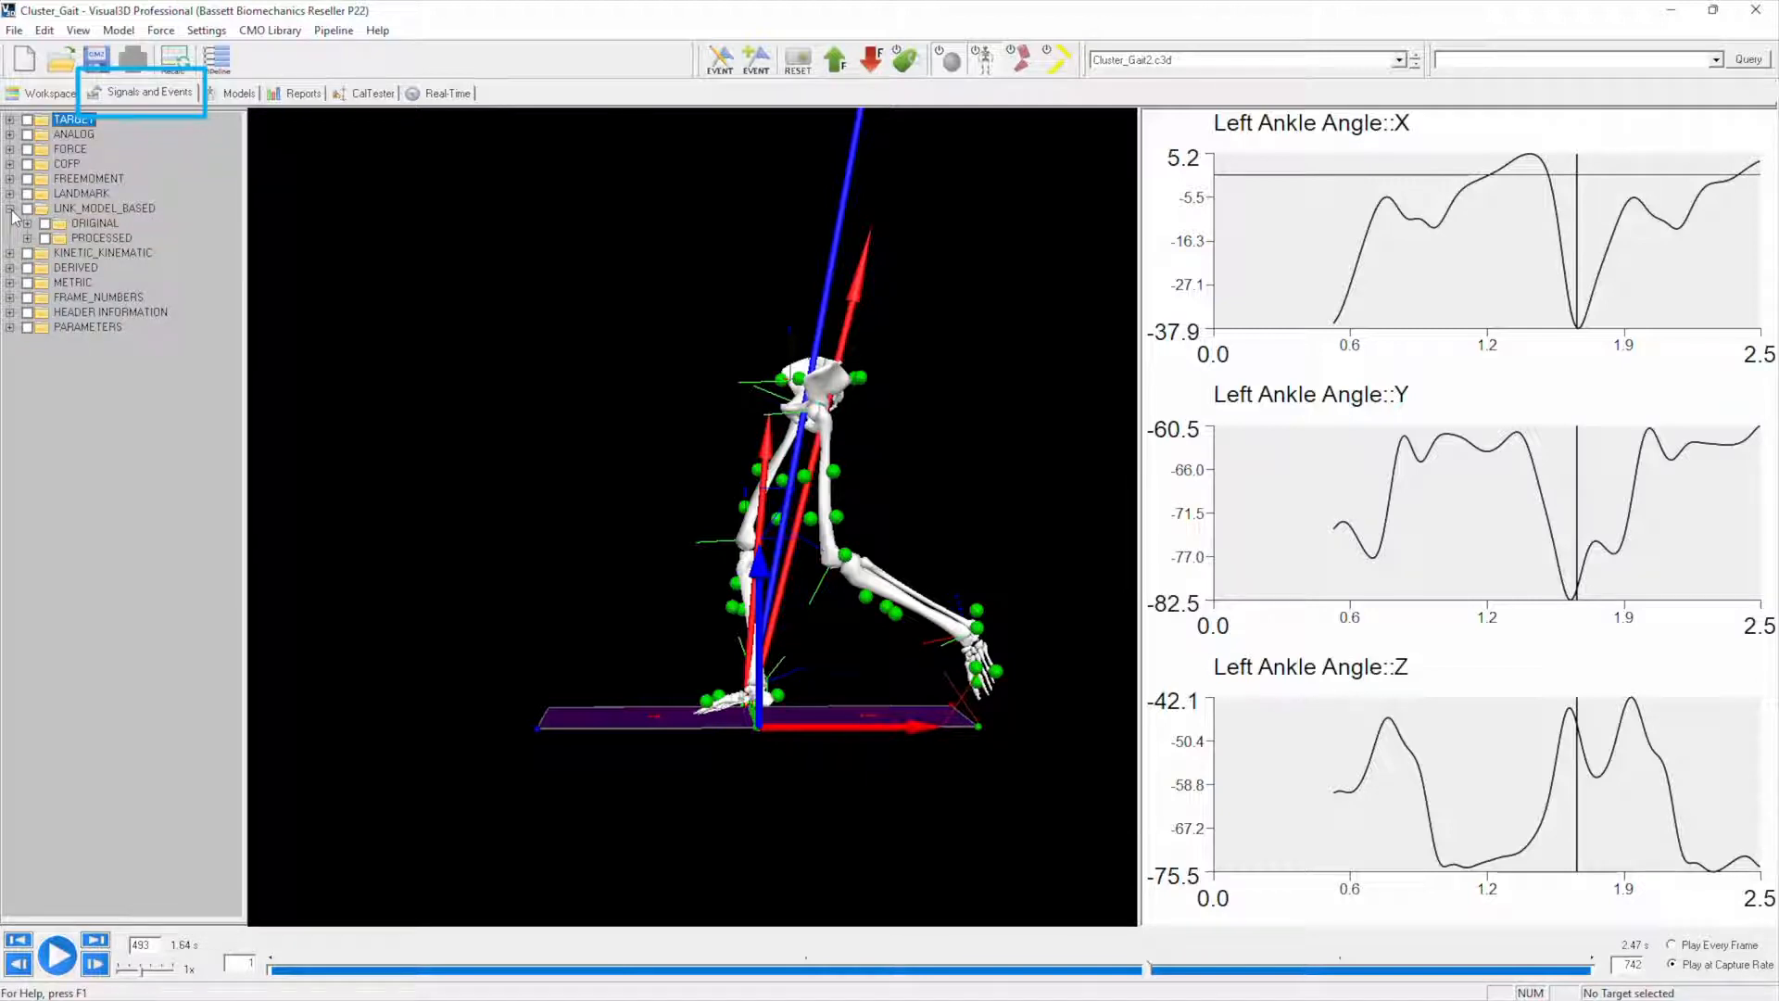
left_click(11, 207)
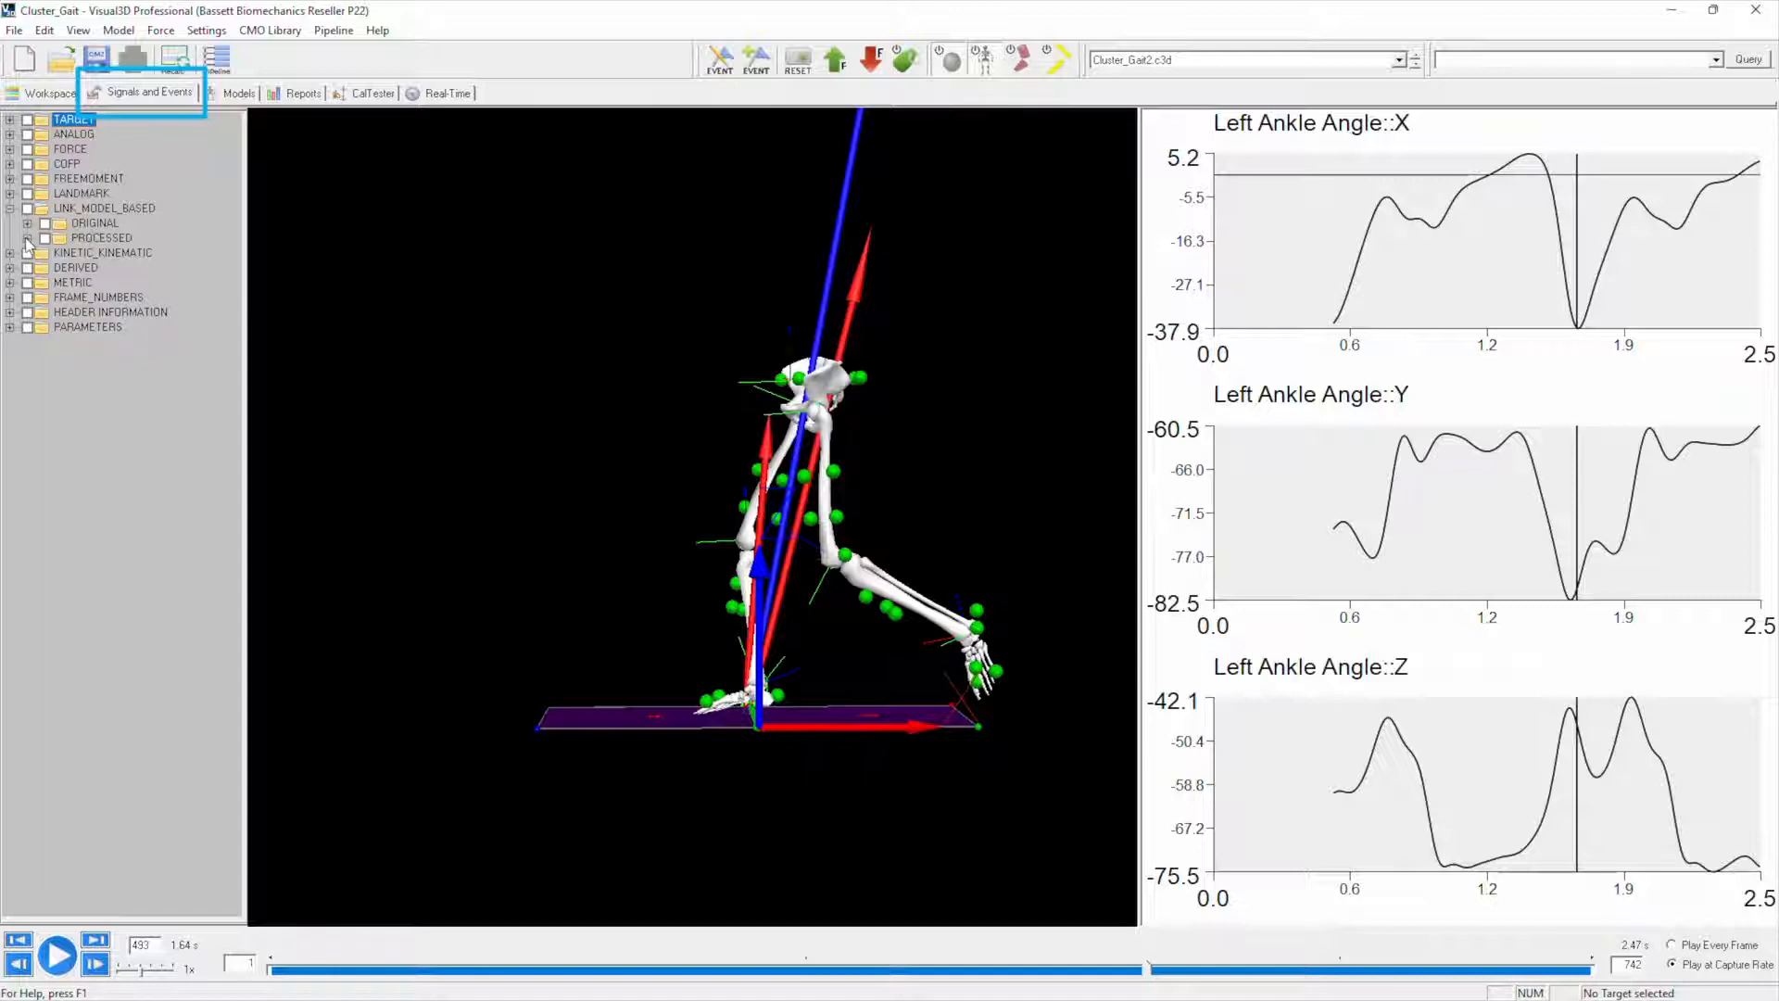
left_click(28, 237)
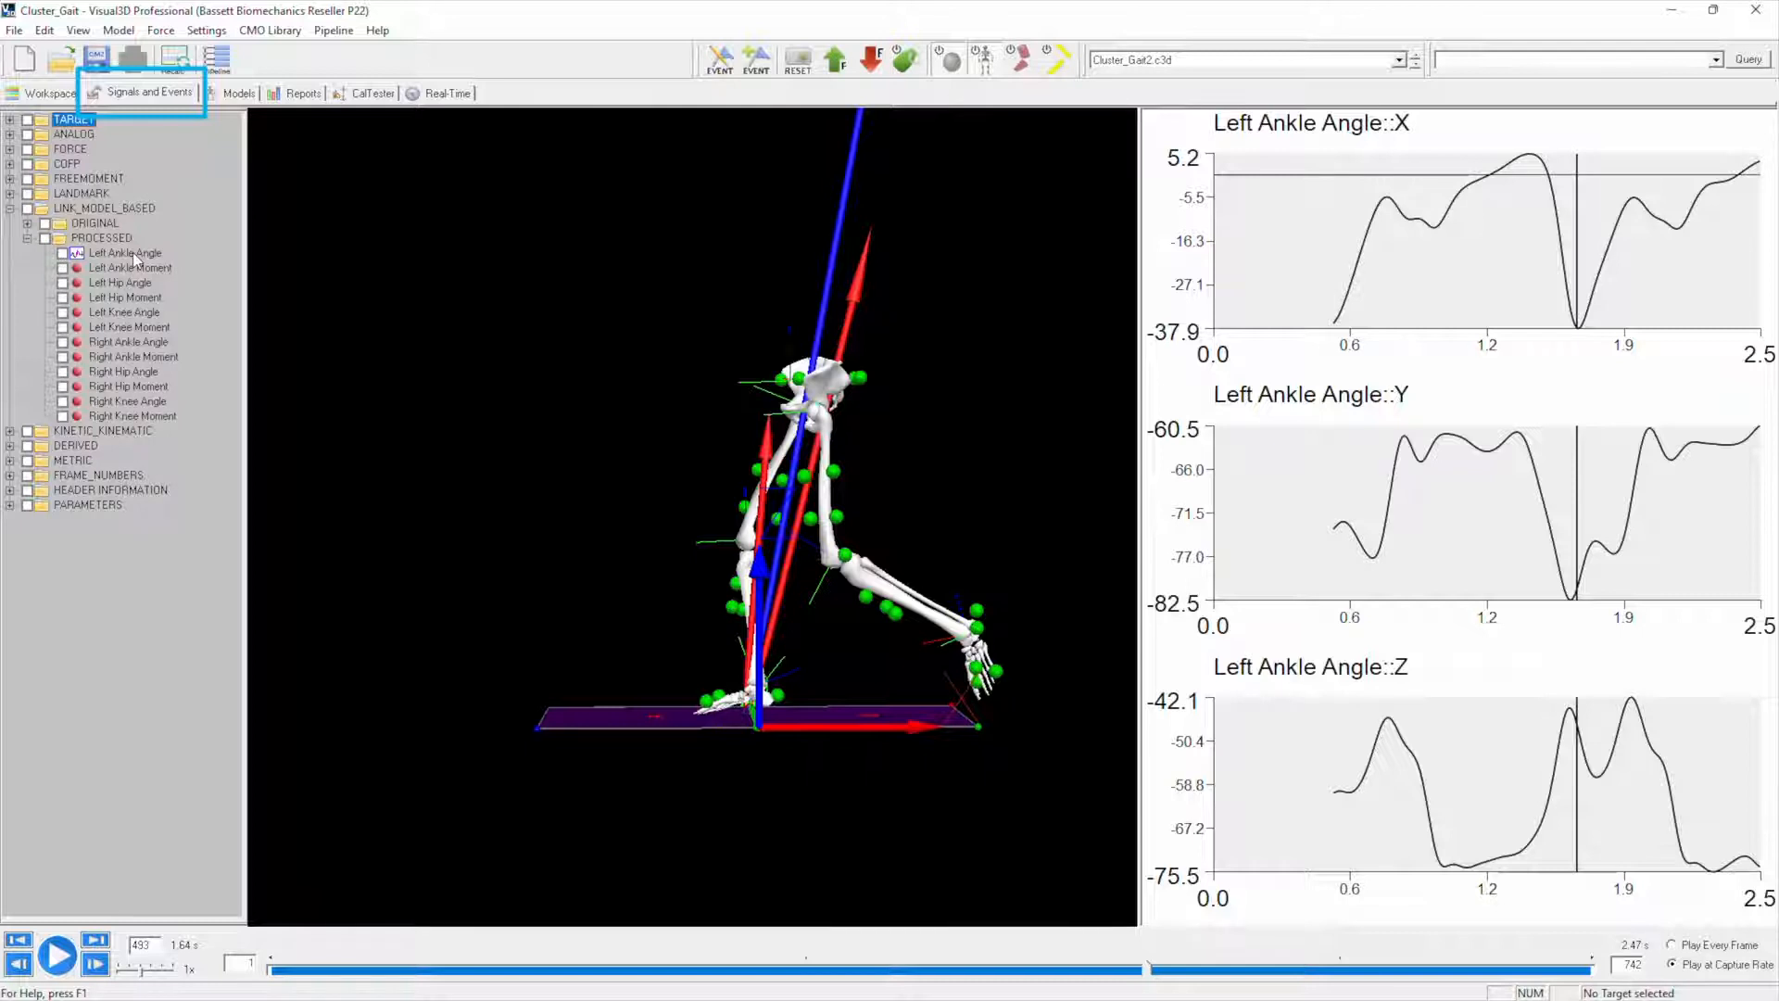
mouse_move(172, 276)
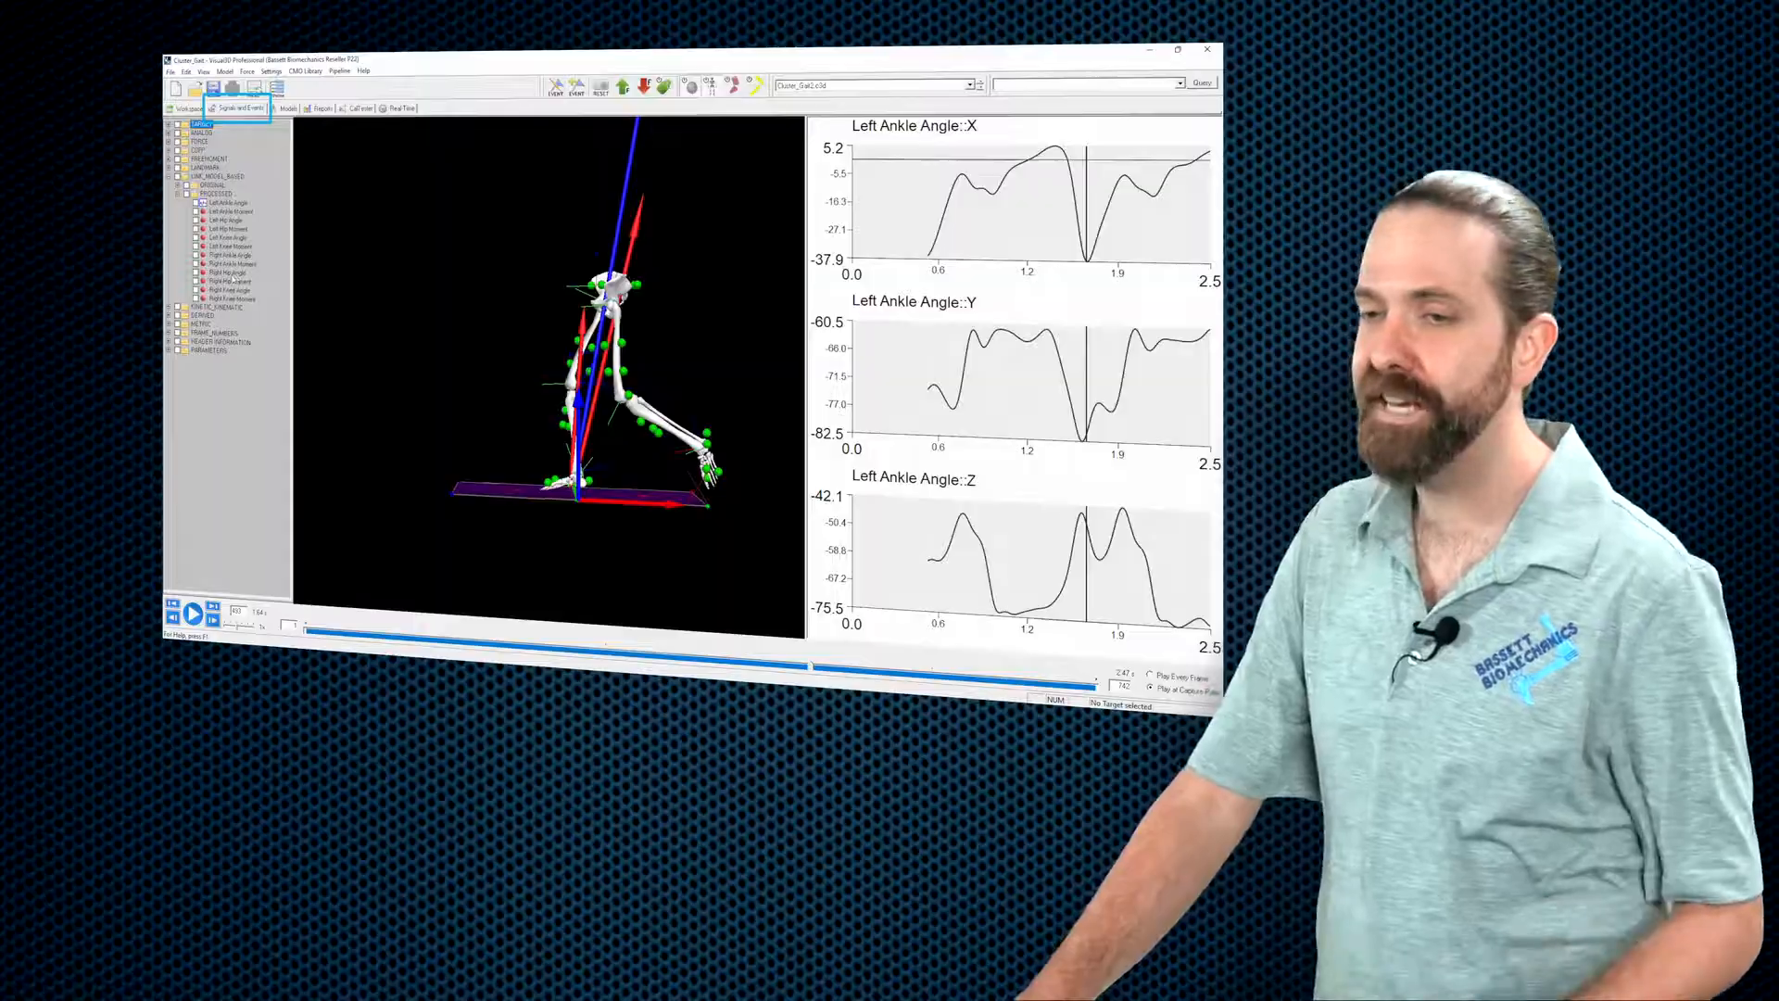
- Select the processed Right Ankle Angle signal, clearing the left ankle curves from the graphs
left_click(1181, 49)
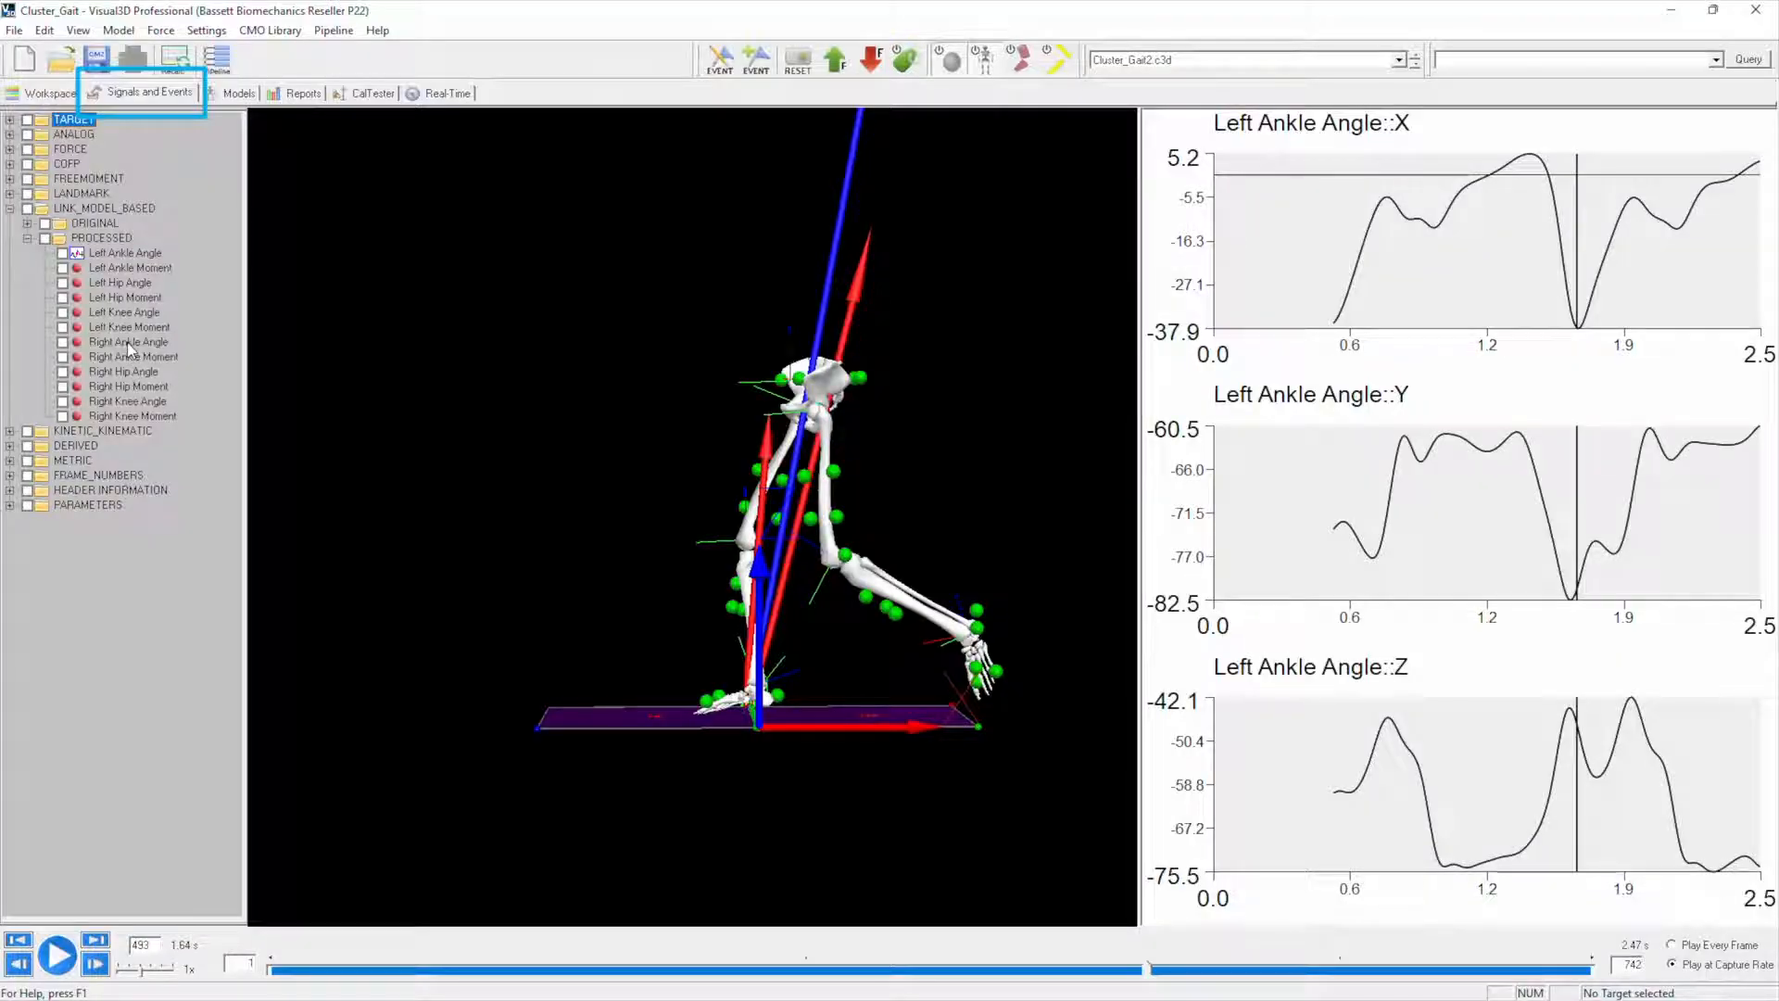
left_click(128, 341)
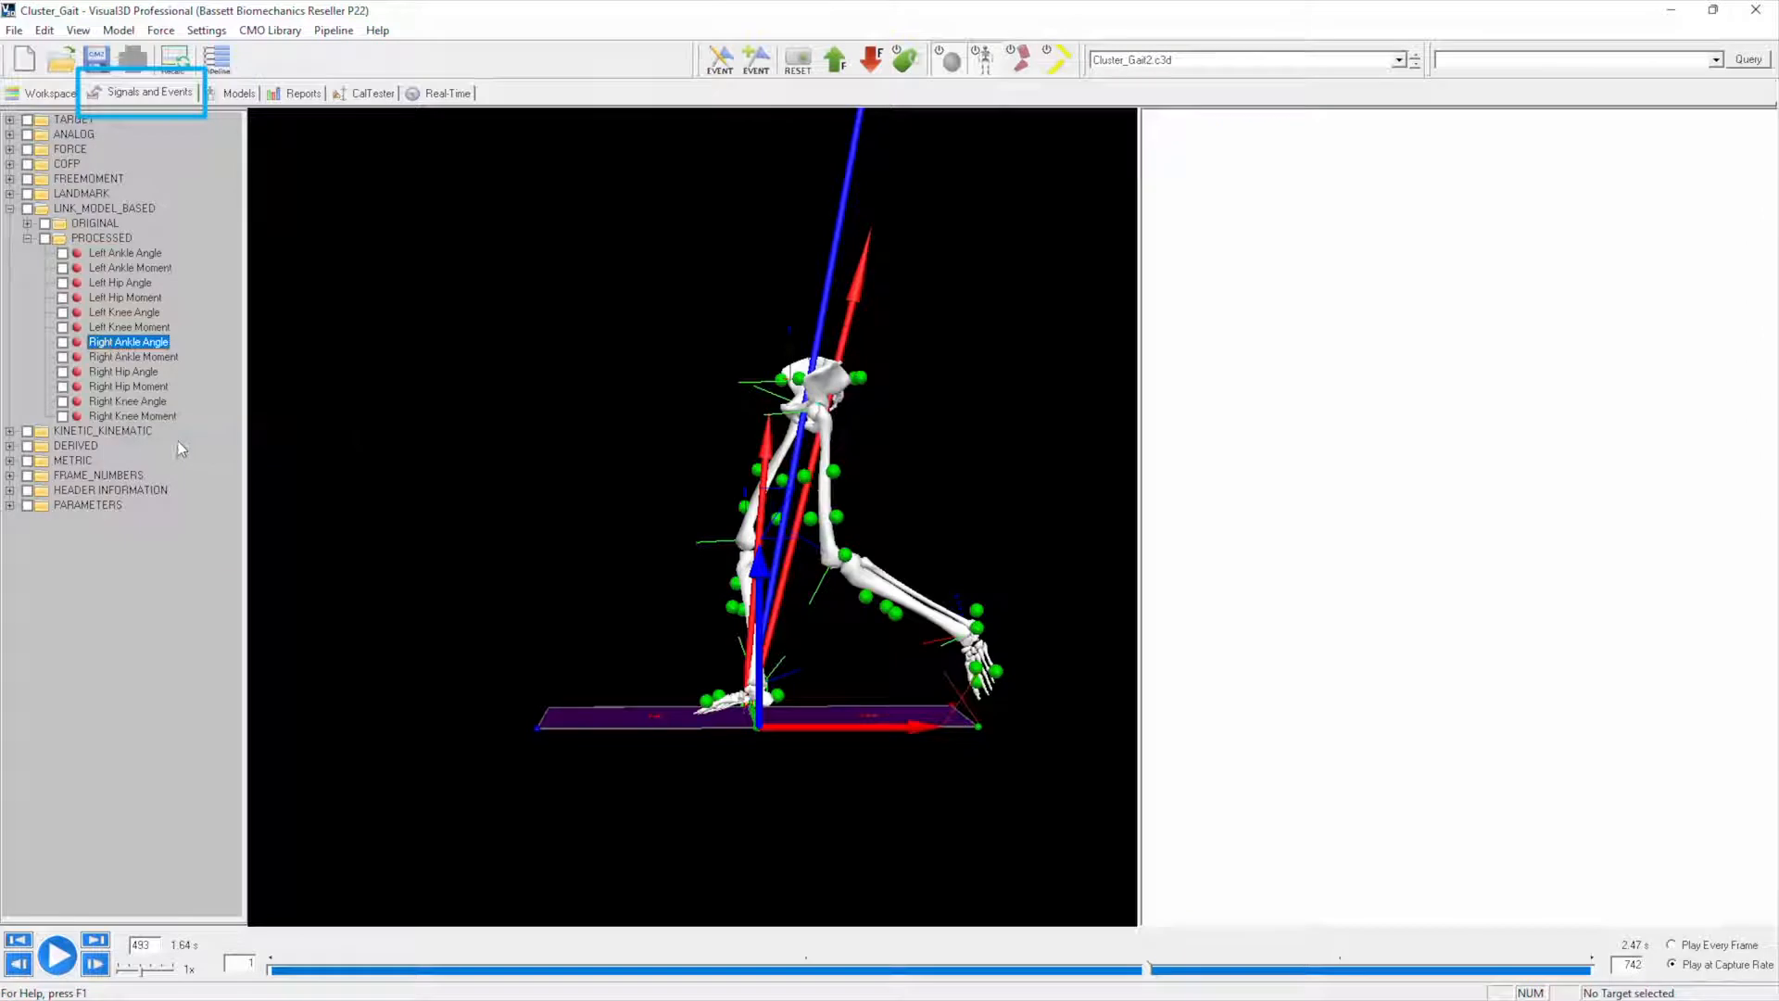
mouse_move(148, 401)
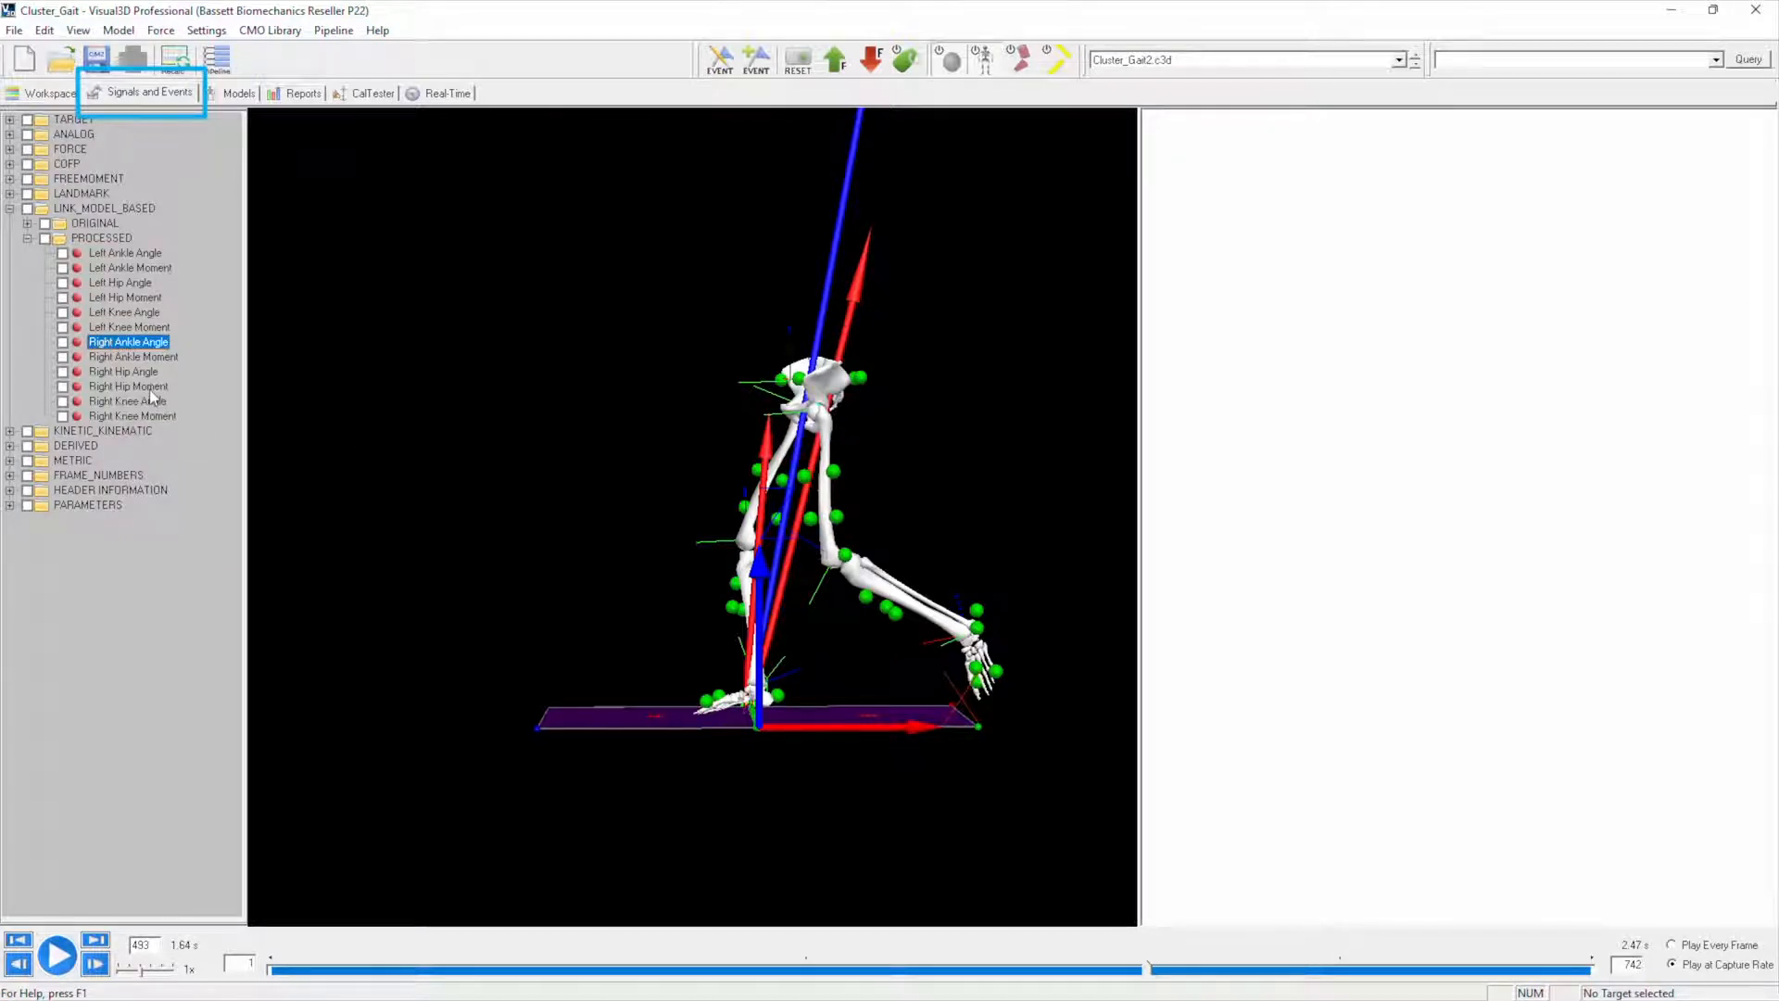